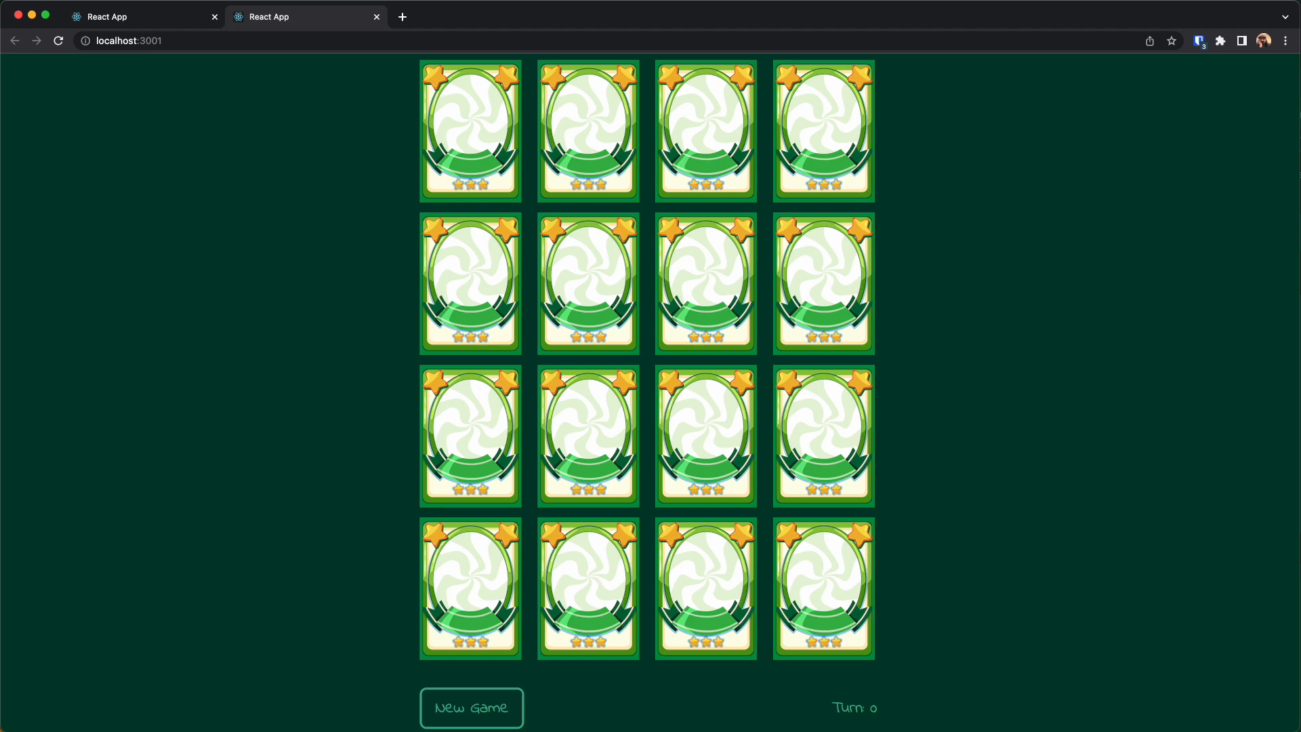
mouse_move(731, 692)
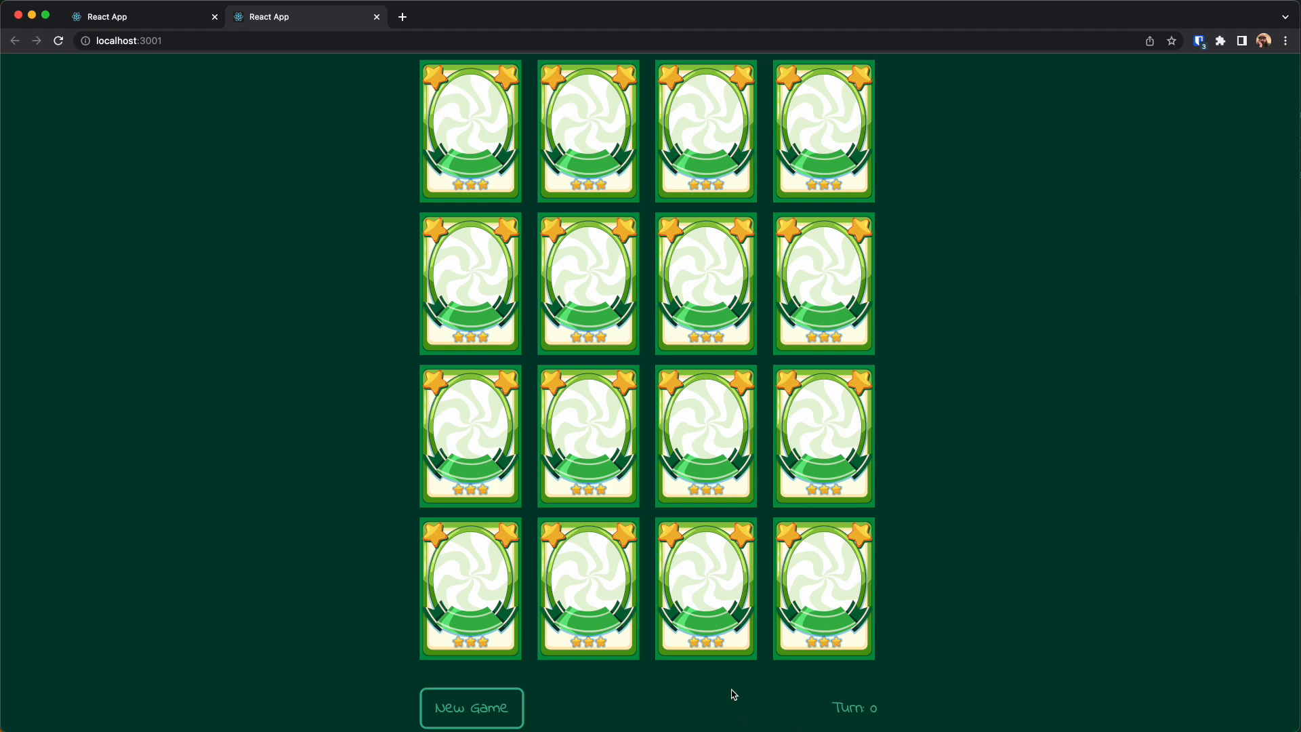
mouse_move(679, 343)
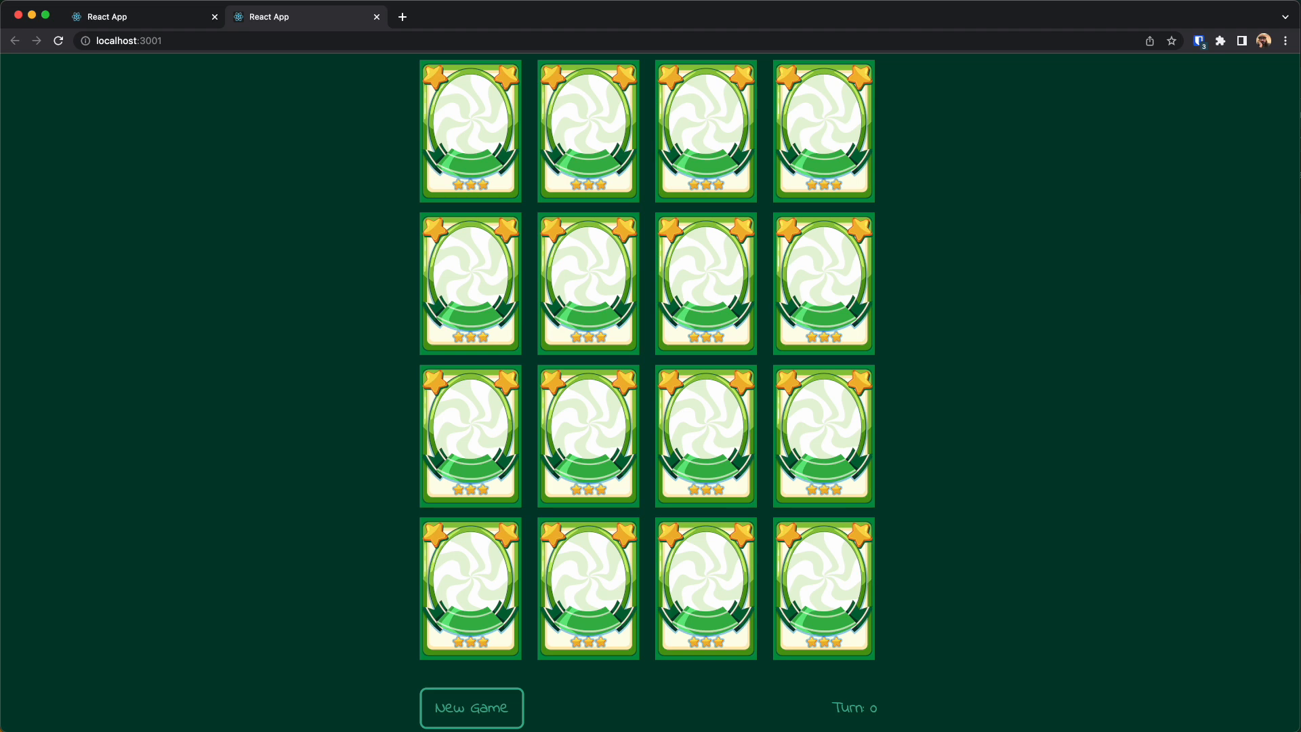
- Flip cards in the grid until the Brachiosaurus and Parasaurolophus pairs stay face up
left_click(588, 281)
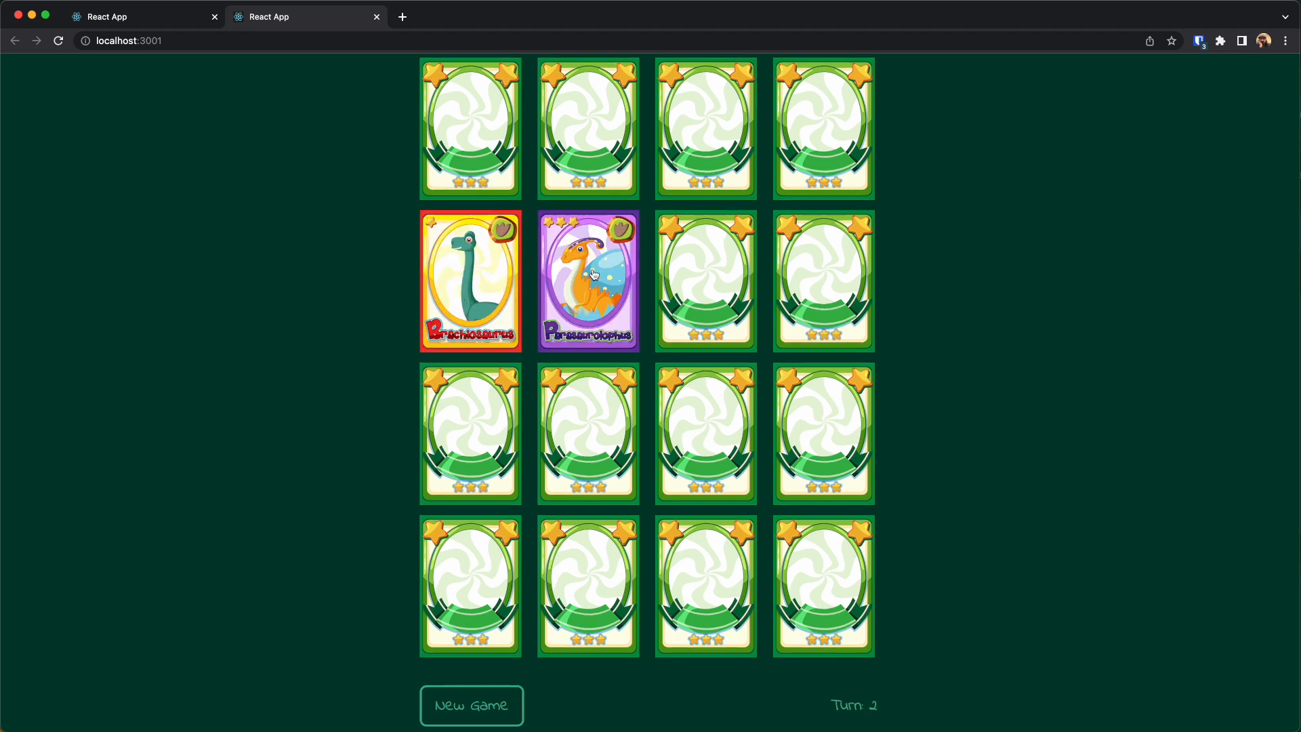
left_click(823, 279)
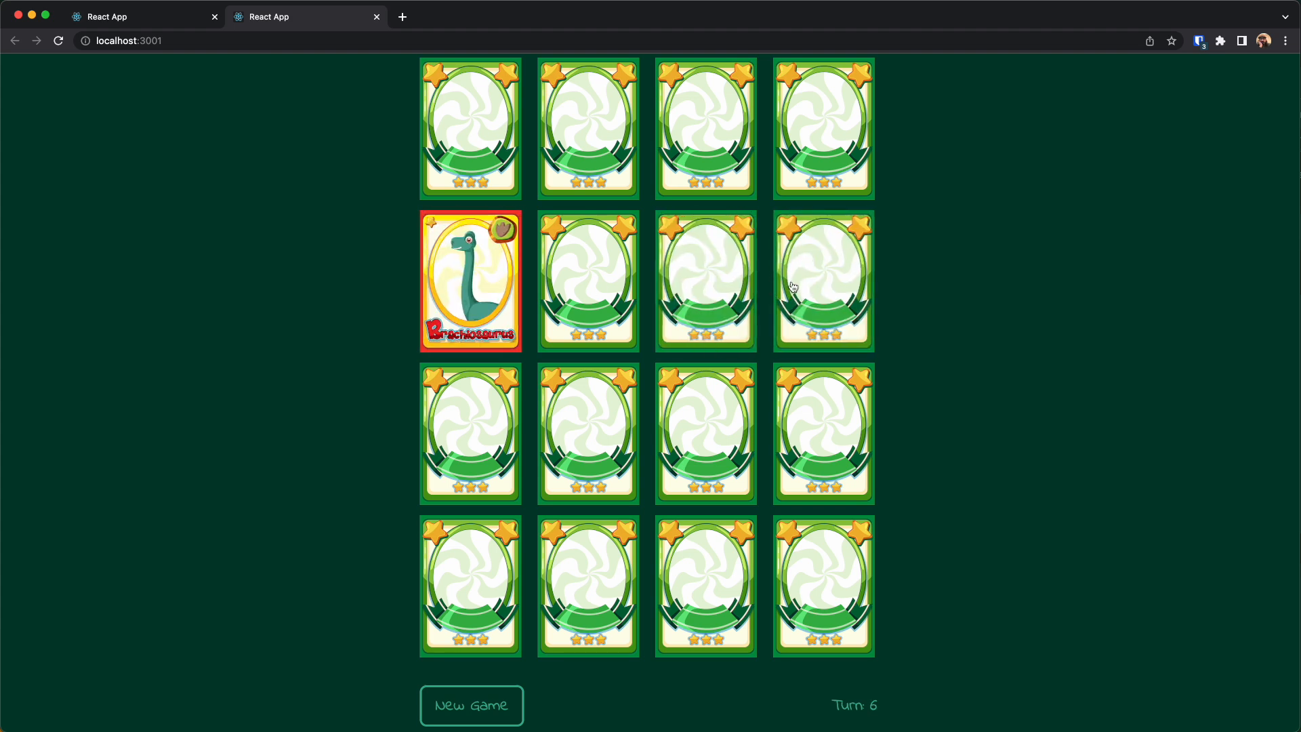
left_click(587, 281)
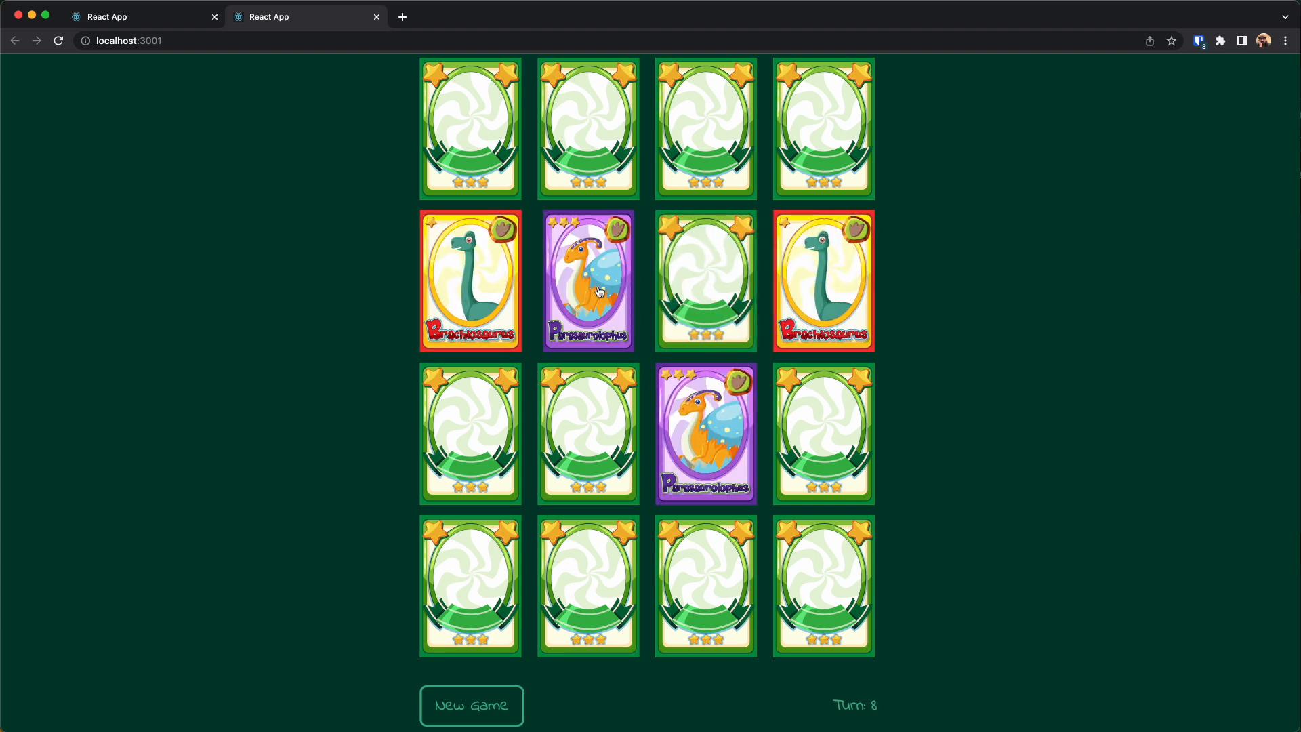
left_click(587, 434)
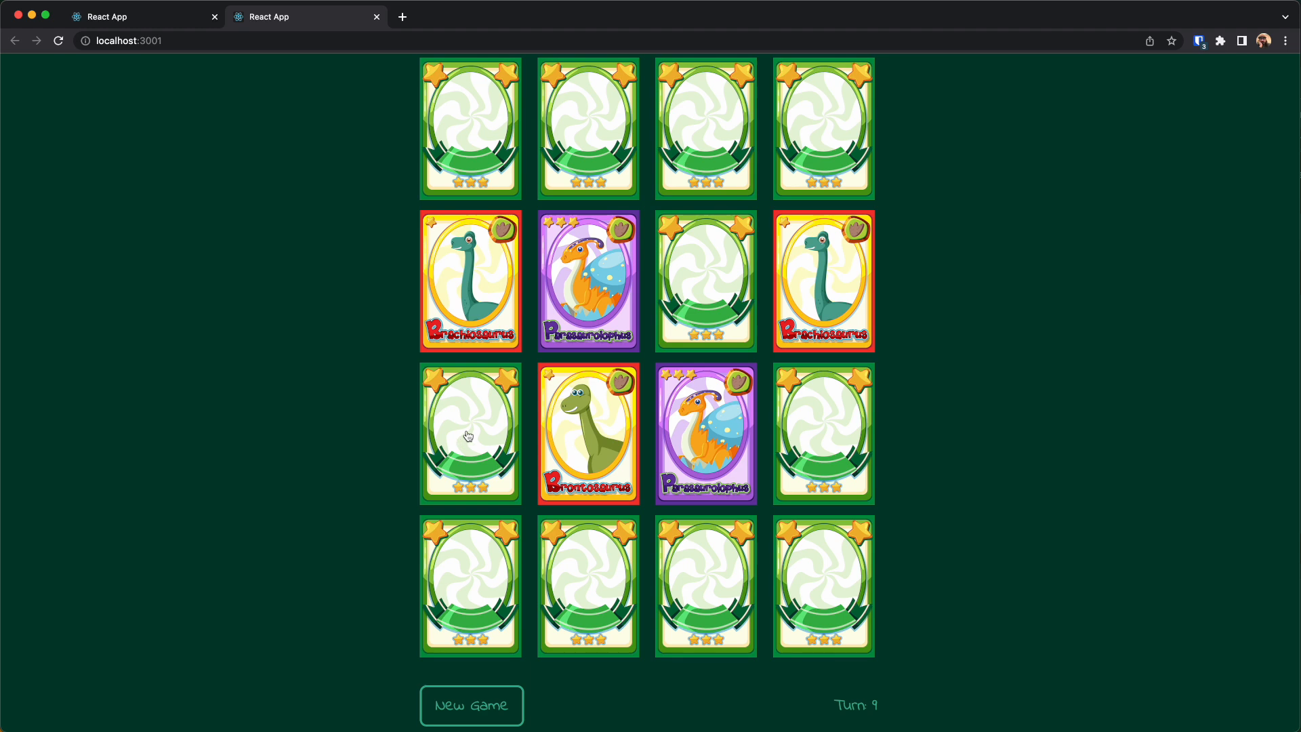
left_click(587, 434)
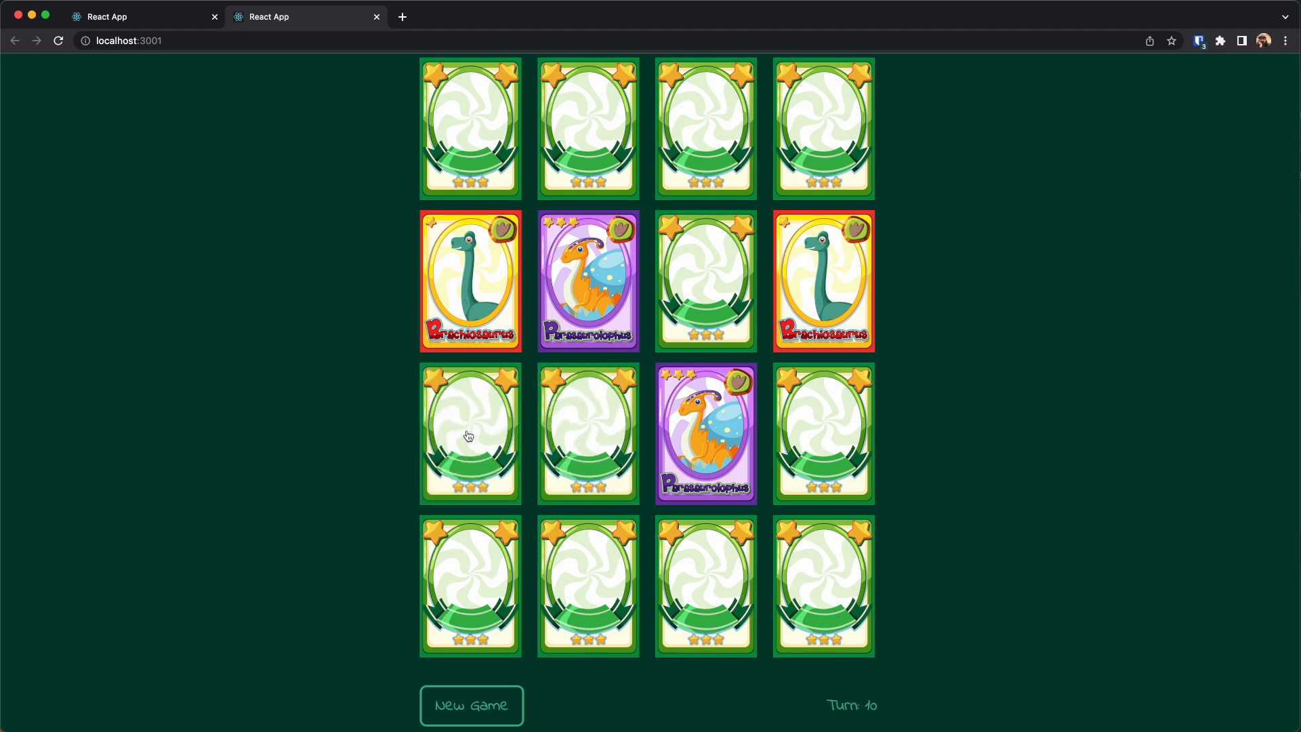
mouse_move(322, 317)
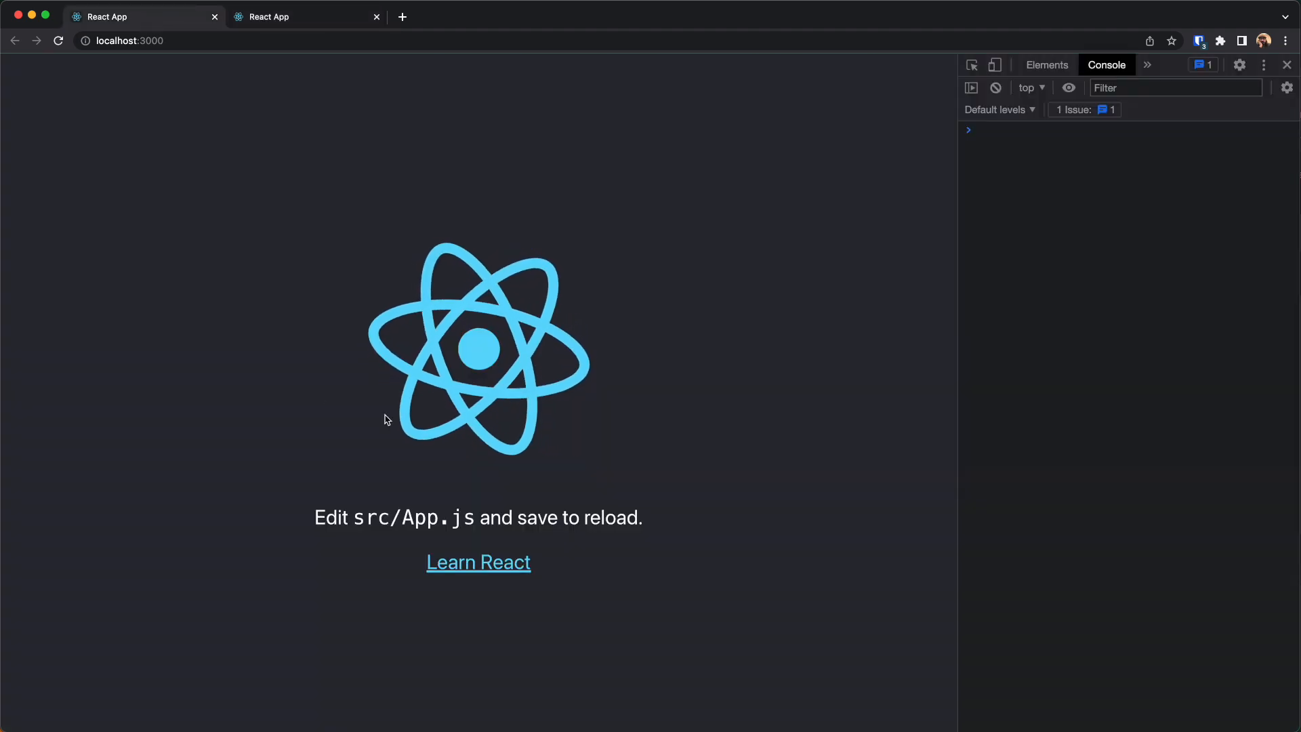
mouse_move(531, 332)
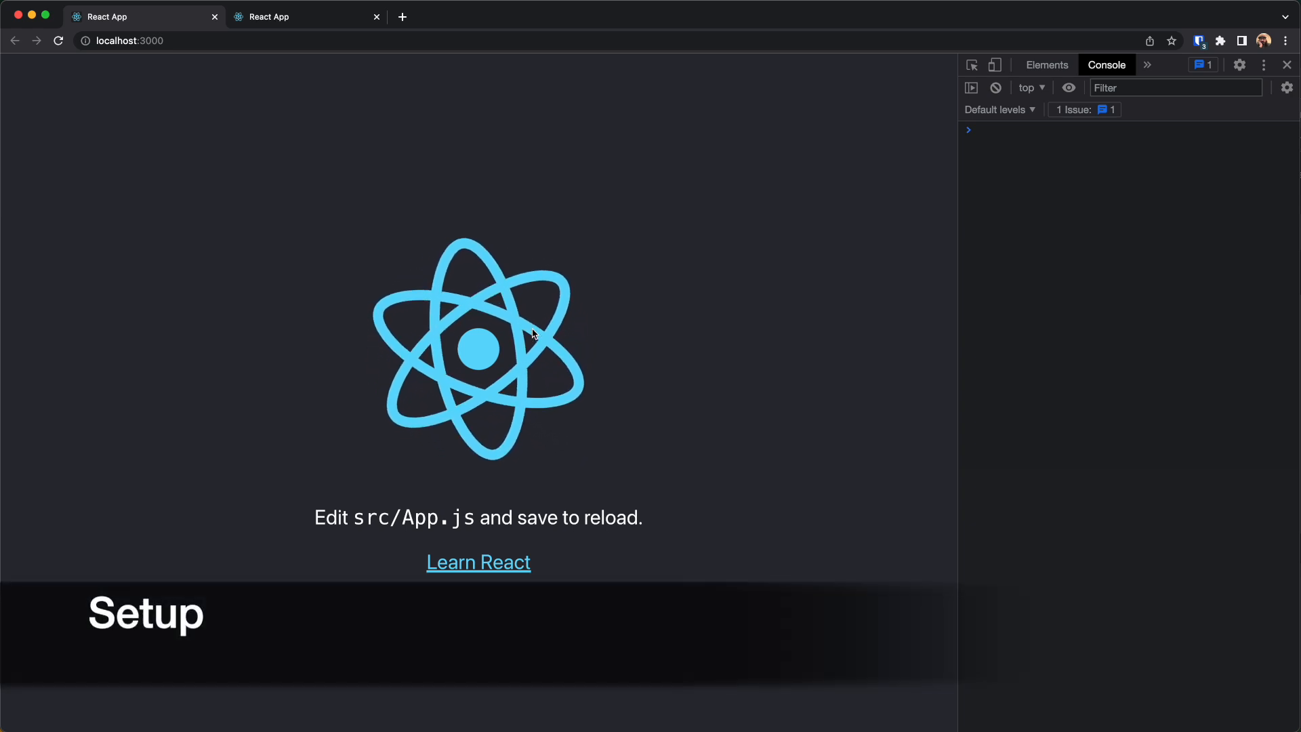
mouse_move(551, 470)
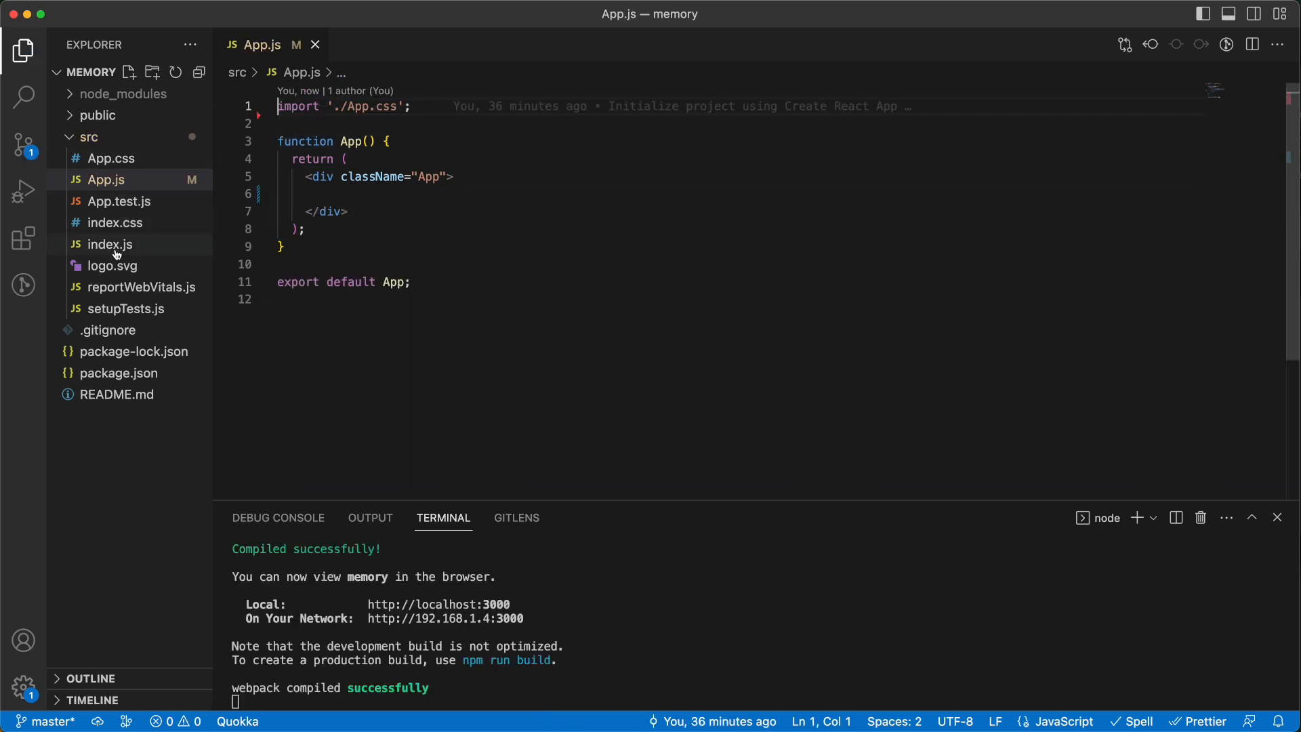
- Remove the reportWebVitals code from index.js and delete logo.svg and the unused test/web-vitals files
left_click(110, 244)
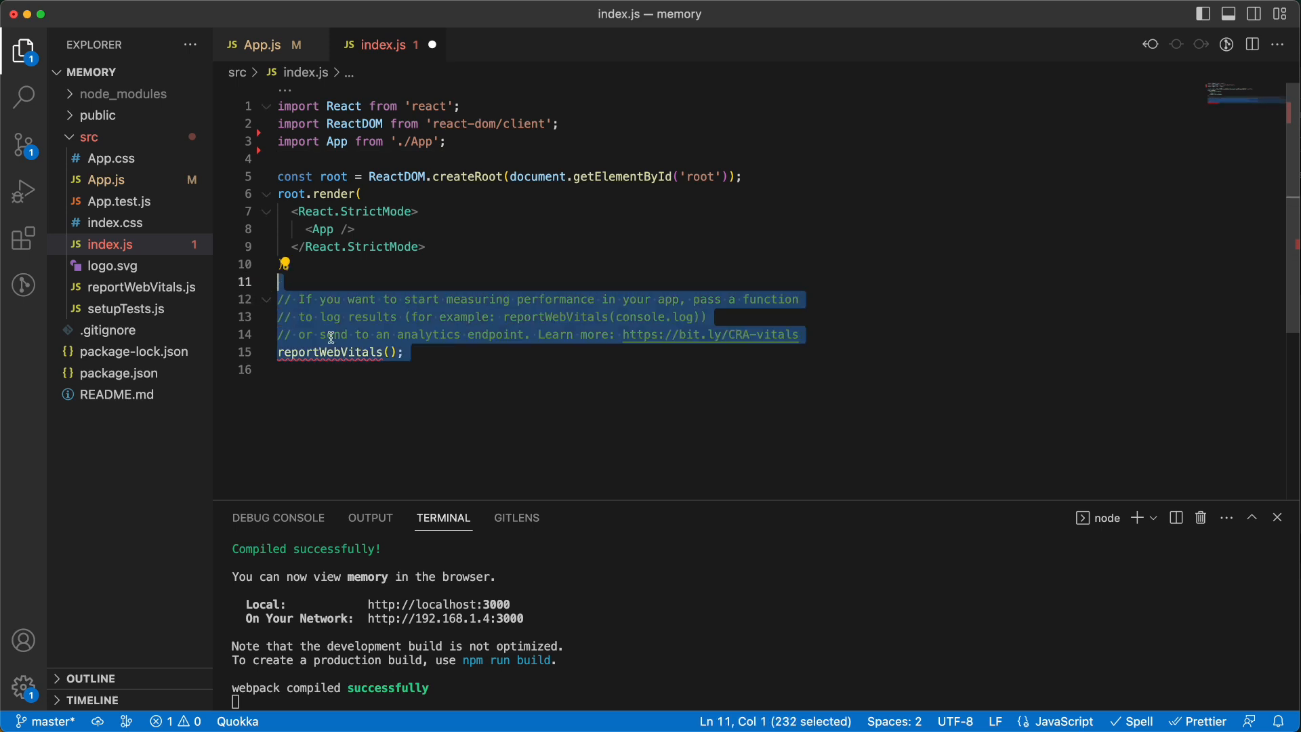
left_click(111, 266)
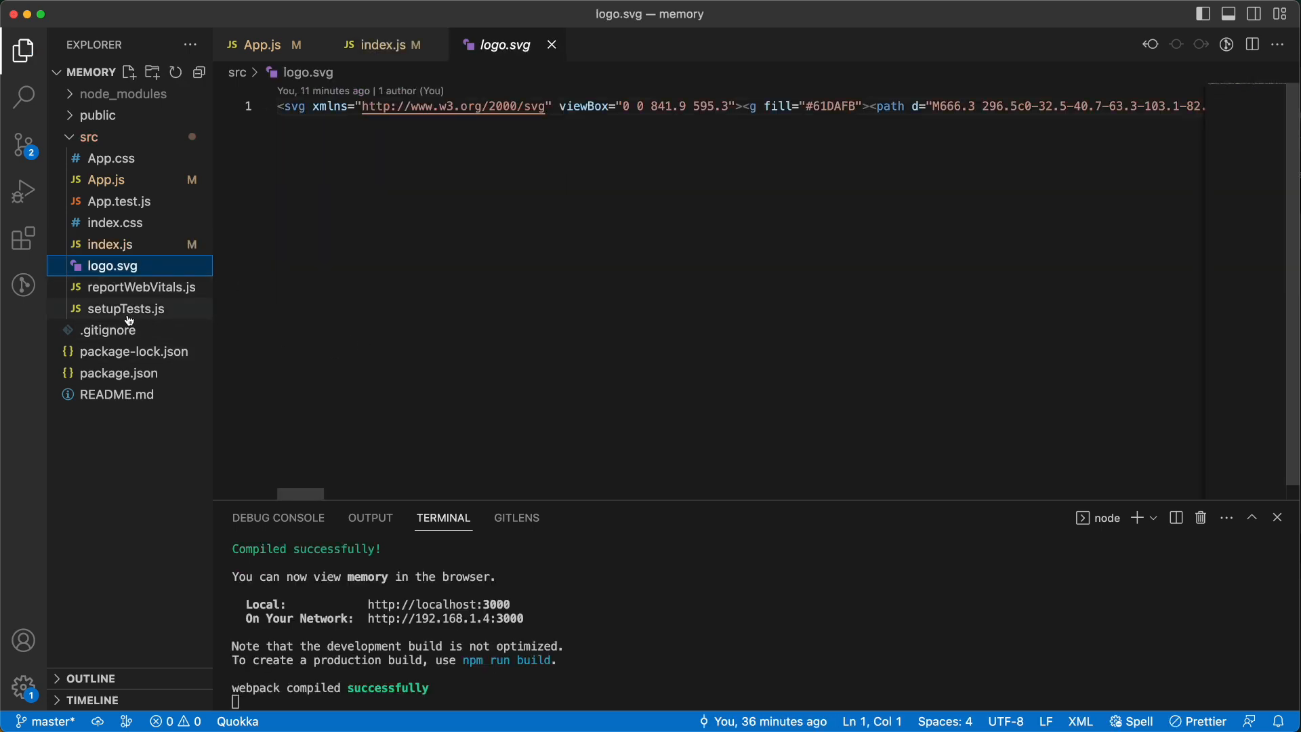
right_click(111, 264)
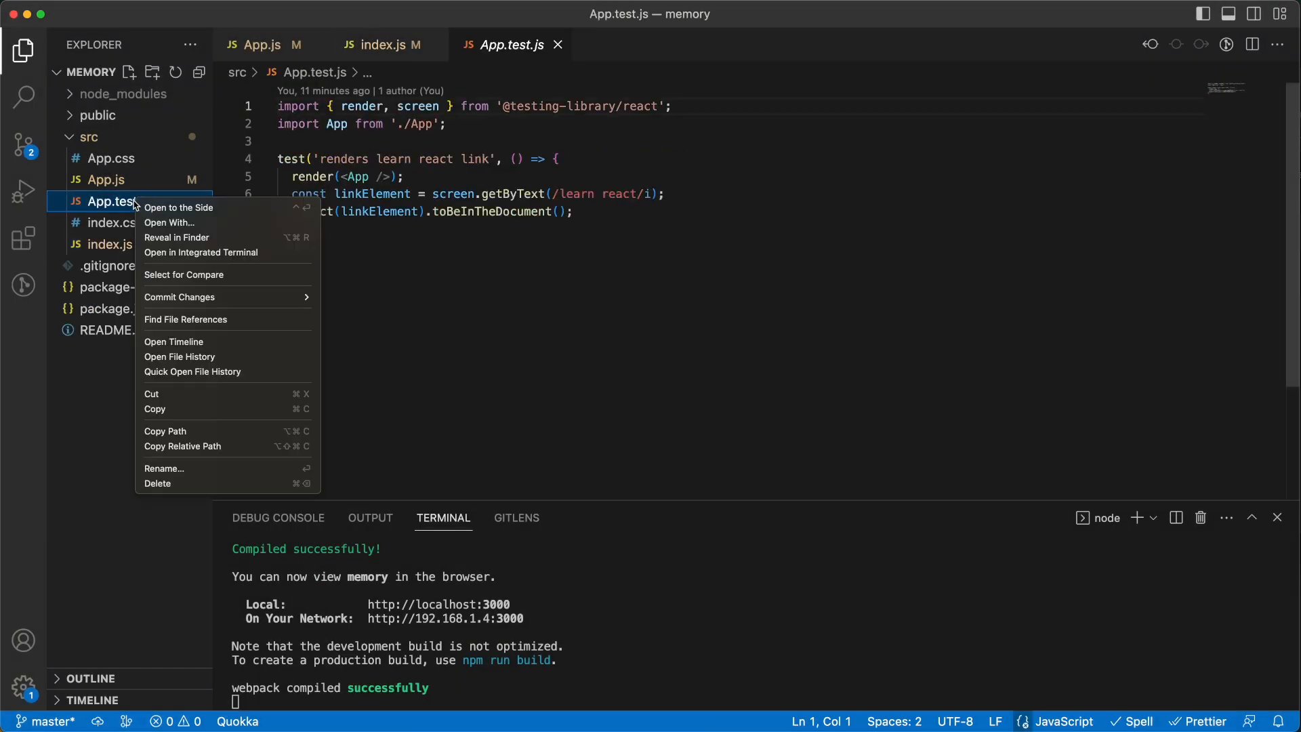
left_click(157, 483)
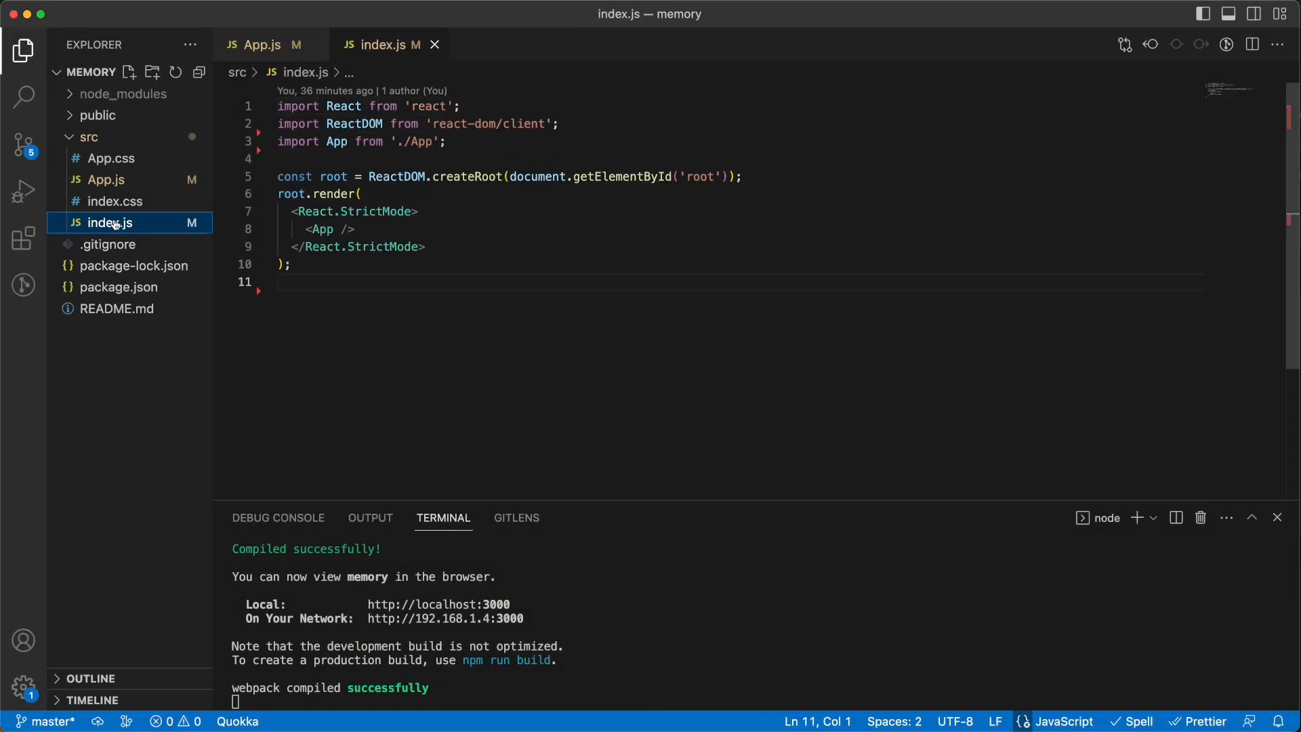
- Delete index.css so only App.css, App.js and index.js remain
right_click(110, 200)
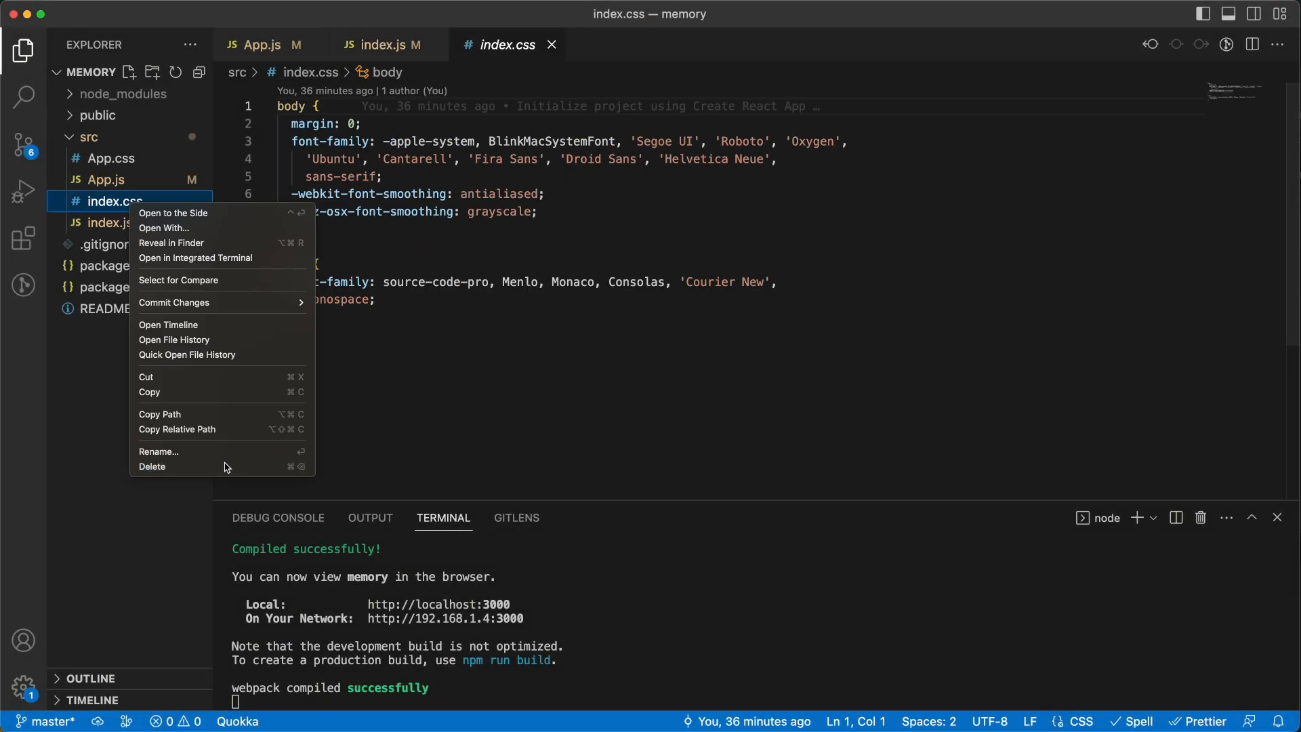
left_click(110, 157)
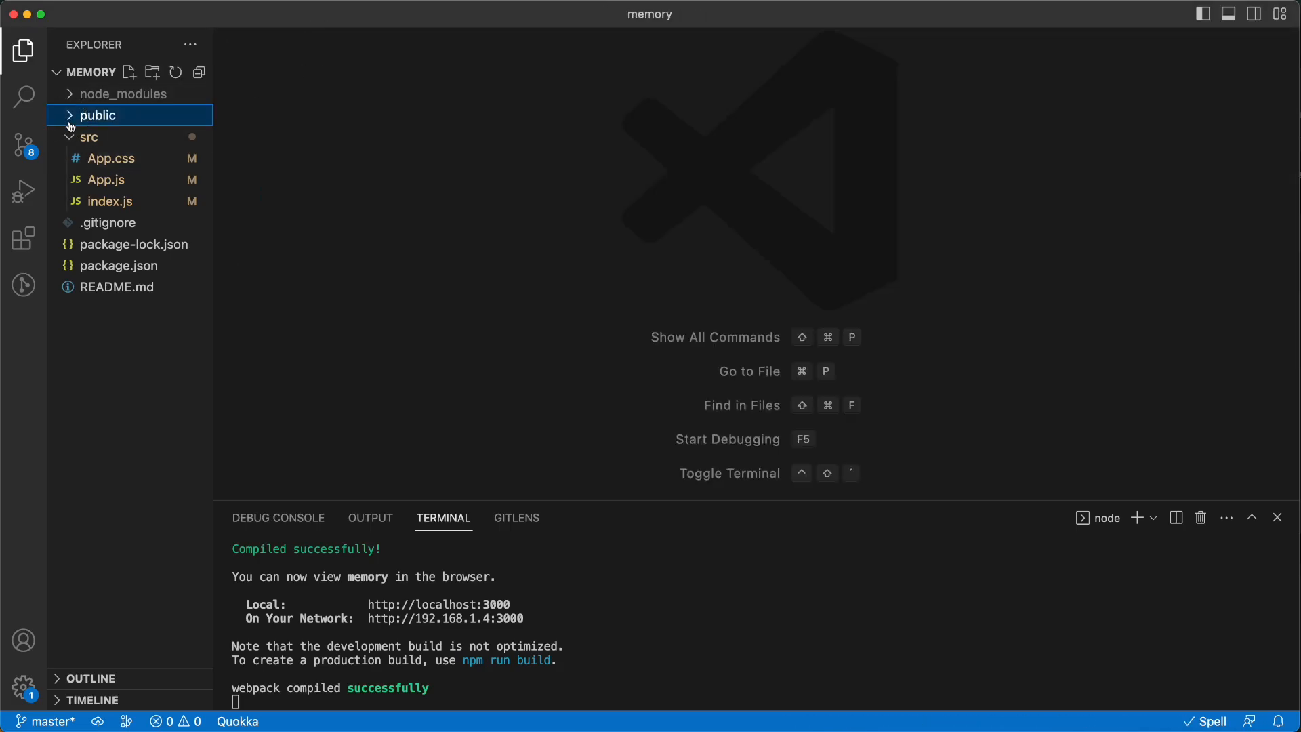
- Create a pix folder under public, copy the dinosaur card images and back.jpg into it, and collapse the folders
left_click(153, 71)
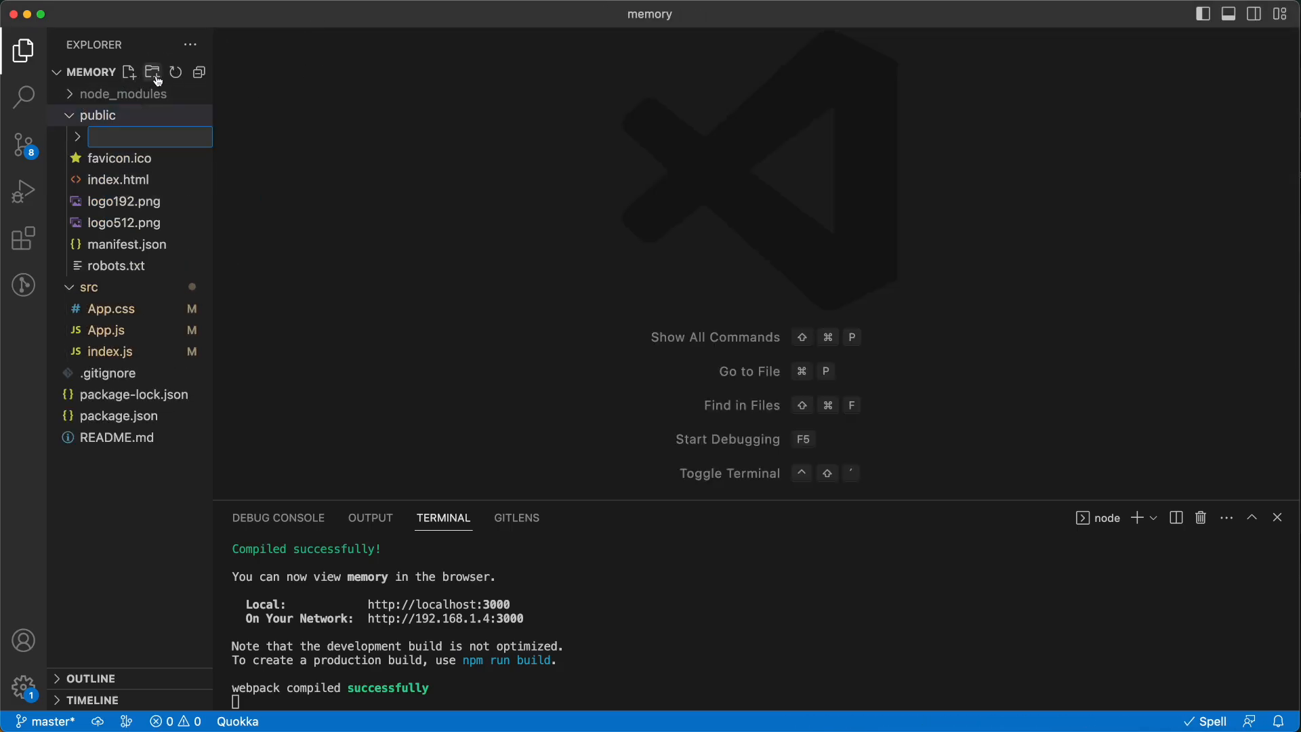
type("pix")
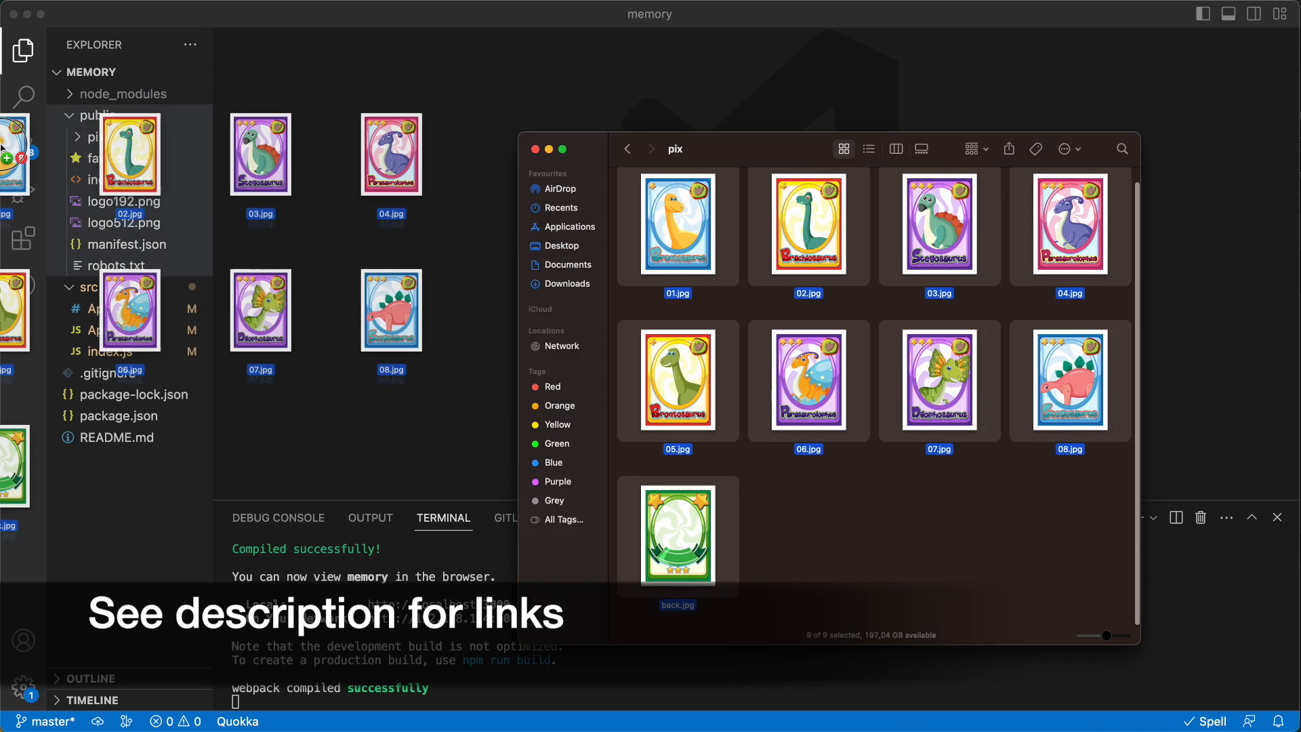
left_click(98, 137)
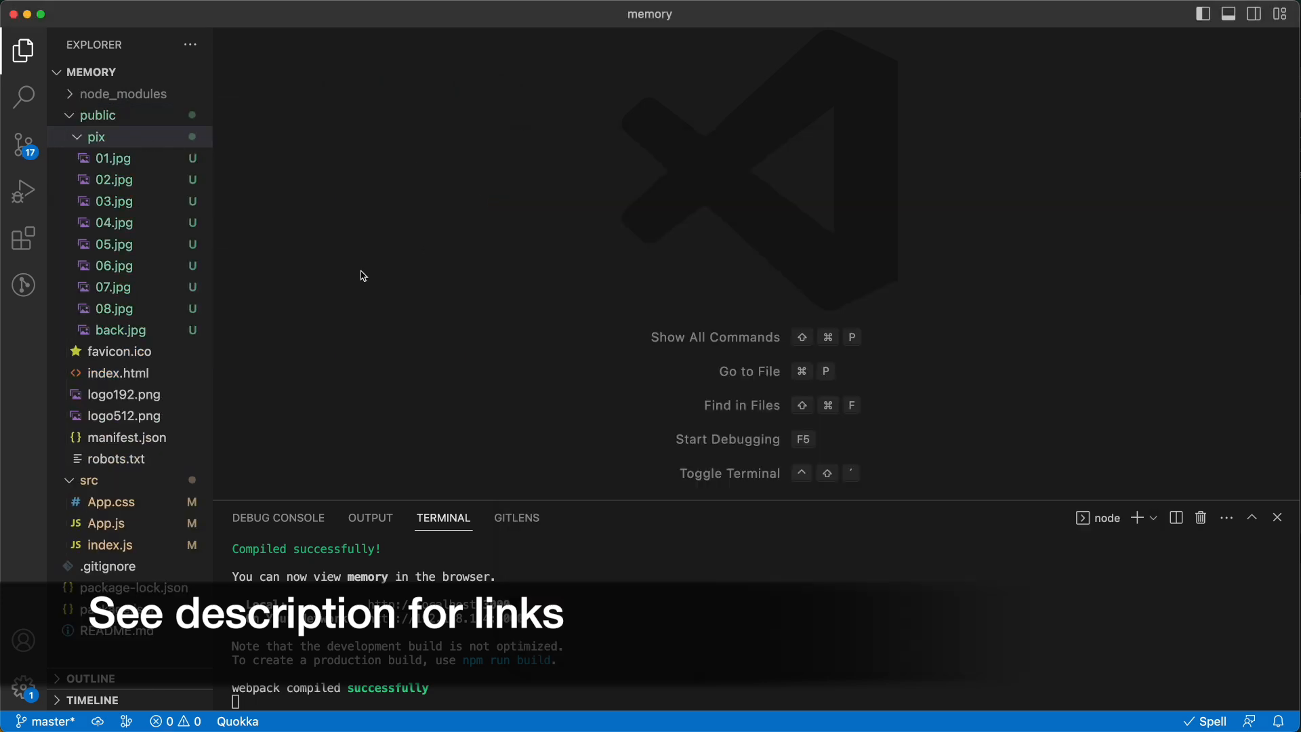
left_click(97, 136)
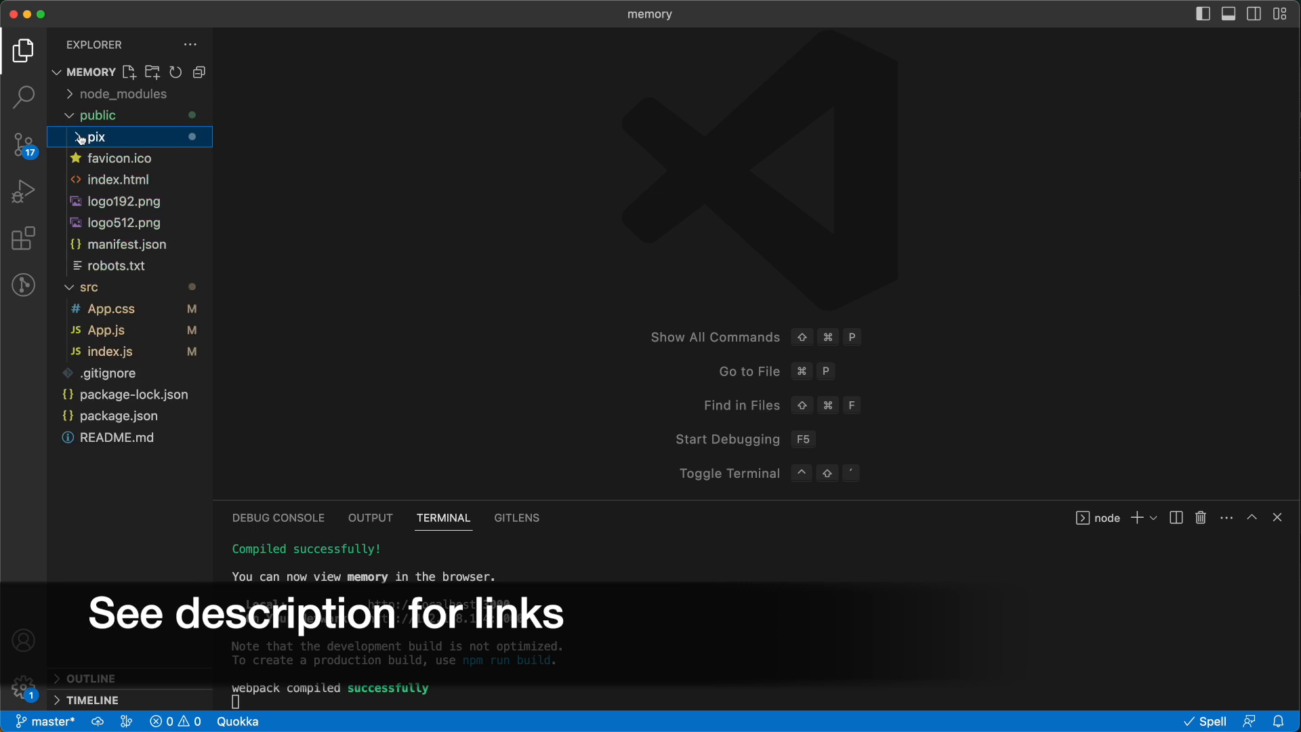
left_click(97, 113)
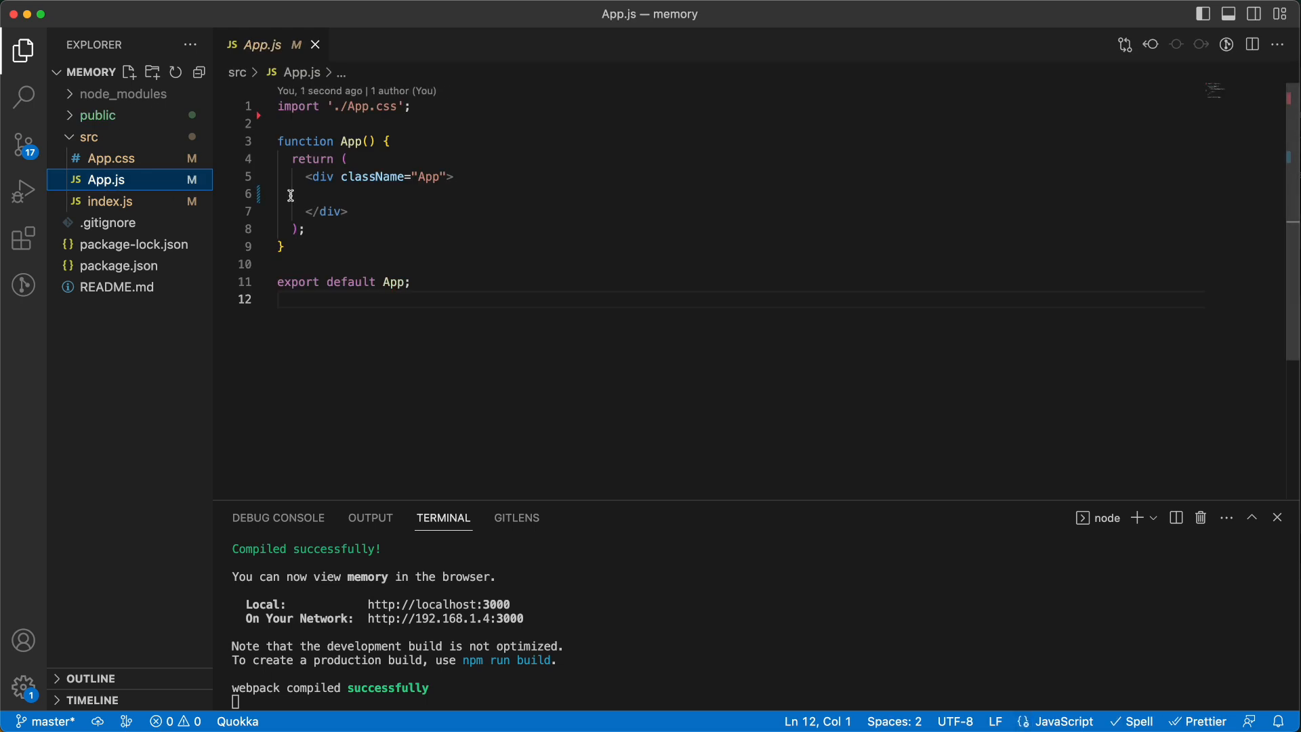
- Switch App.js indentation to four spaces
left_click(893, 721)
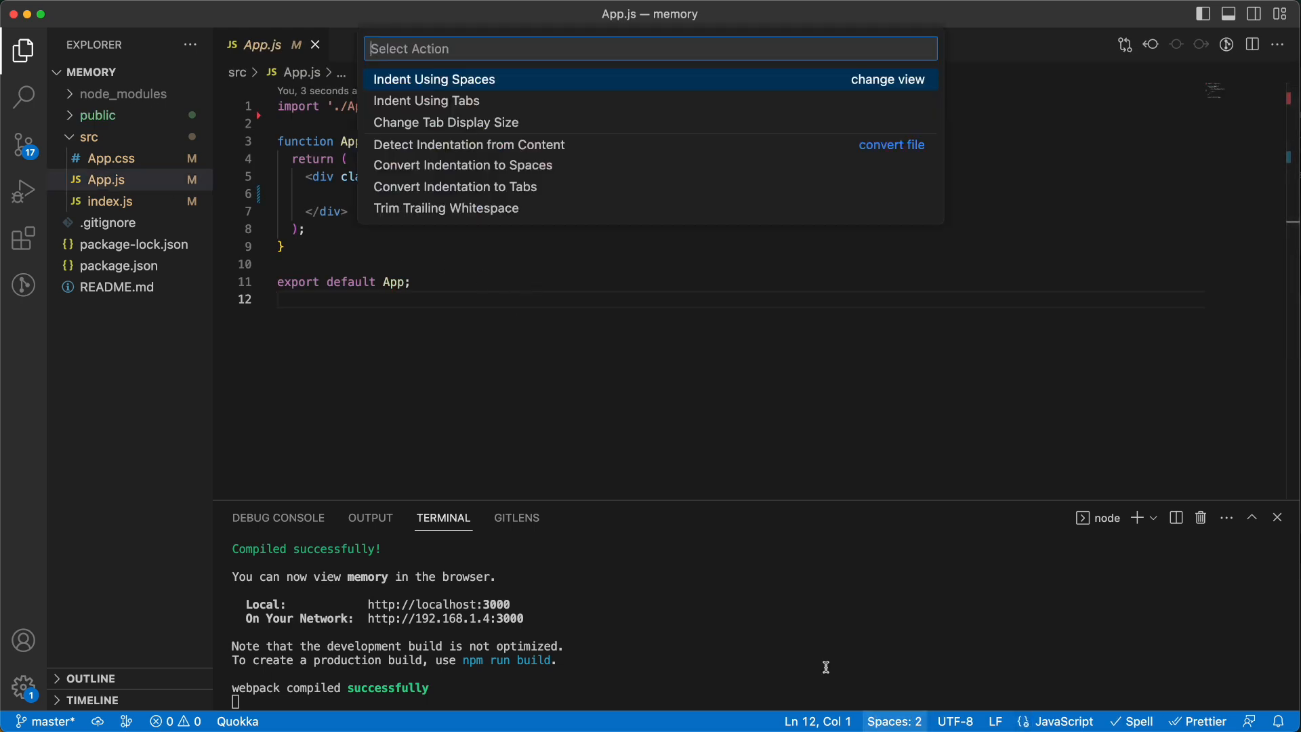
left_click(446, 122)
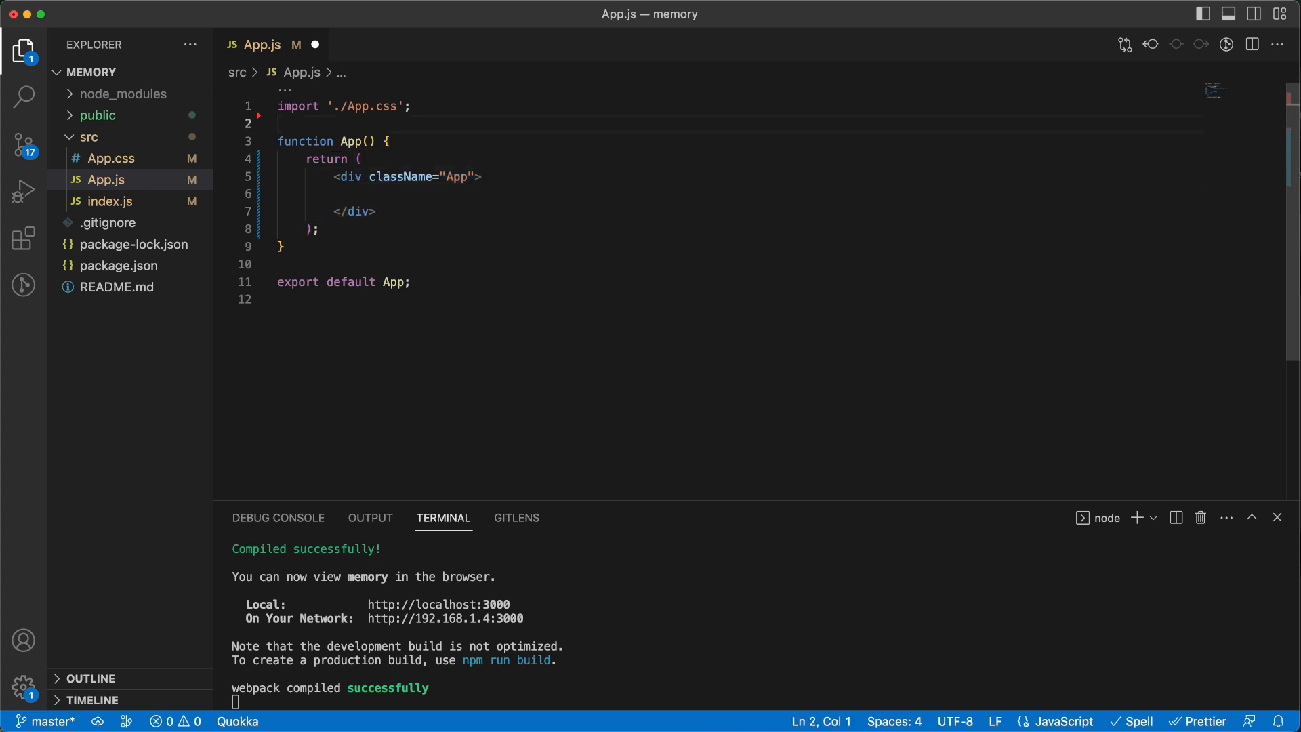
- Write initGame with a cards array built from new Array(16).fill().map((_, i) => ...), checking the pix image names
type("const init")
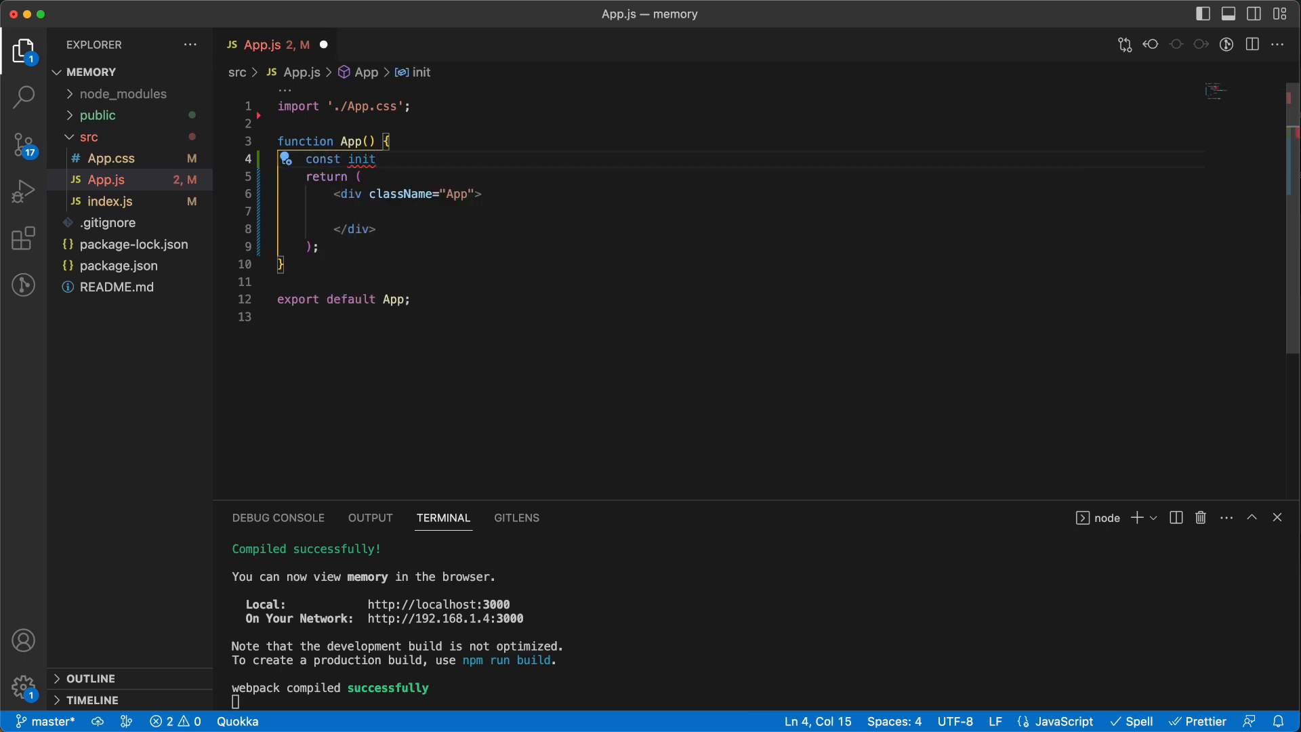
type("Gamer")
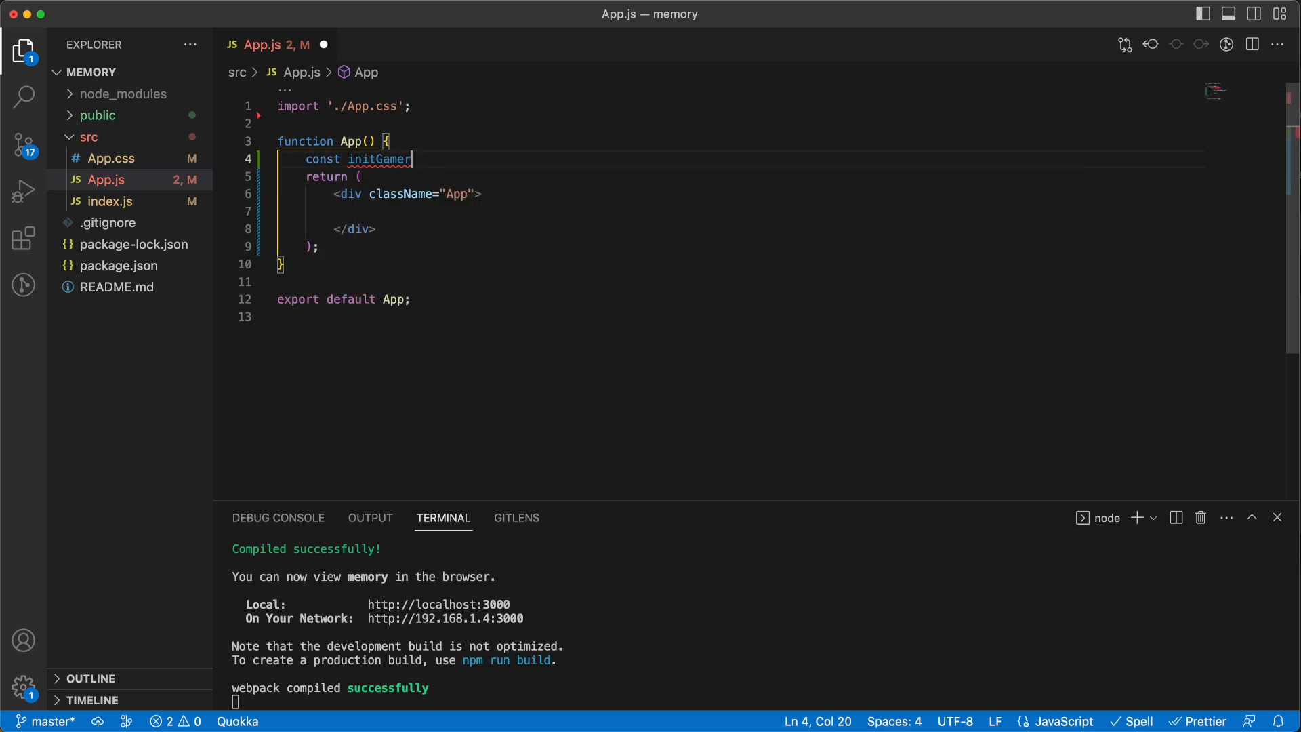
type("= ()")
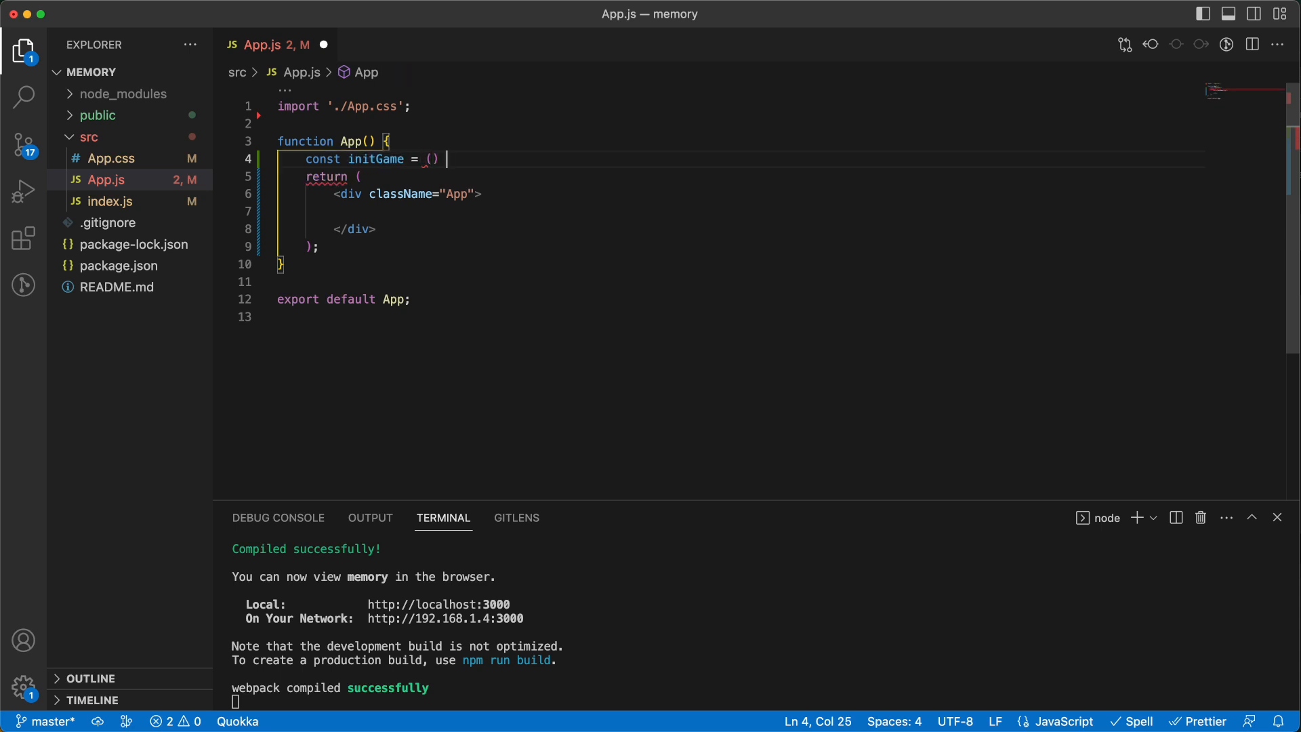
type("=> {}")
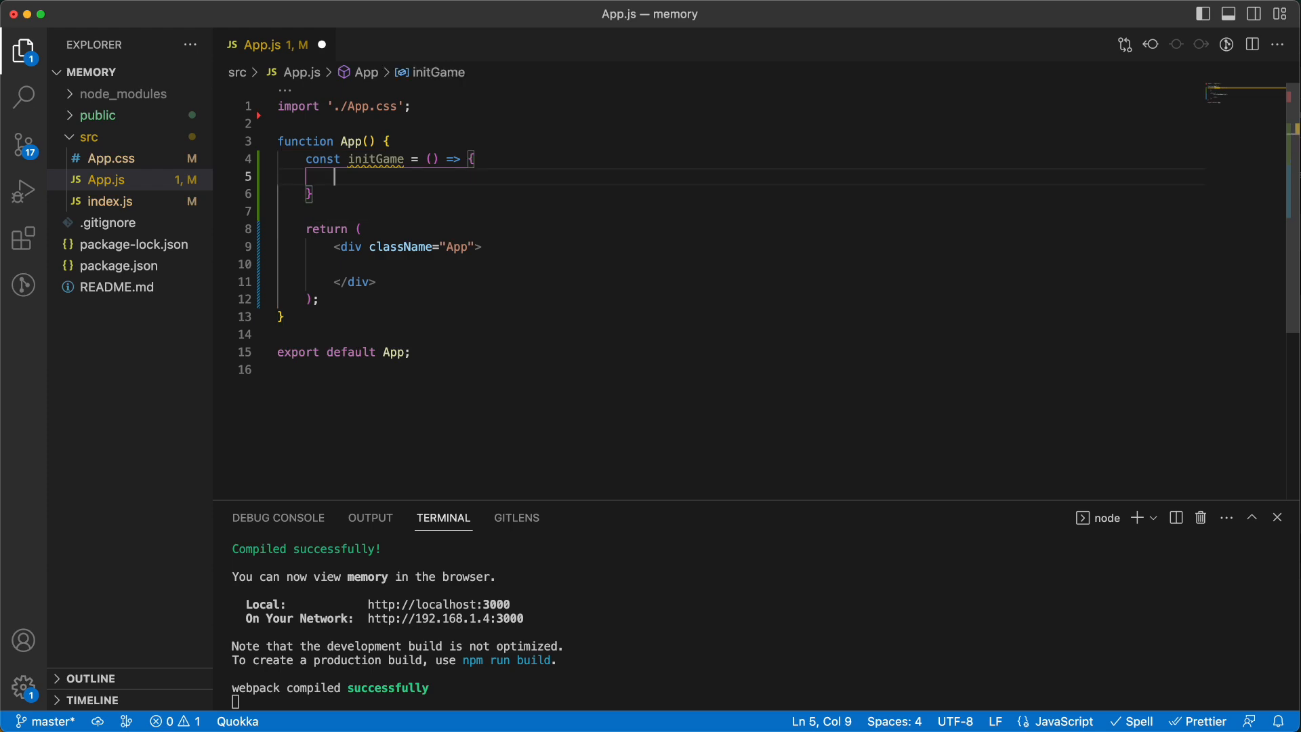
type("const ca")
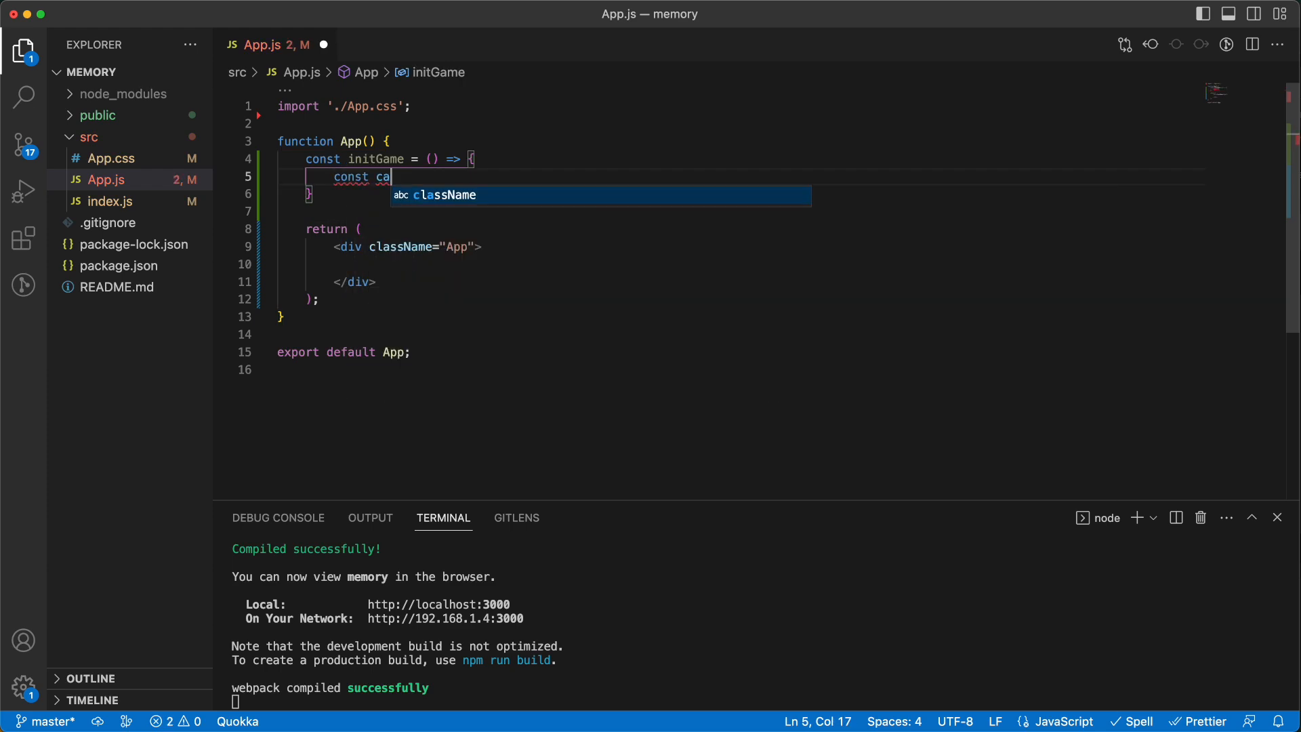
type("rds =")
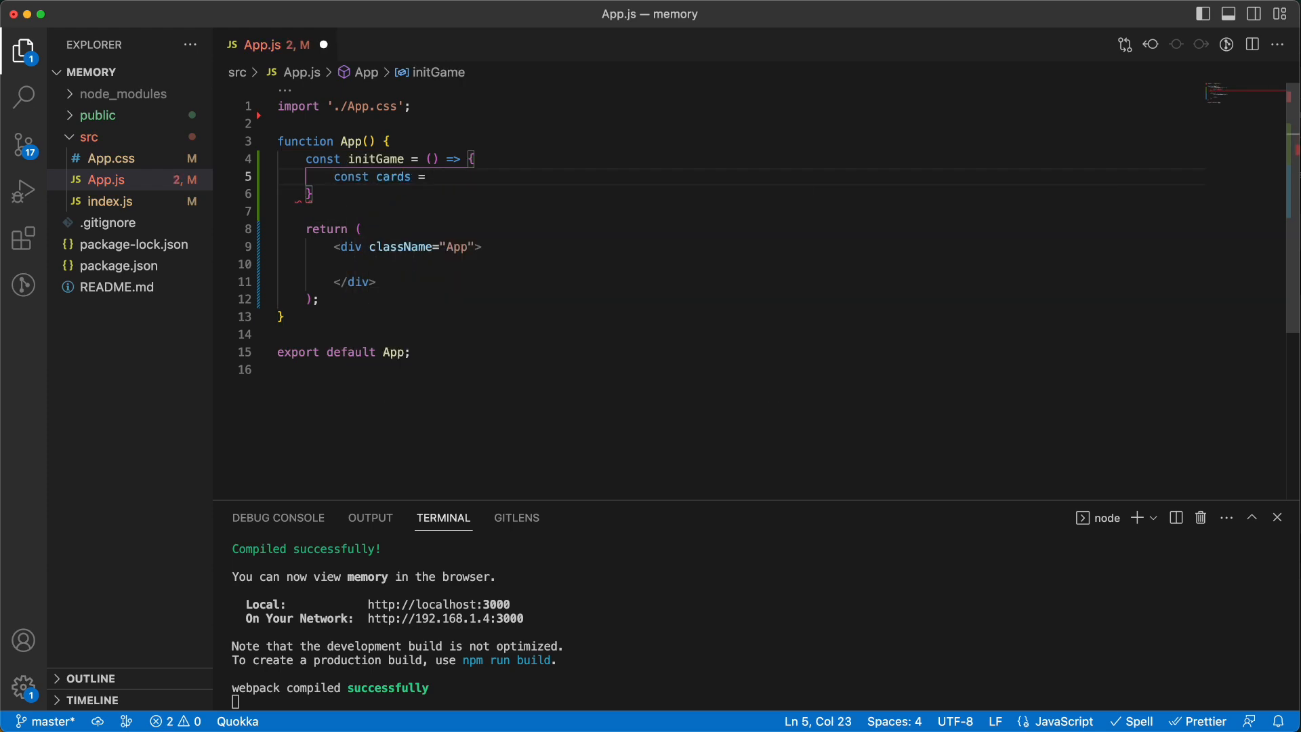
left_click(99, 113)
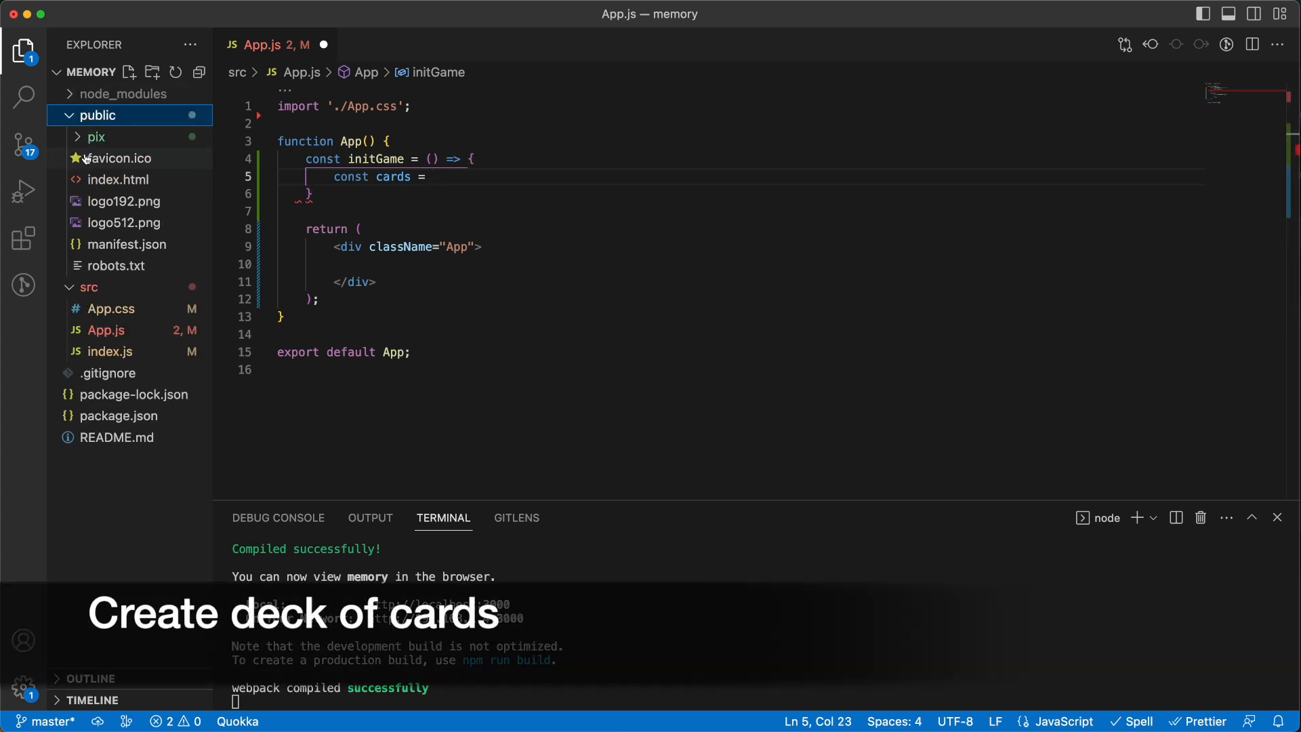
left_click(96, 137)
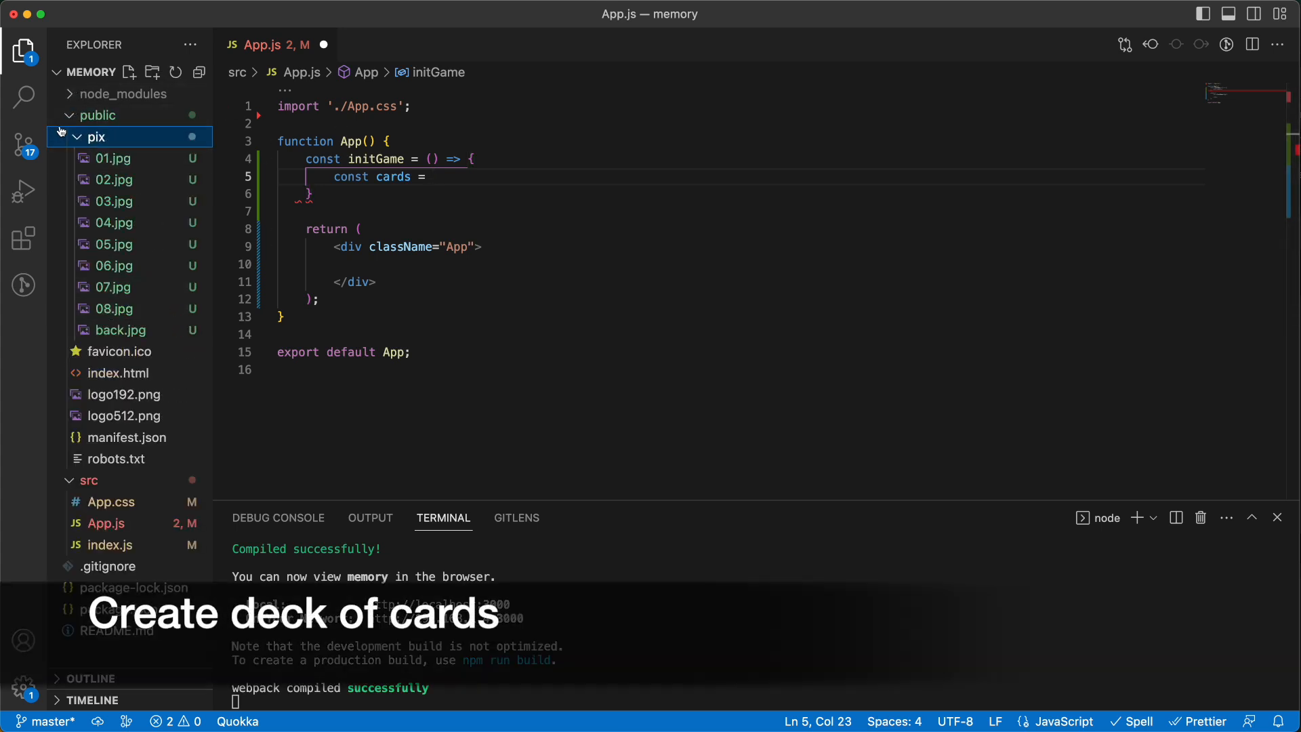
left_click(98, 137)
type("new A")
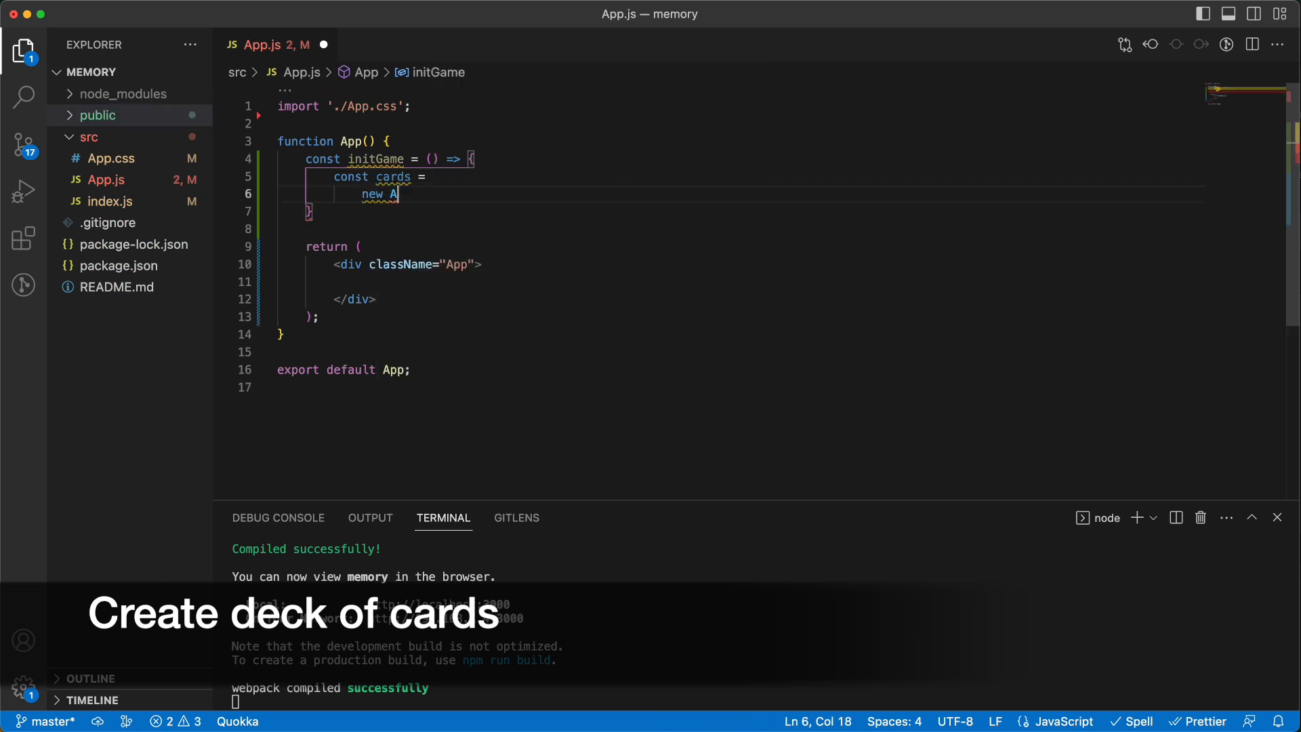
type("rray(1")
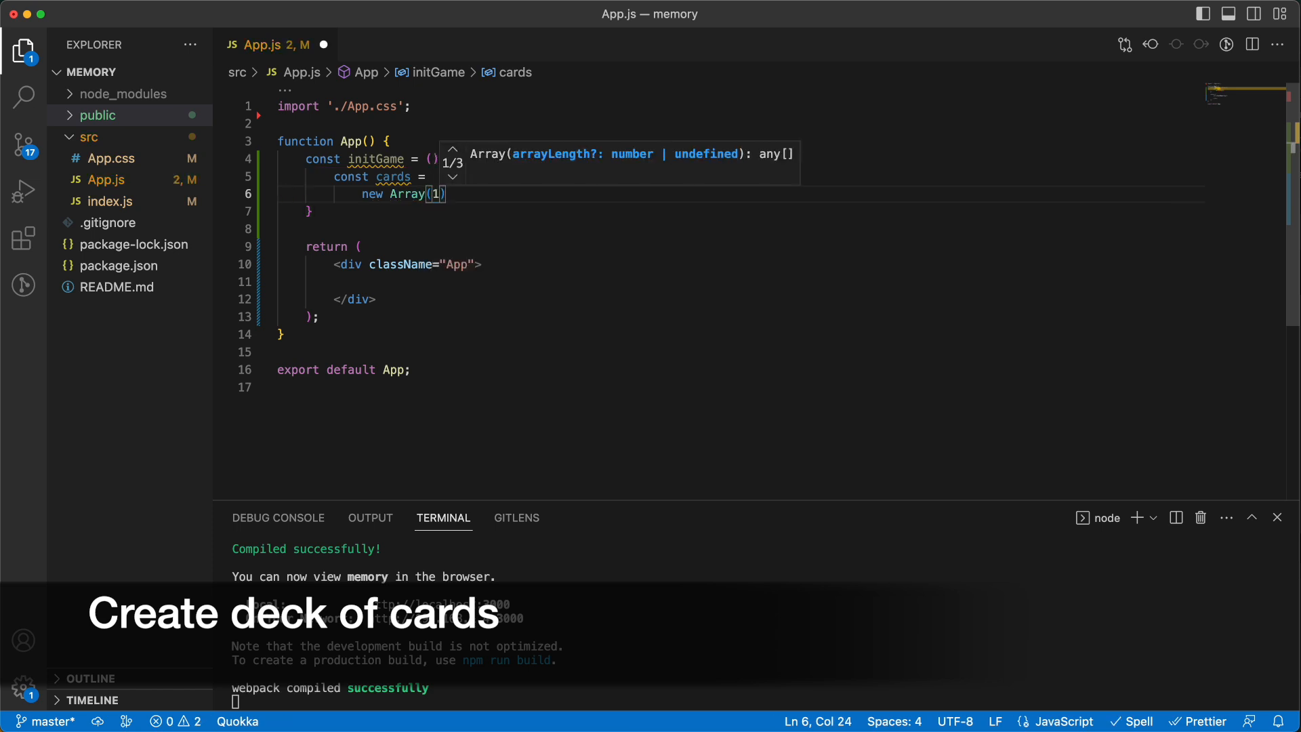
type("6.")
type(".fill/")
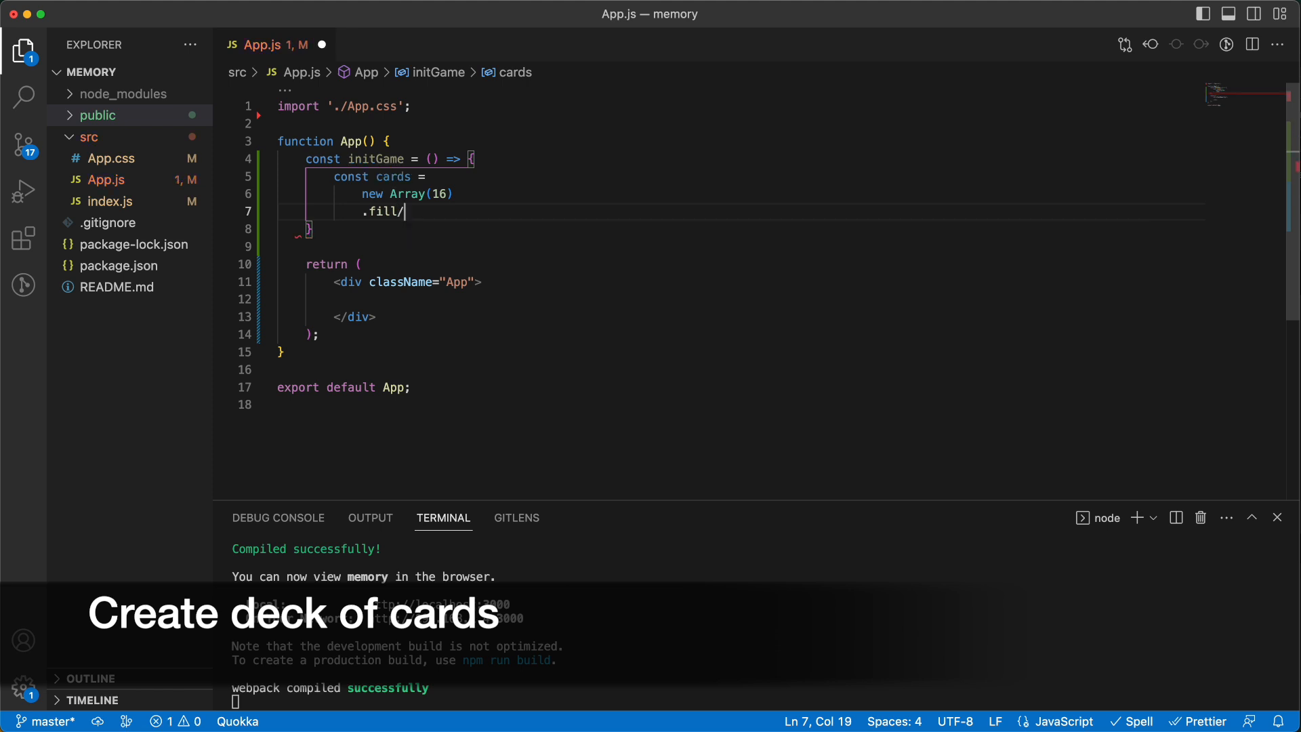
type("()")
type(".map((_")
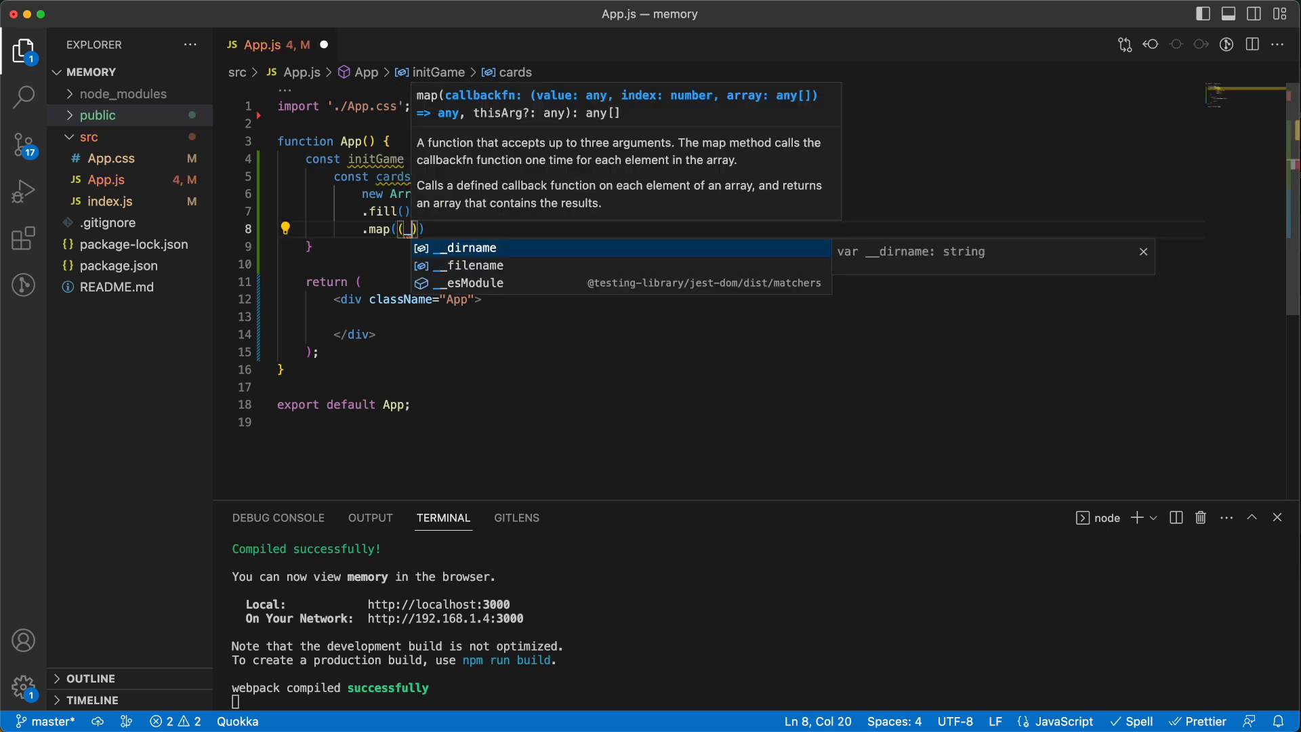
type(", i")
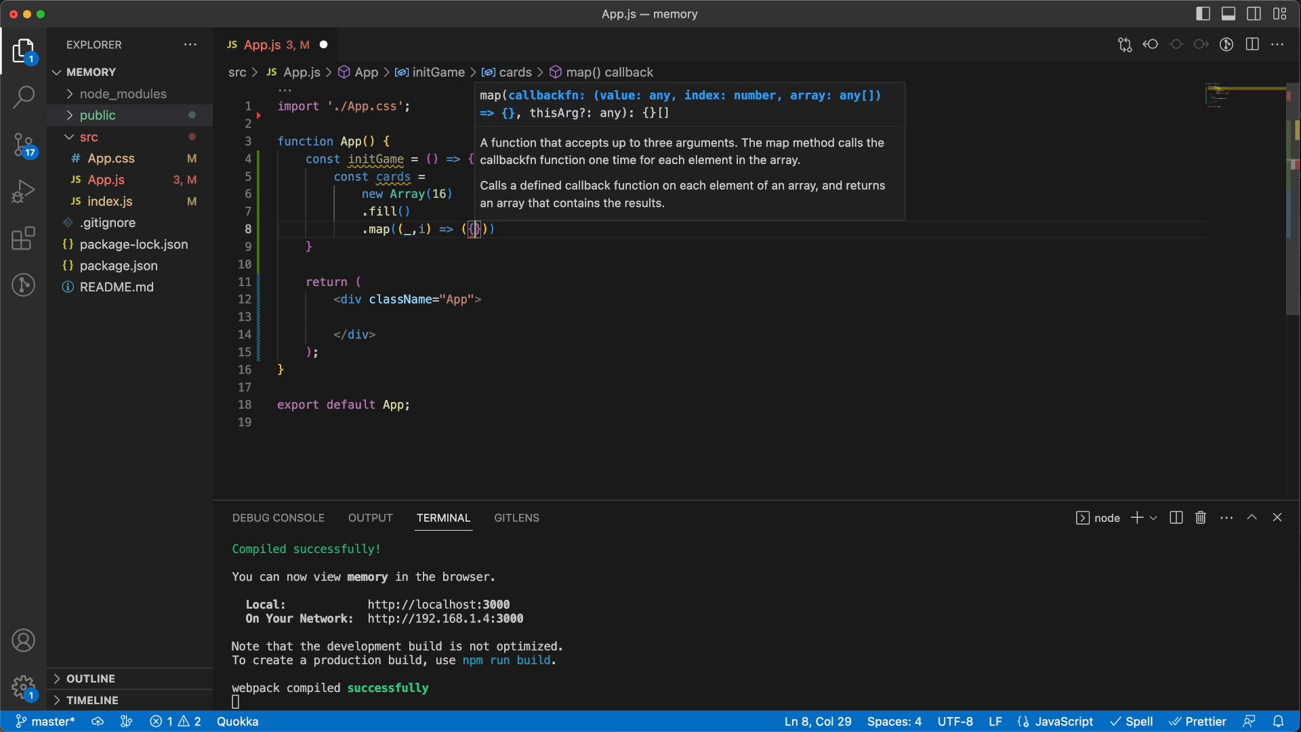
key("Enter")
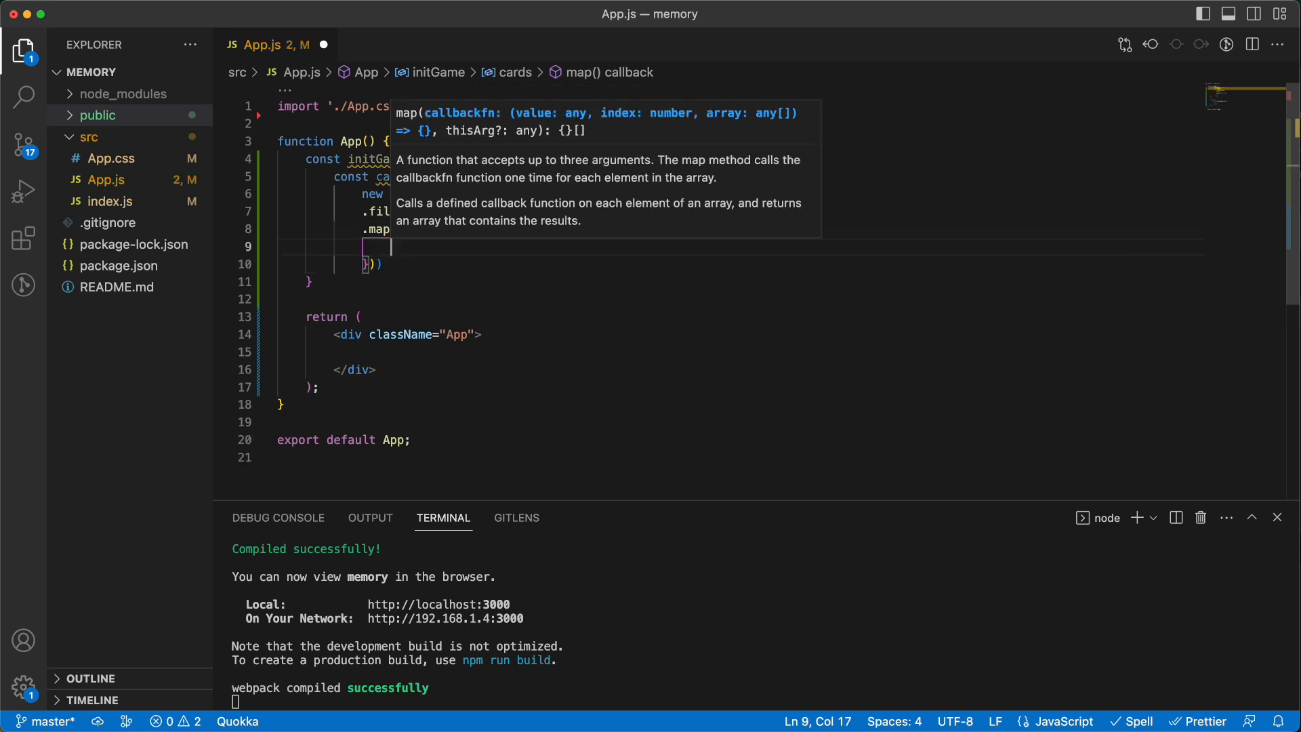
- Give each card object src i%8+1 and revealed false, then console.log the cards
type("src :")
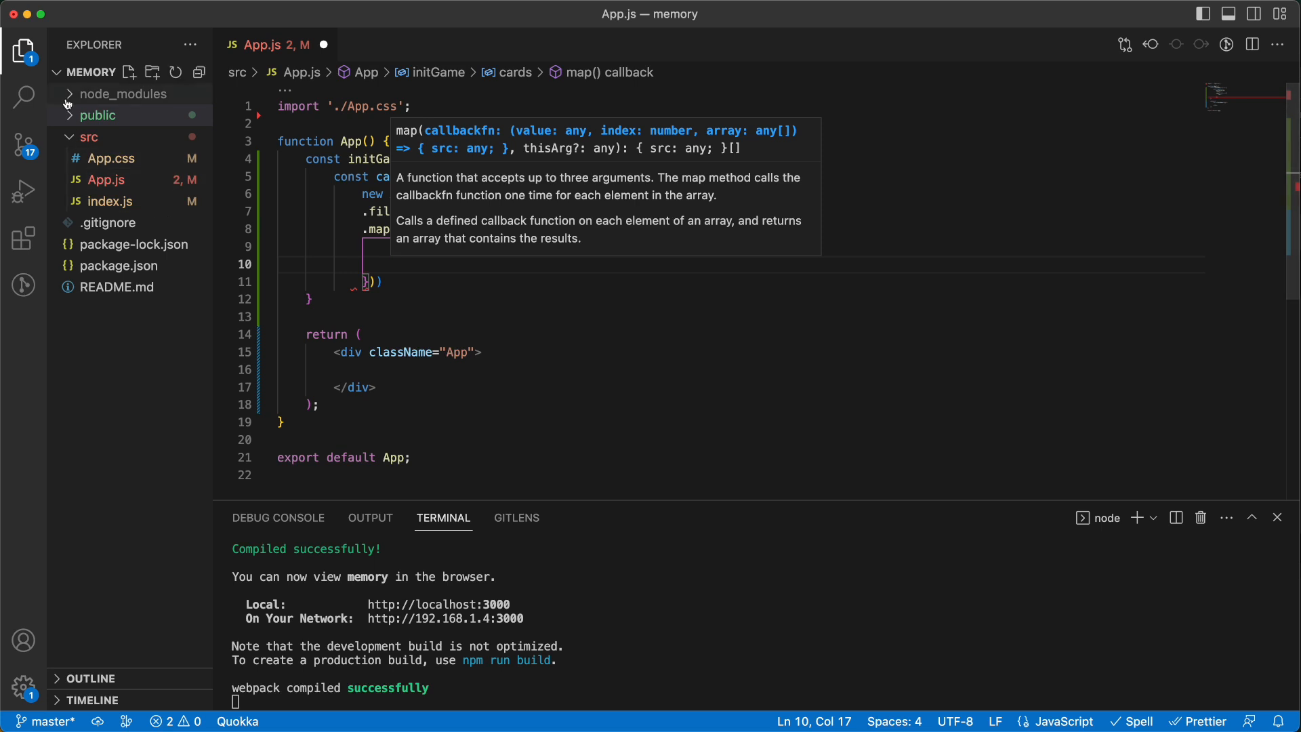
left_click(99, 114)
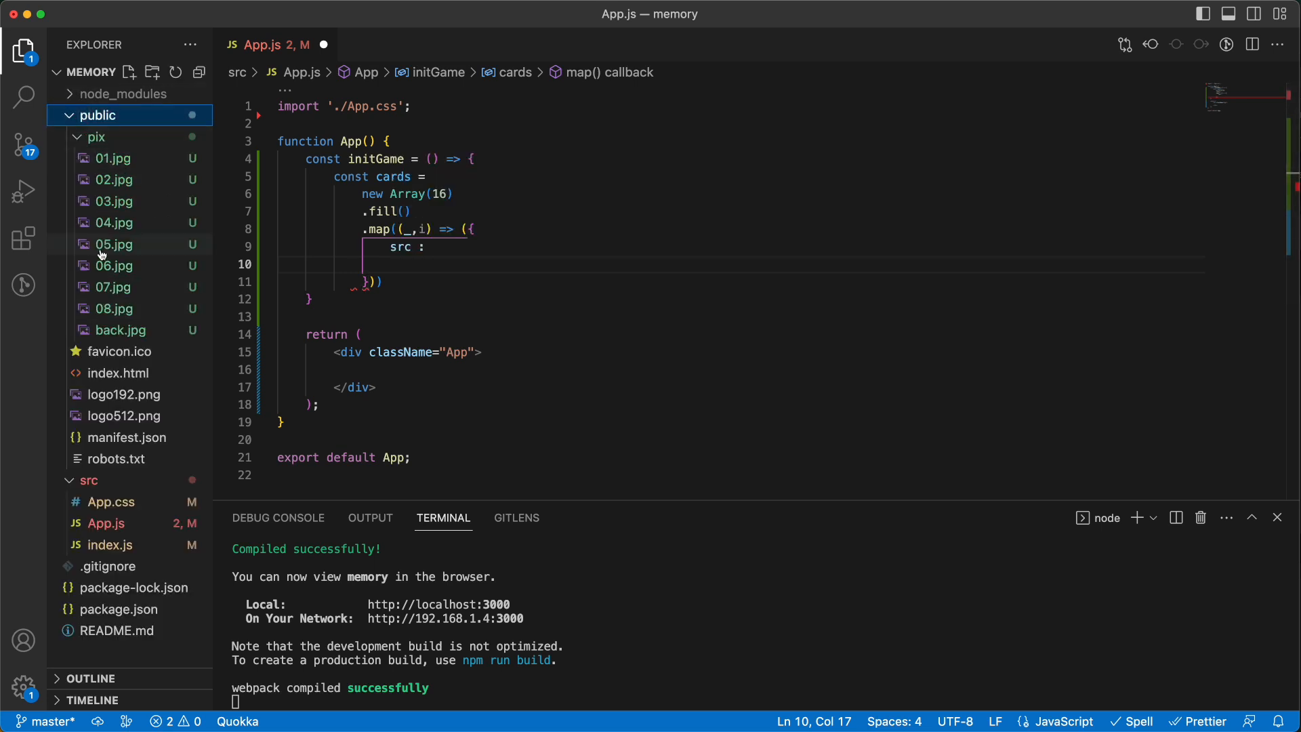
type("re")
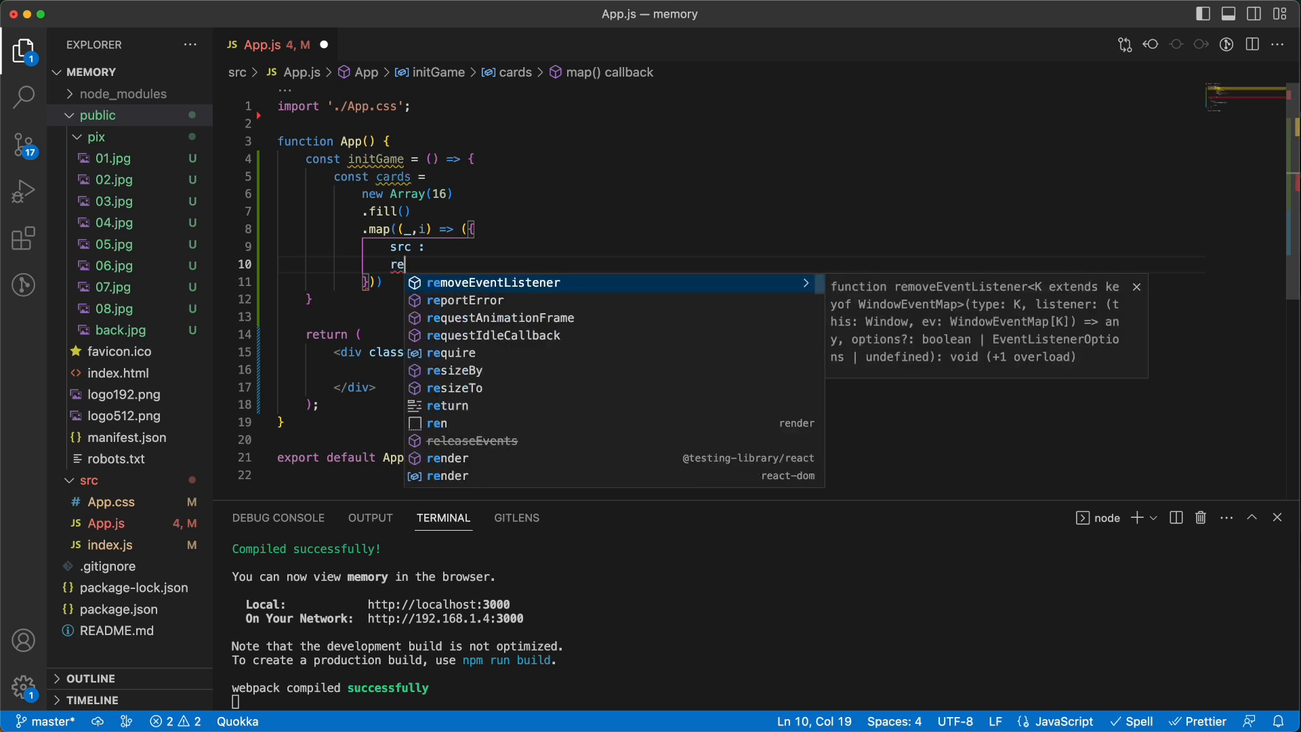
type("veale")
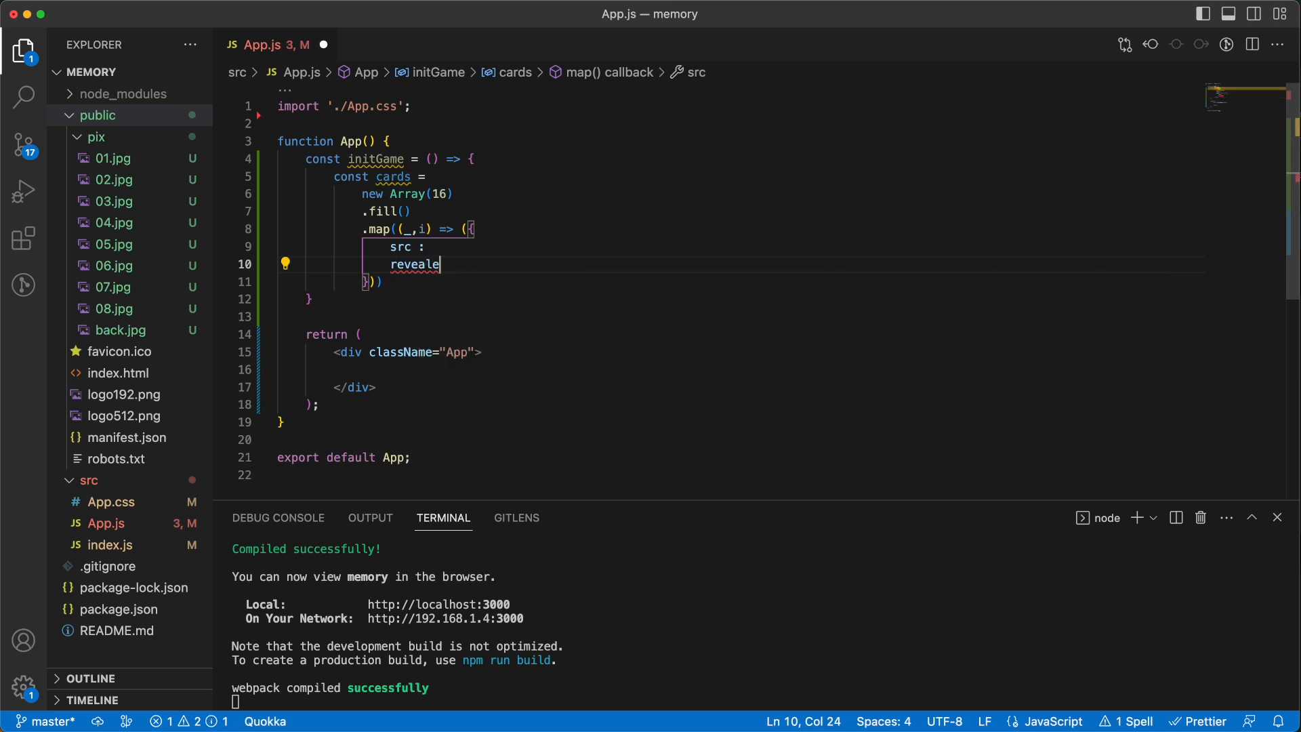
type("d :")
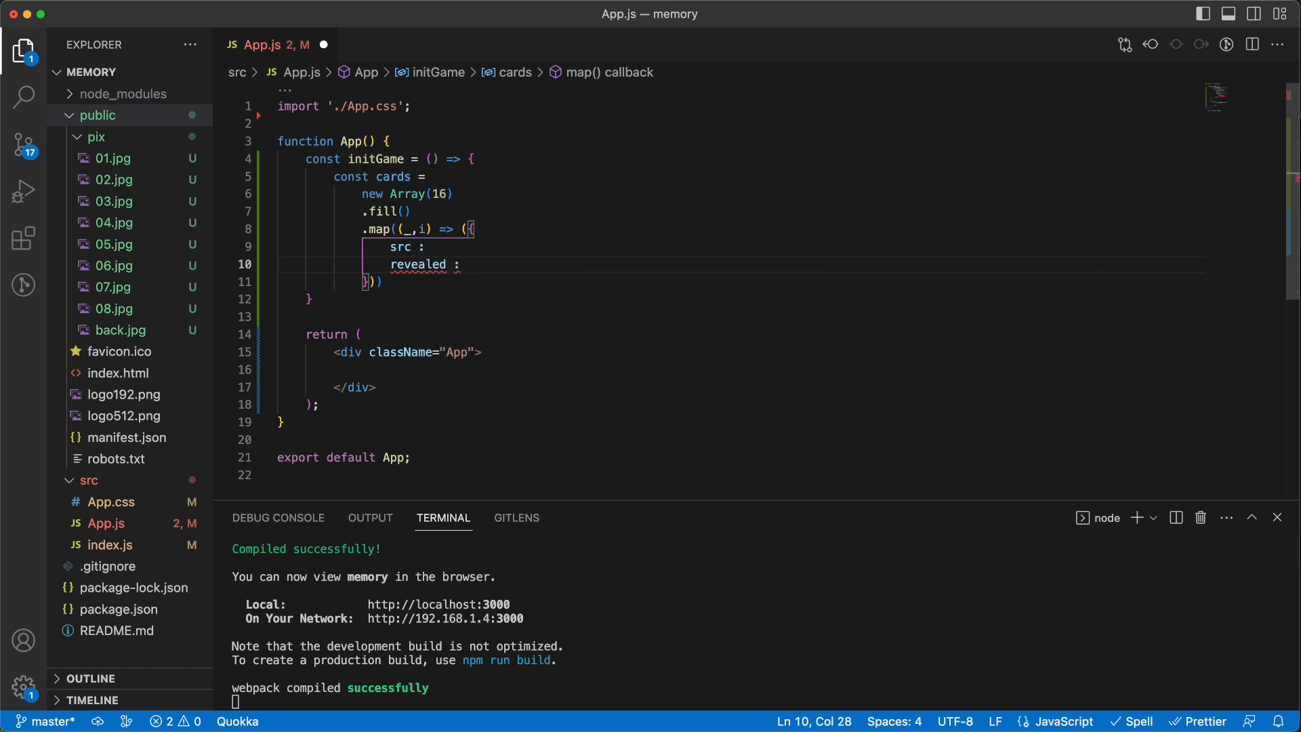
type("false,")
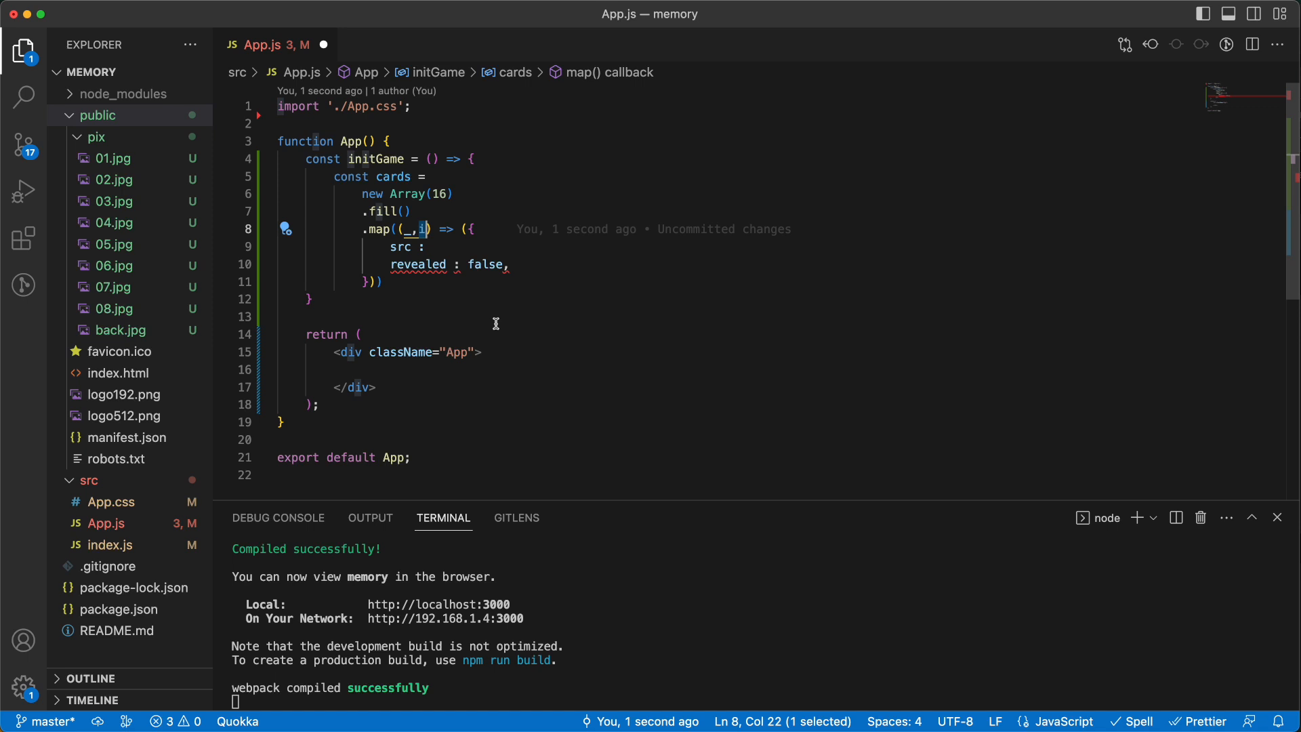
type("i%")
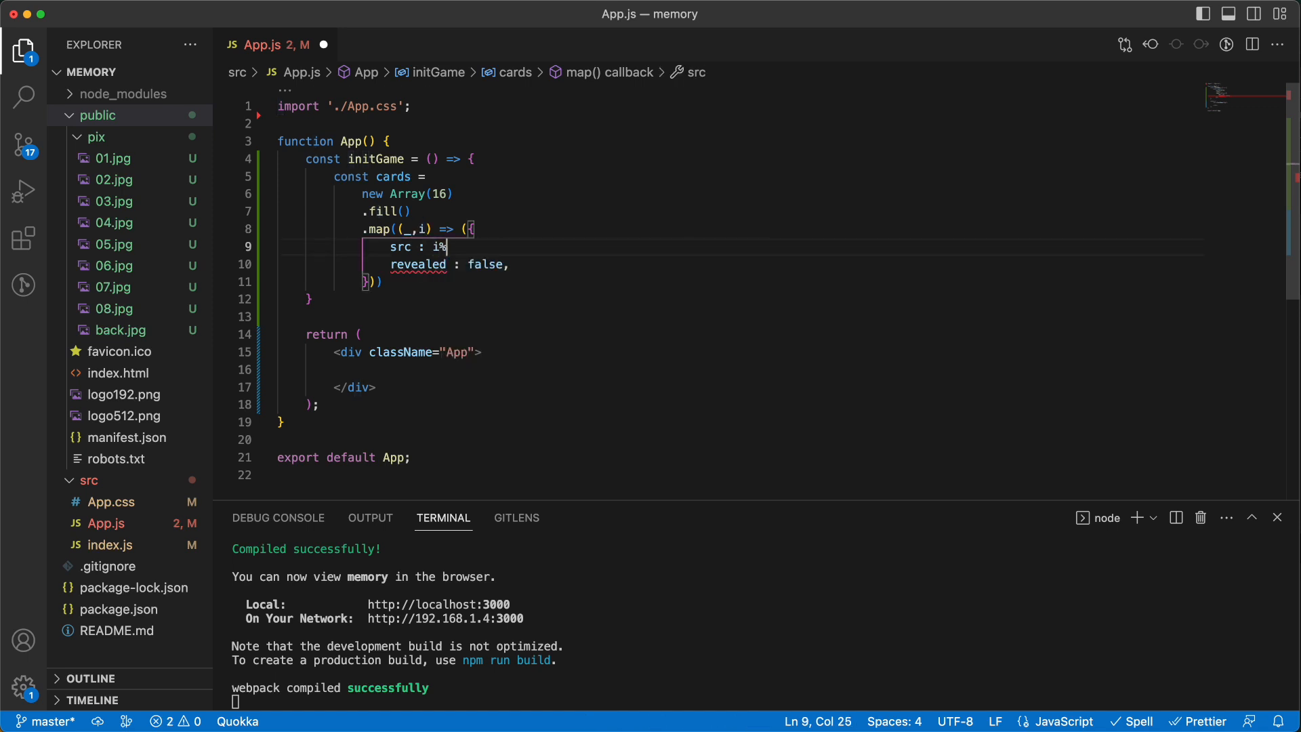
type("8")
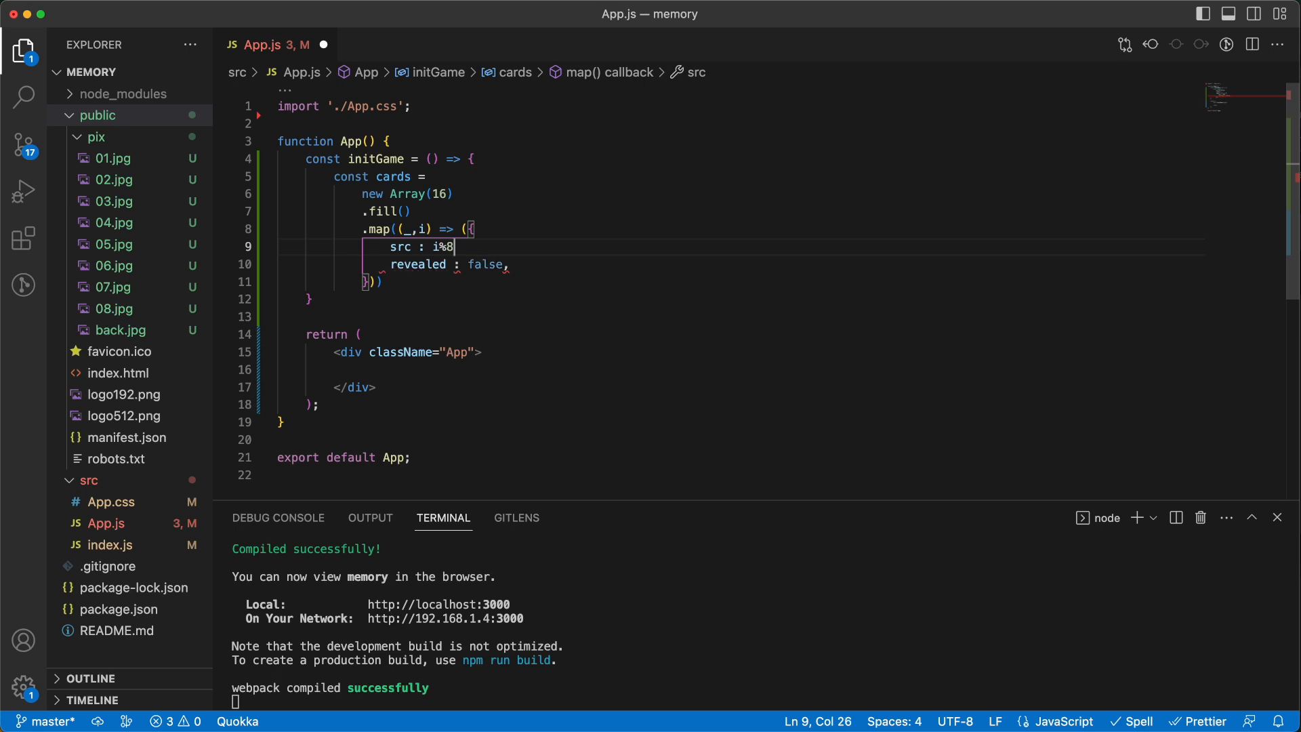
type("+1,")
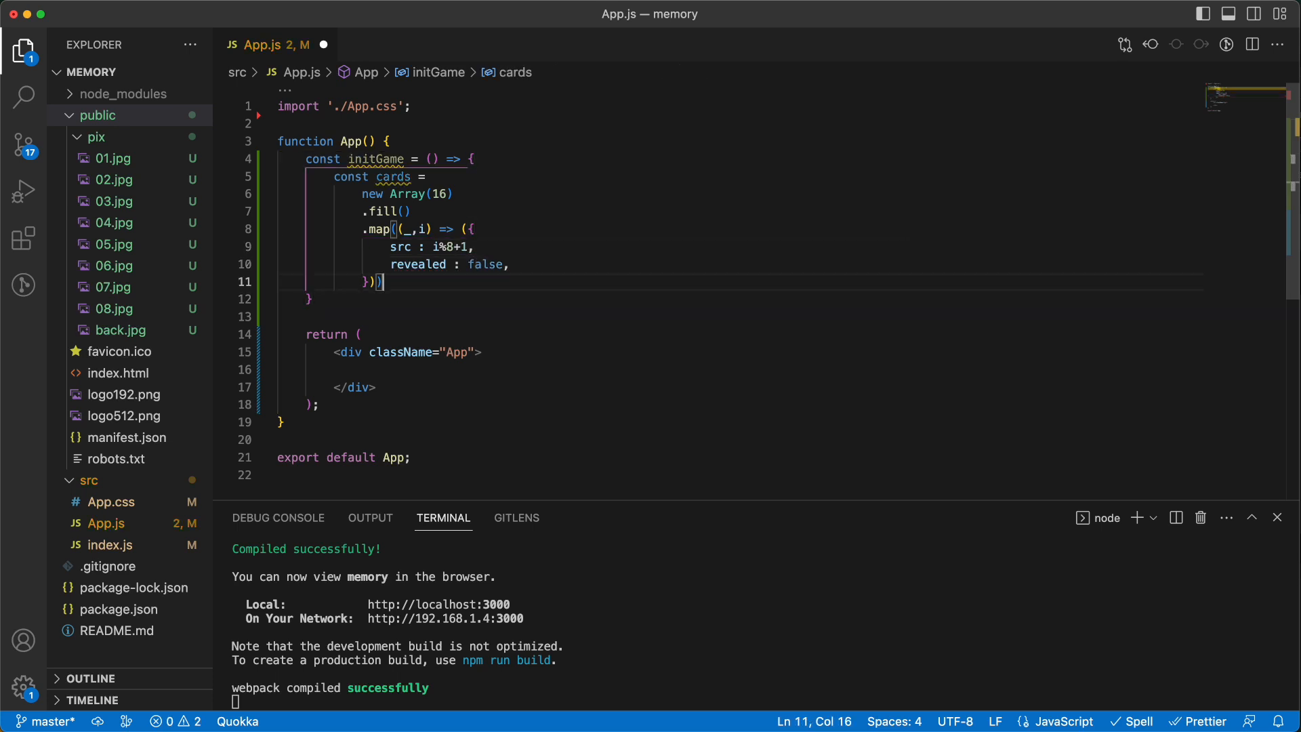
type("}")
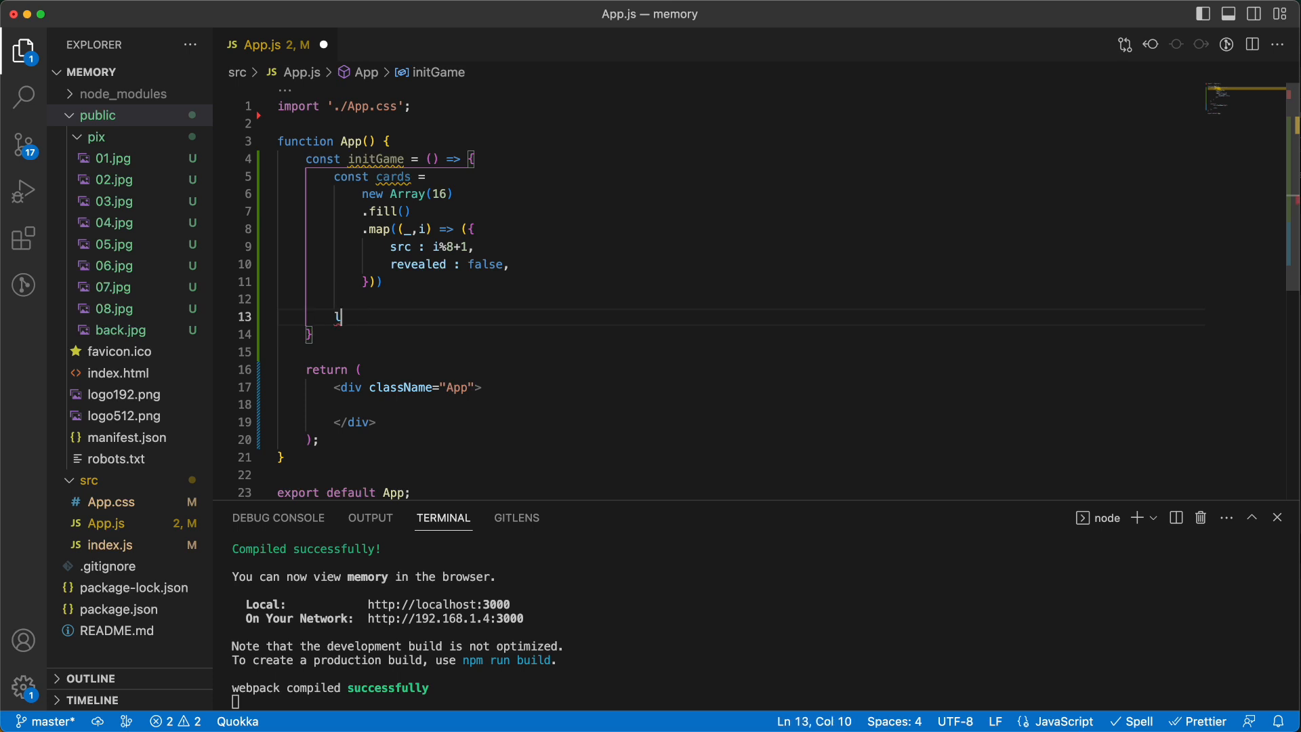
type("console.log(cards);")
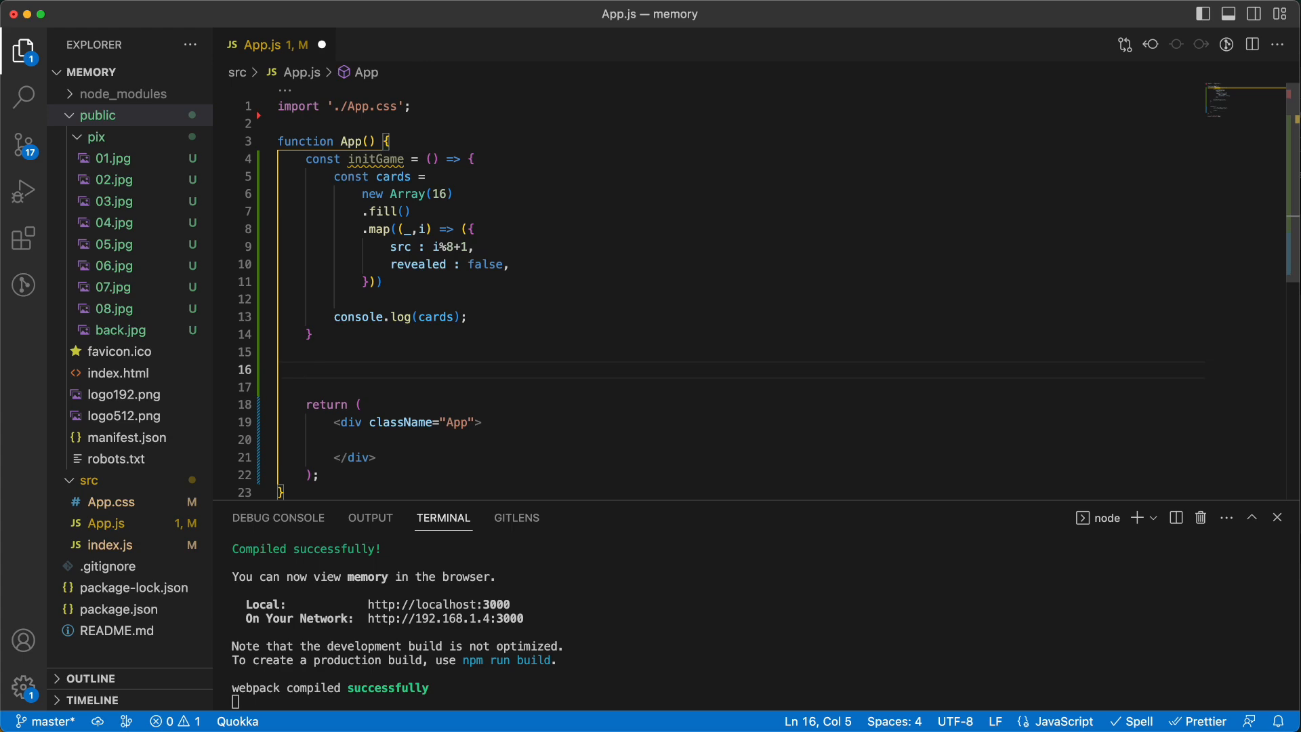
- Import useEffect and call initGame inside it
type("useEffect(() =>")
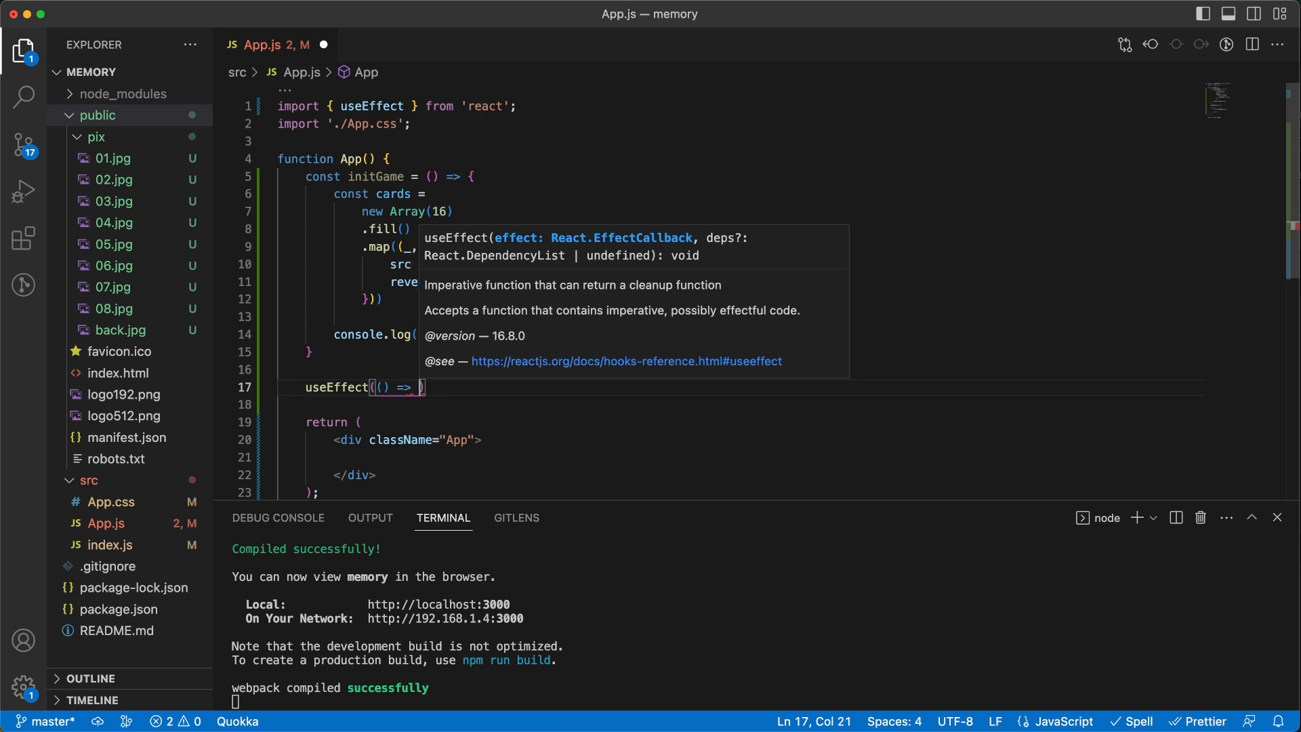
type("init")
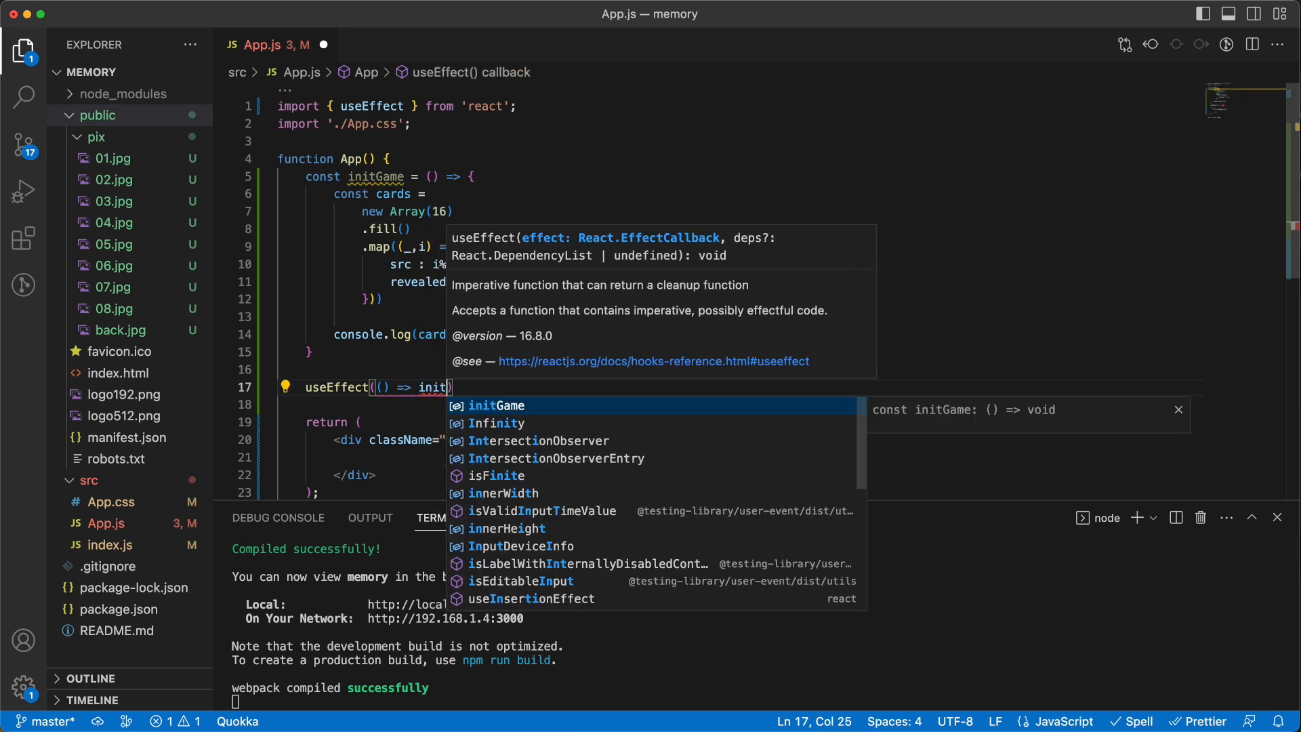
key("Tab")
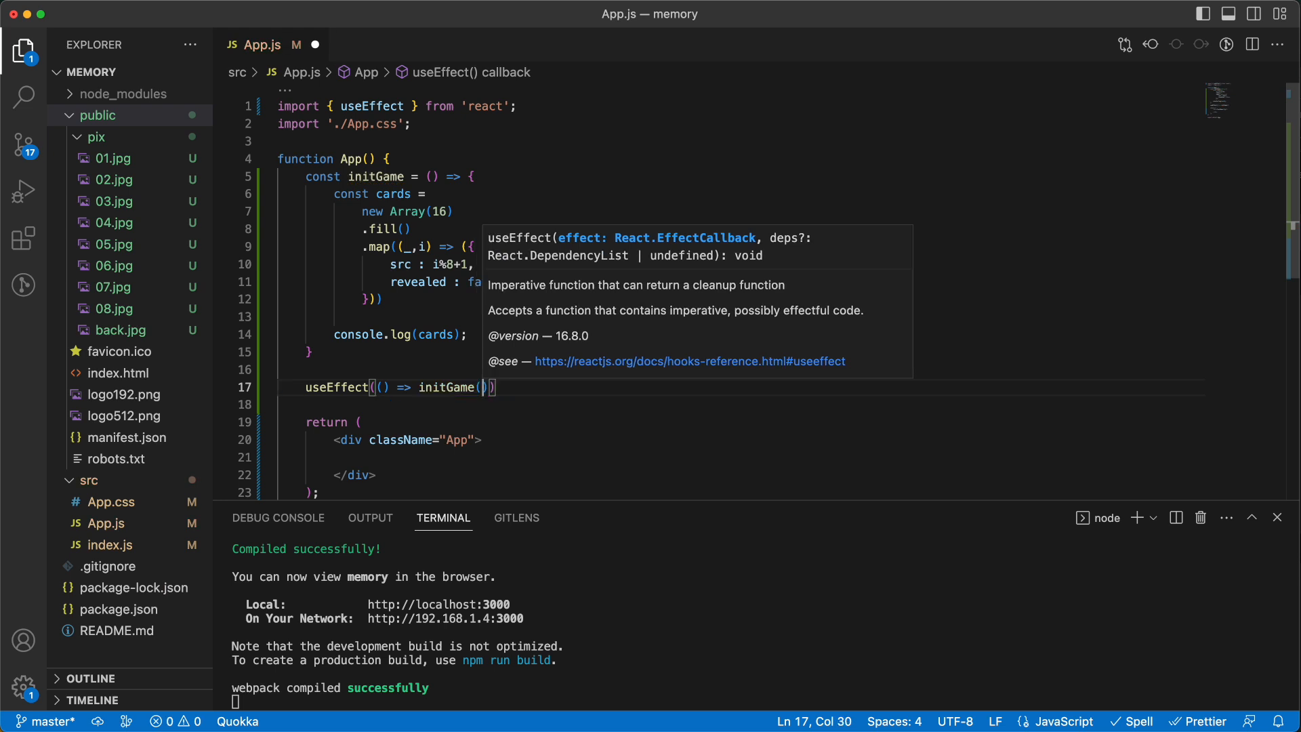
type(", [")
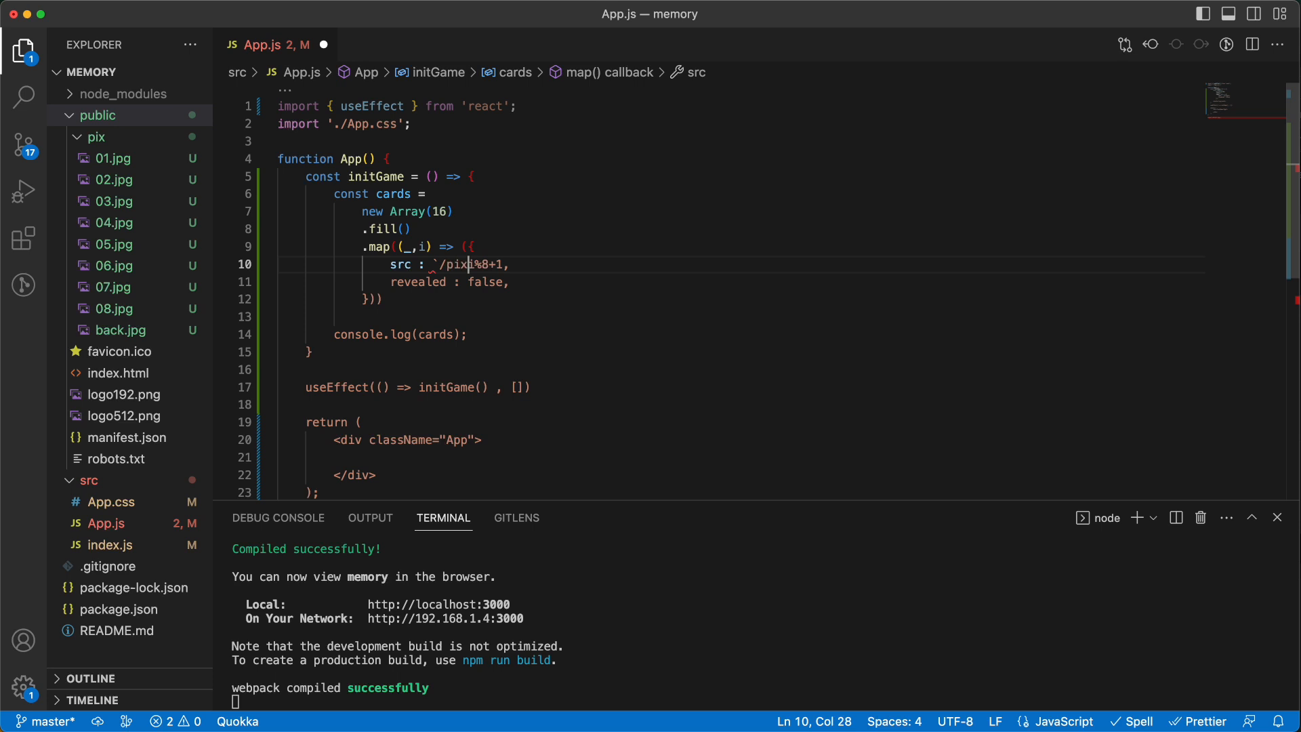
- Change each card's src to the template string `/pix/0${i%8+1}.jpg`
type("${")
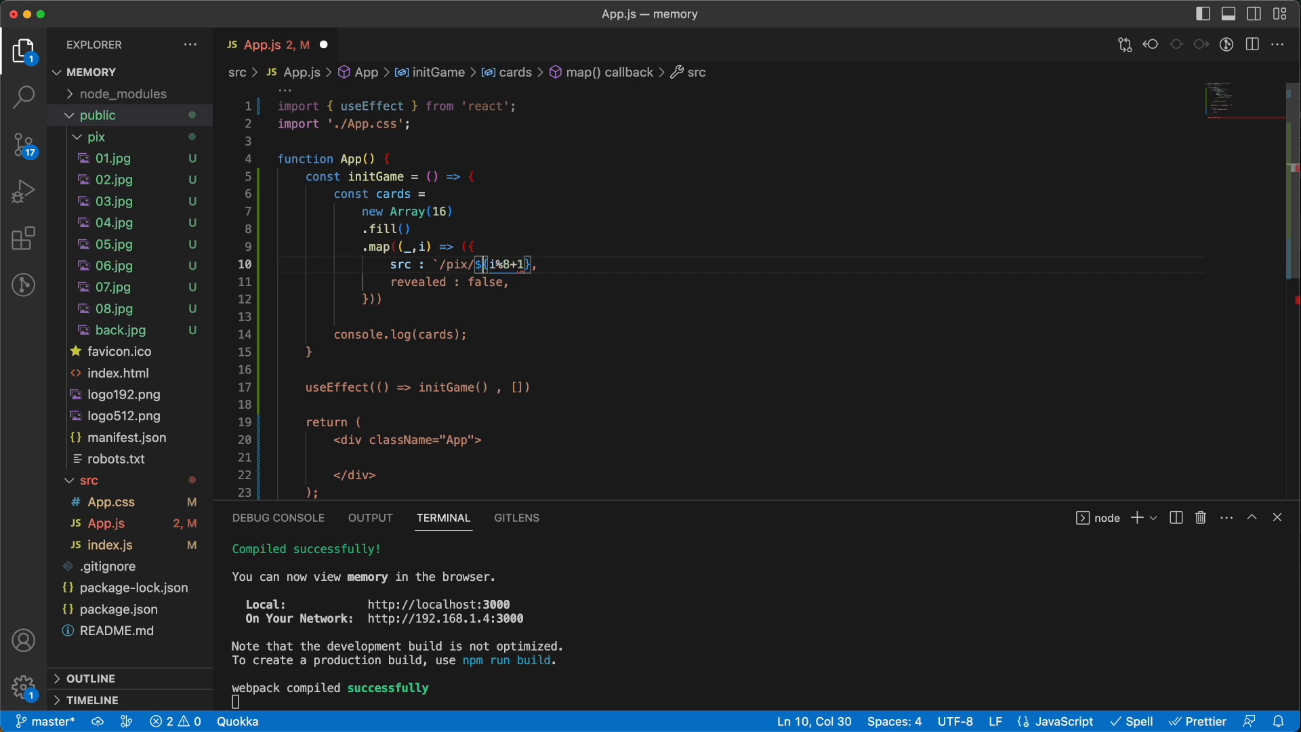
type("0")
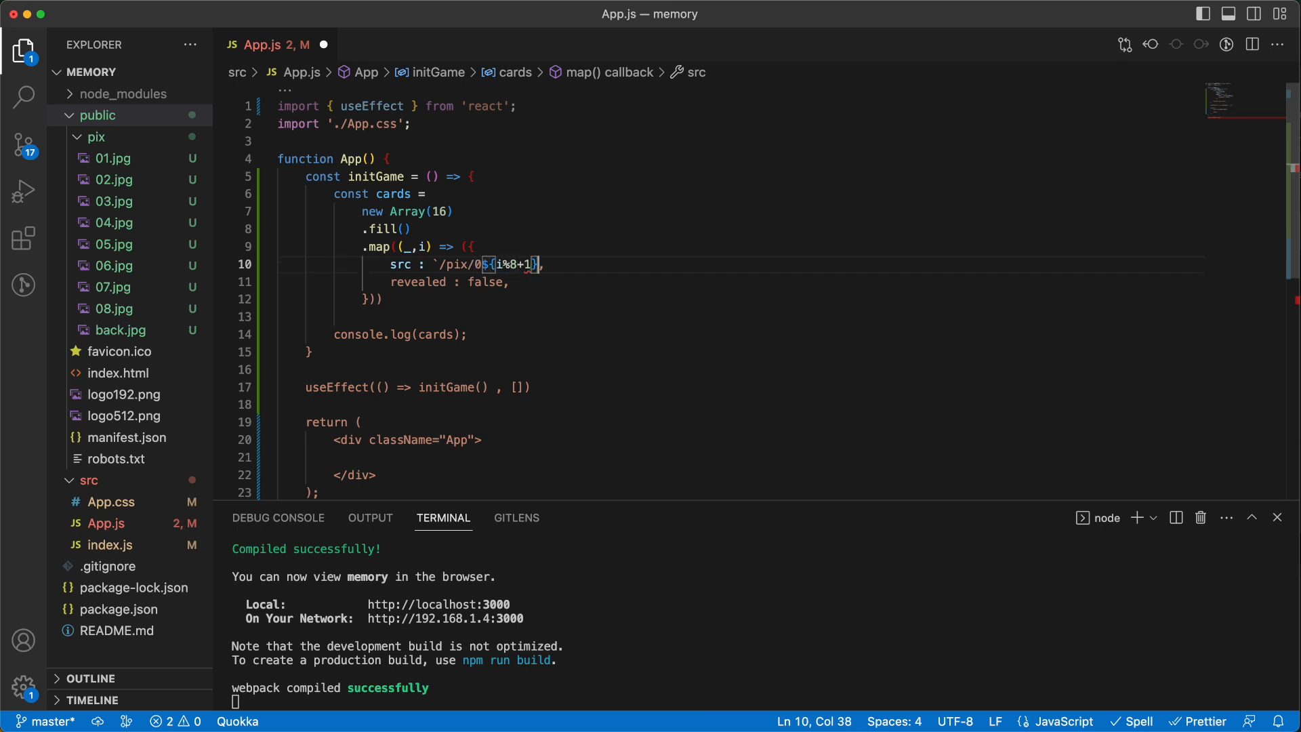
type(".jpg")
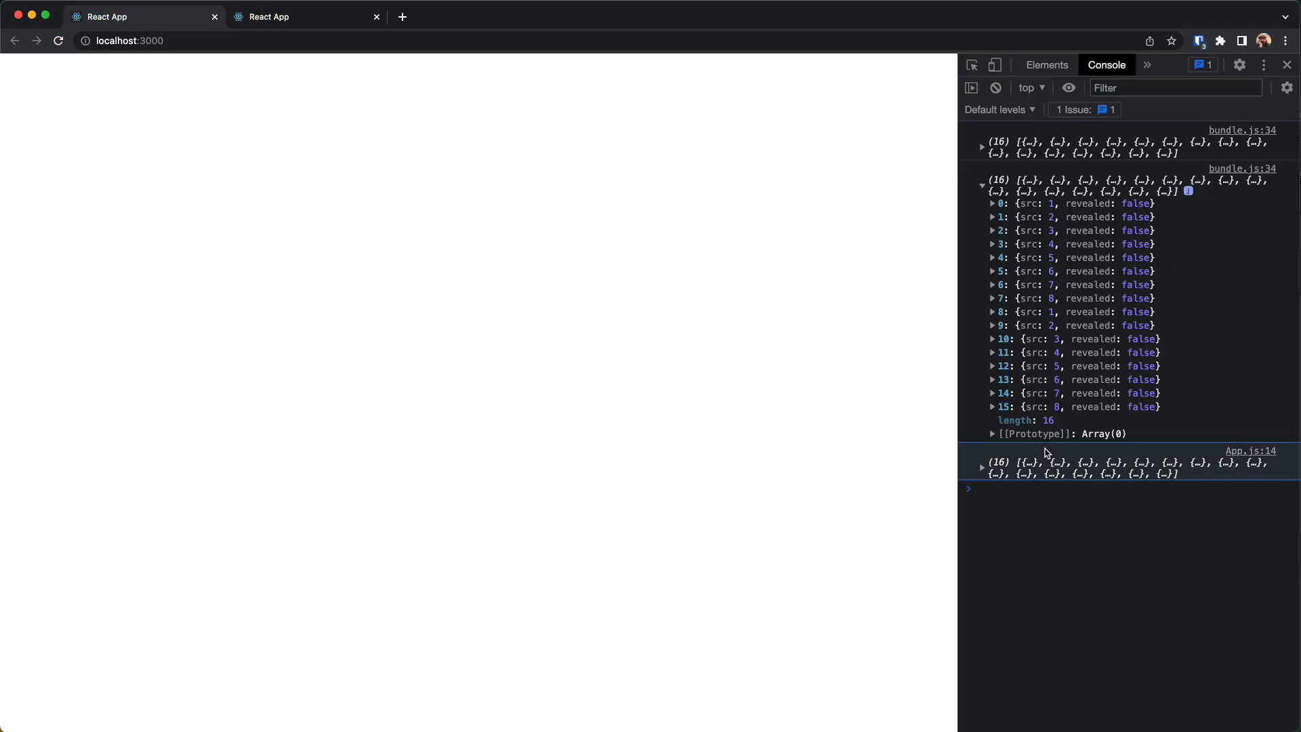
- Expand the newest logged cards array showing /pix/01.jpg to /pix/08.jpg twice
left_click(982, 461)
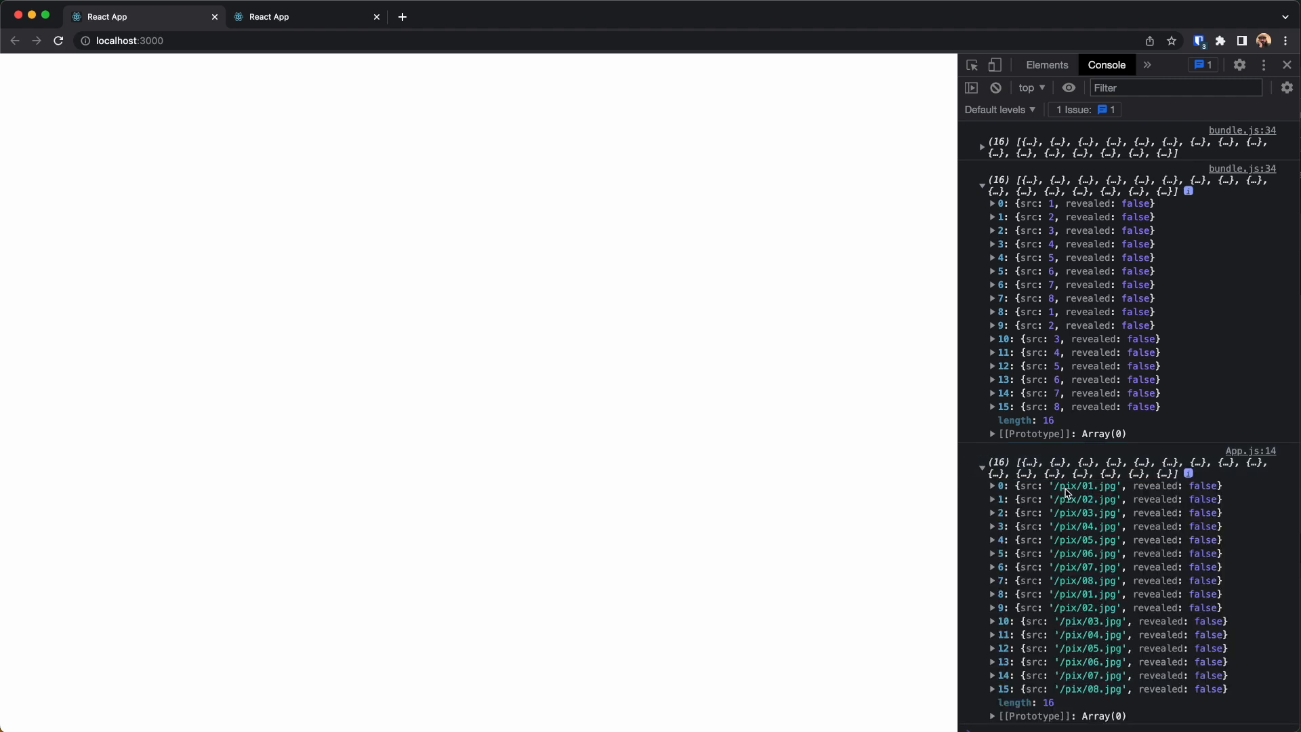
mouse_move(1117, 555)
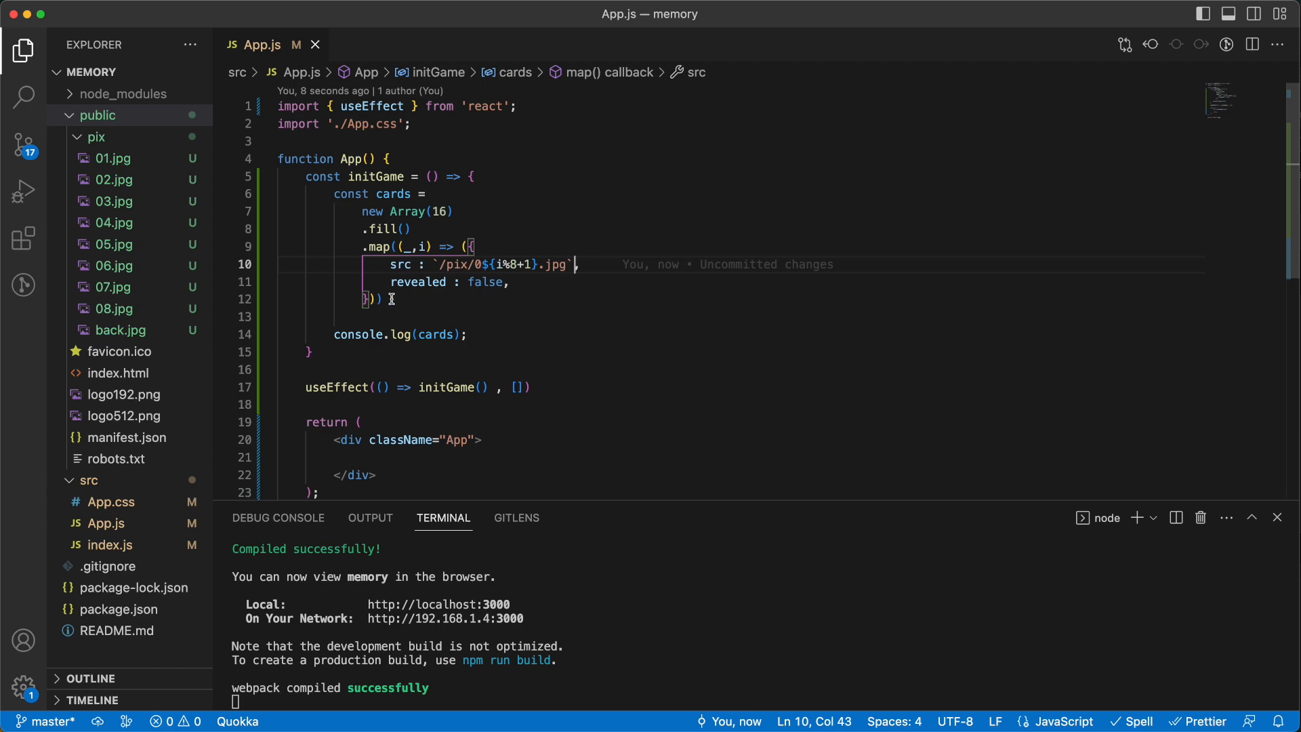
- Append .sort(() => Math.random() - .5) to shuffle the cards and remove the console.log line
type(".s")
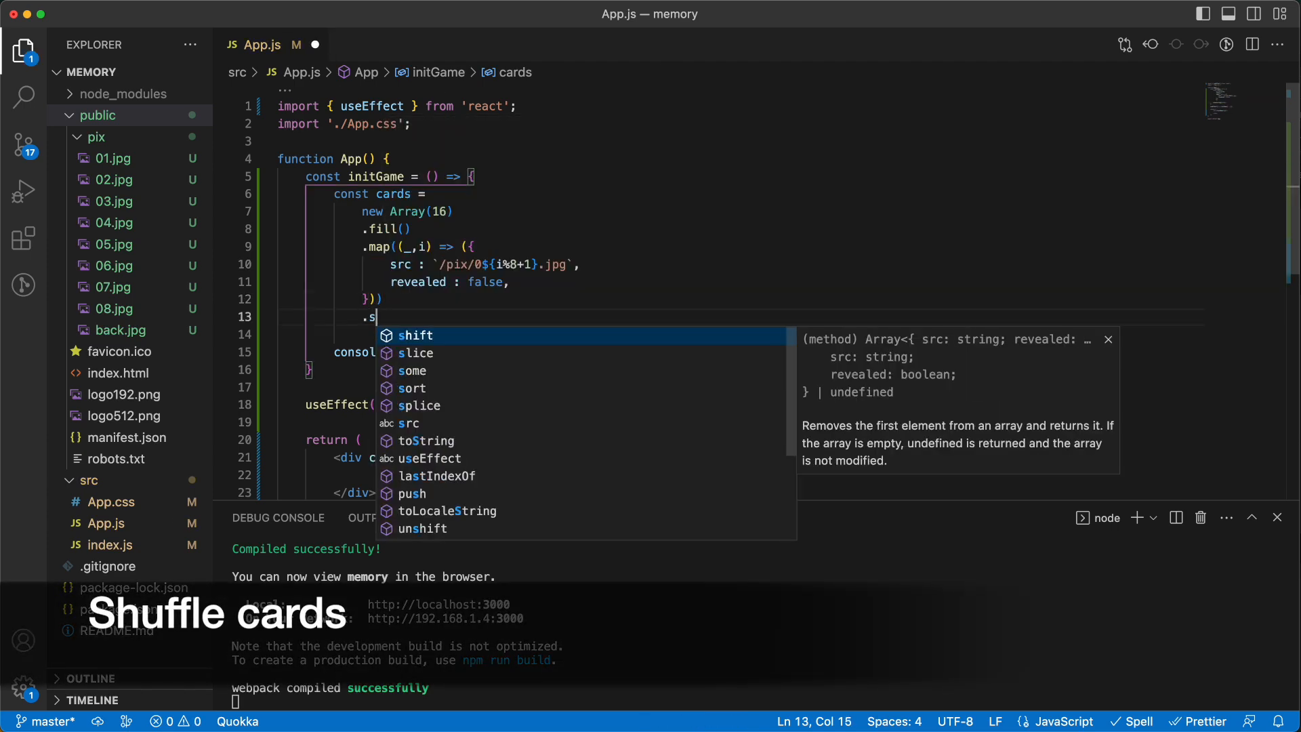
type("ort(() => Math")
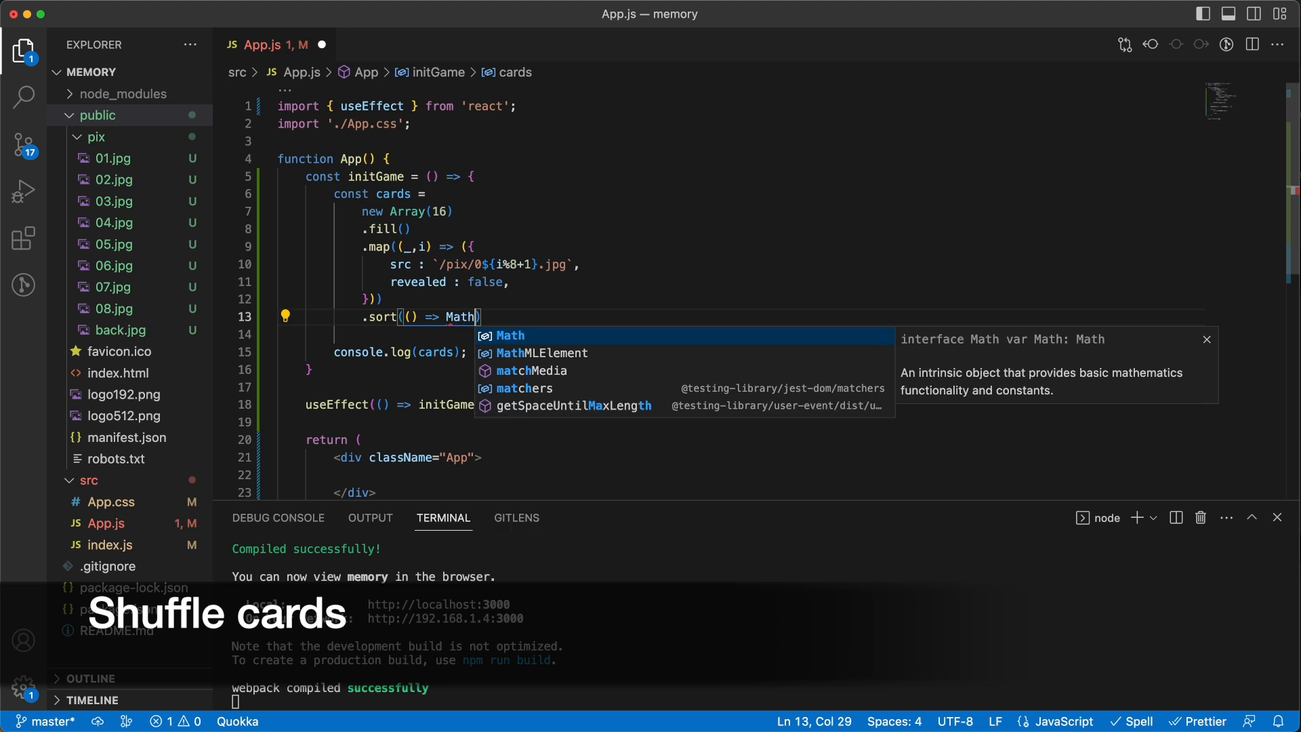
type(".random(")
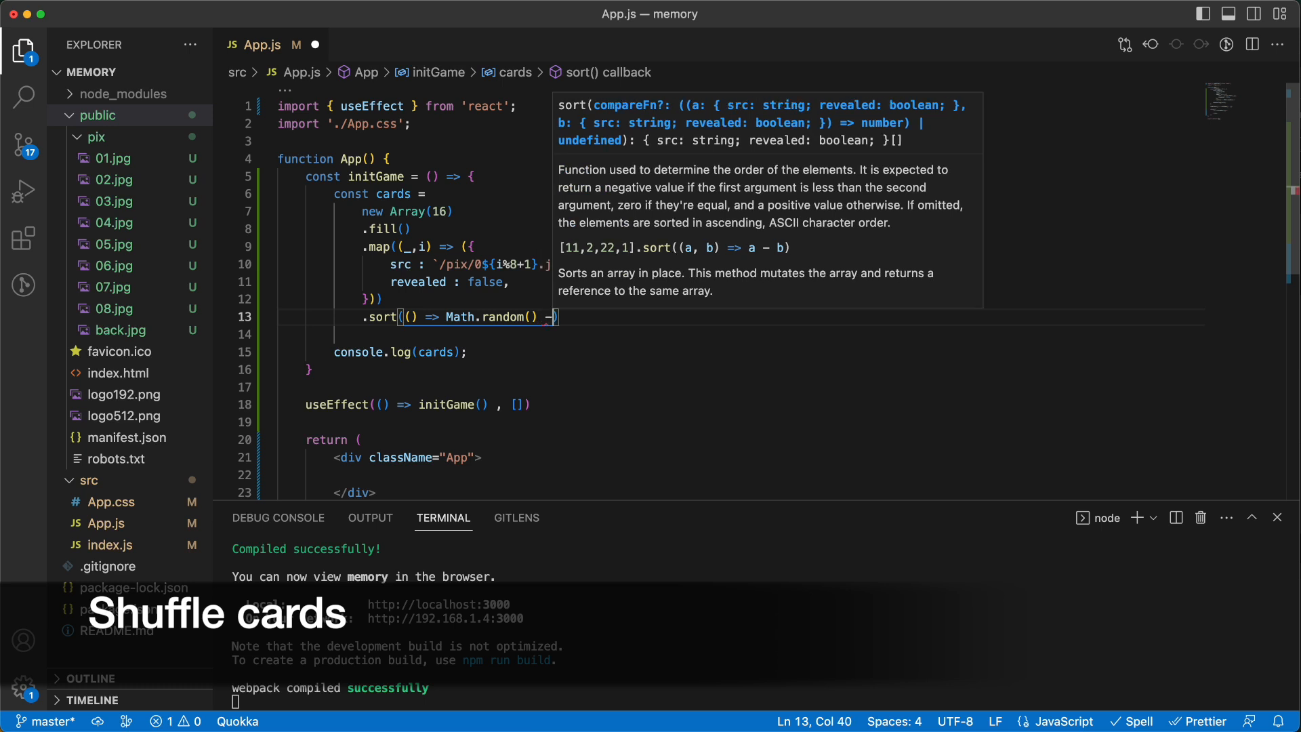
type(".5")
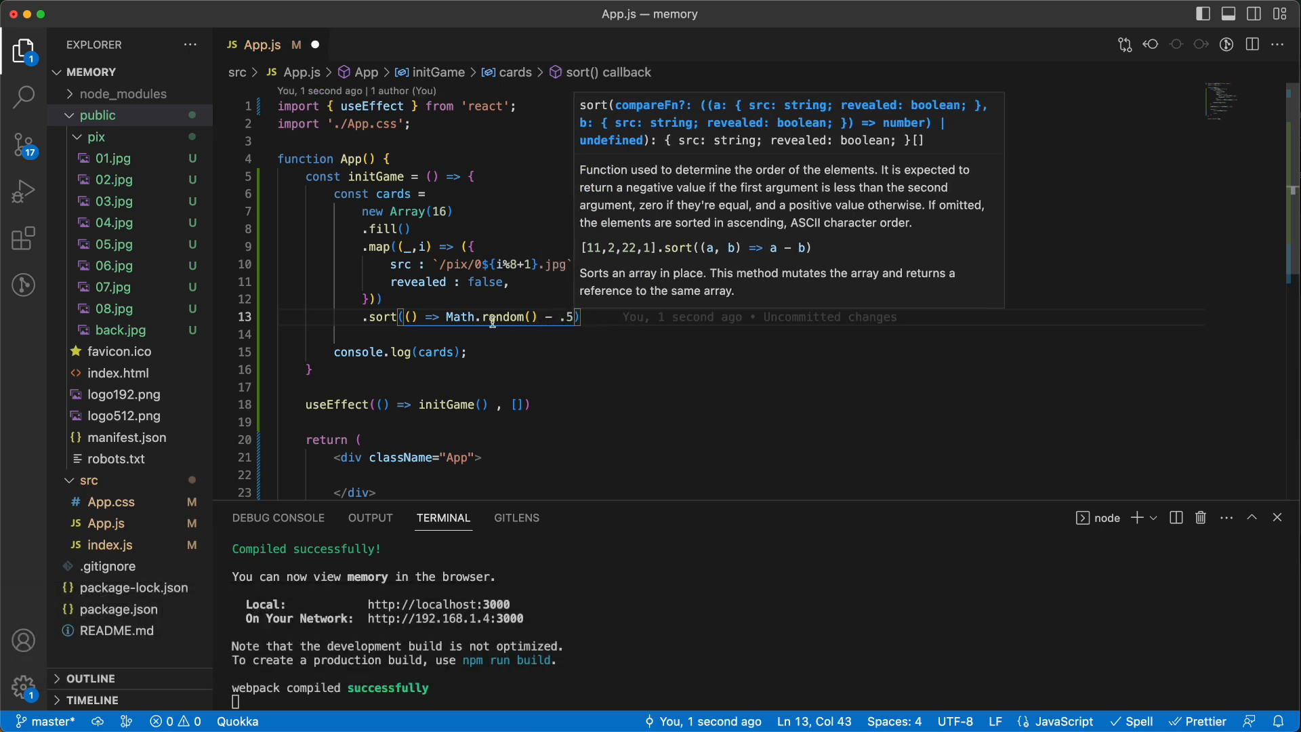
double_click(412, 317)
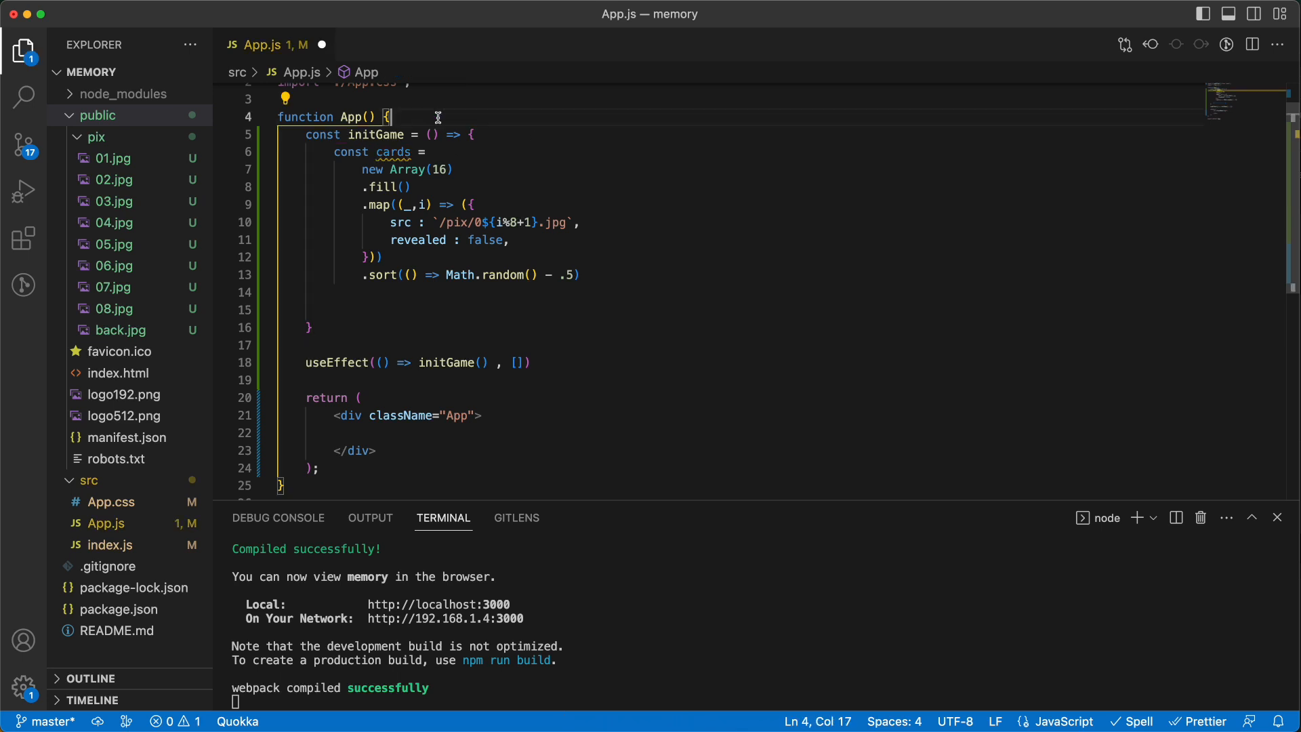
- Declare const [cards,setCards] = useState([]) and end initGame with setCards(cards)
type("const [car")
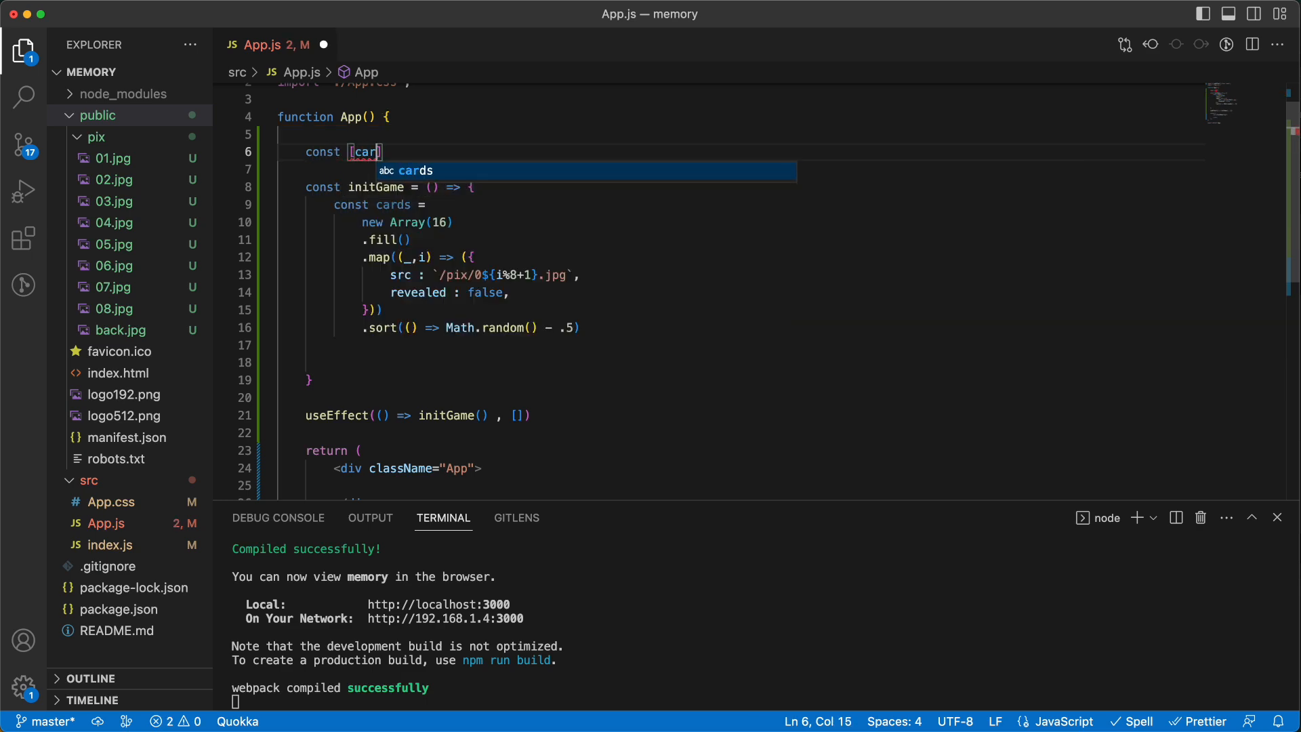
type(",set")
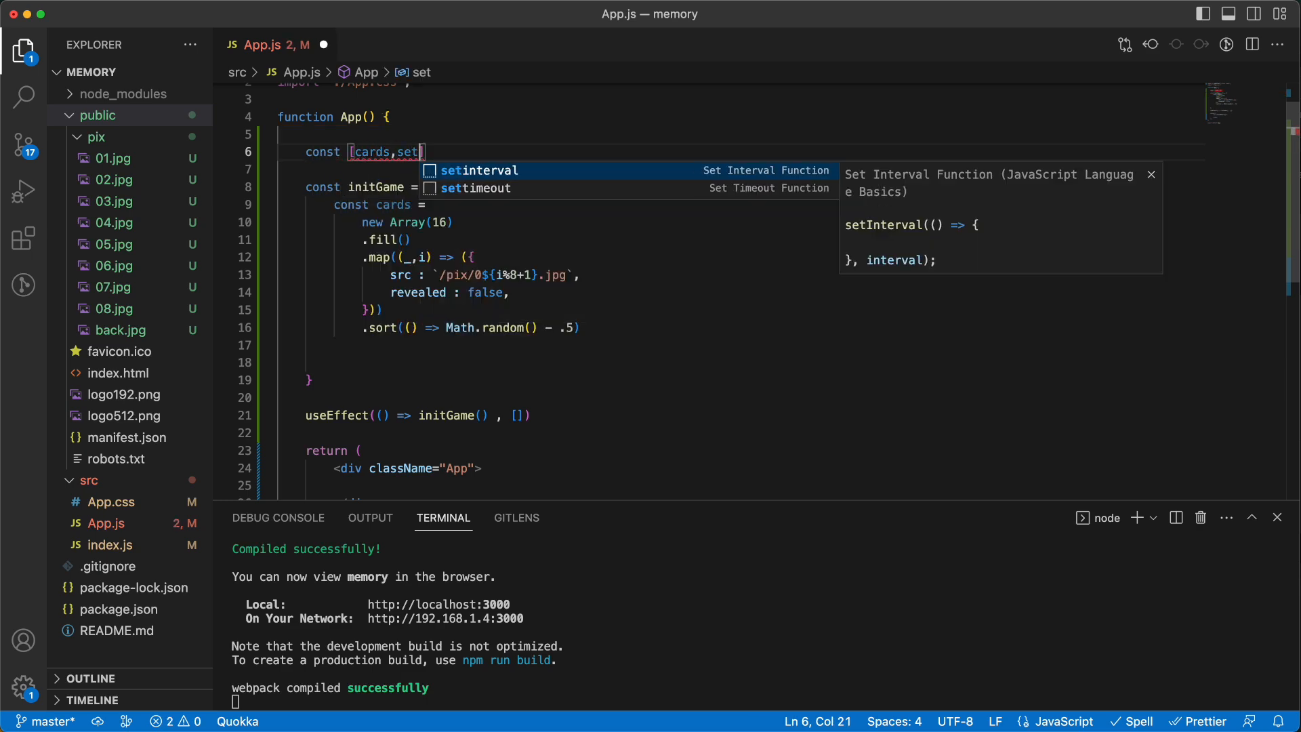
type("Cards]")
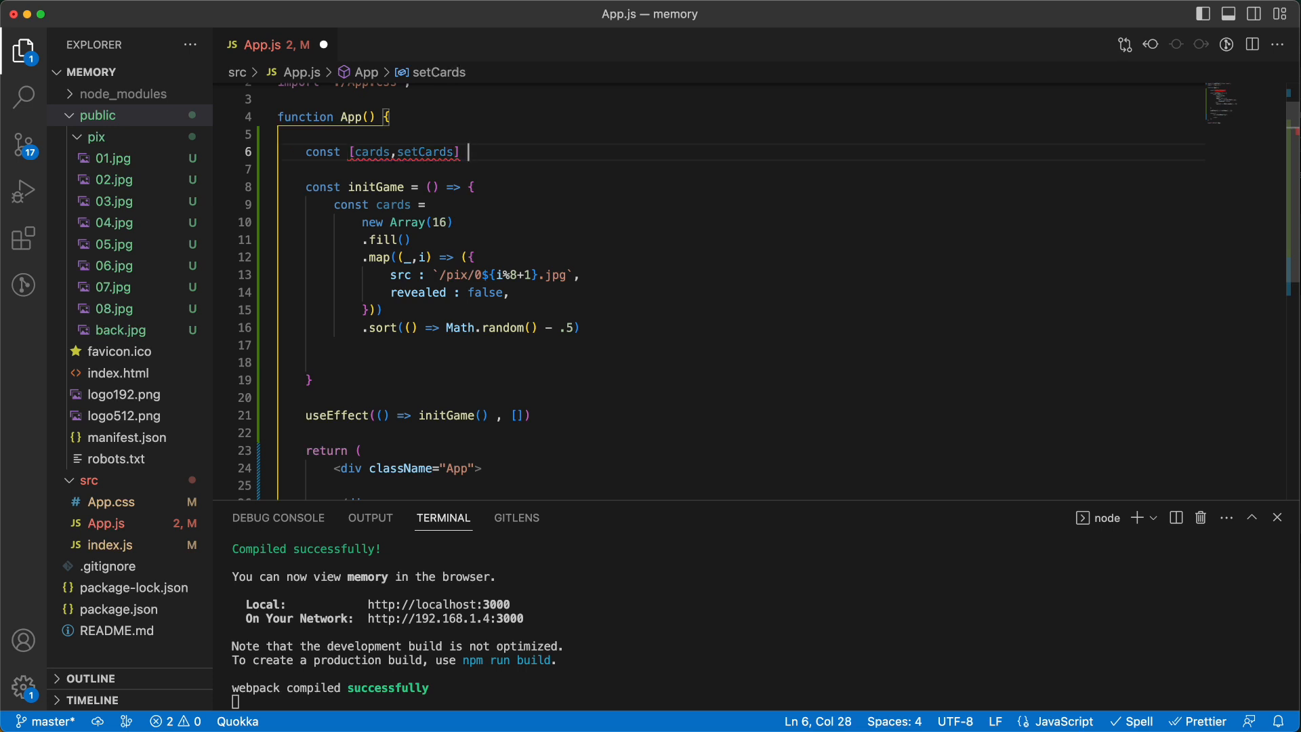
type("= useS")
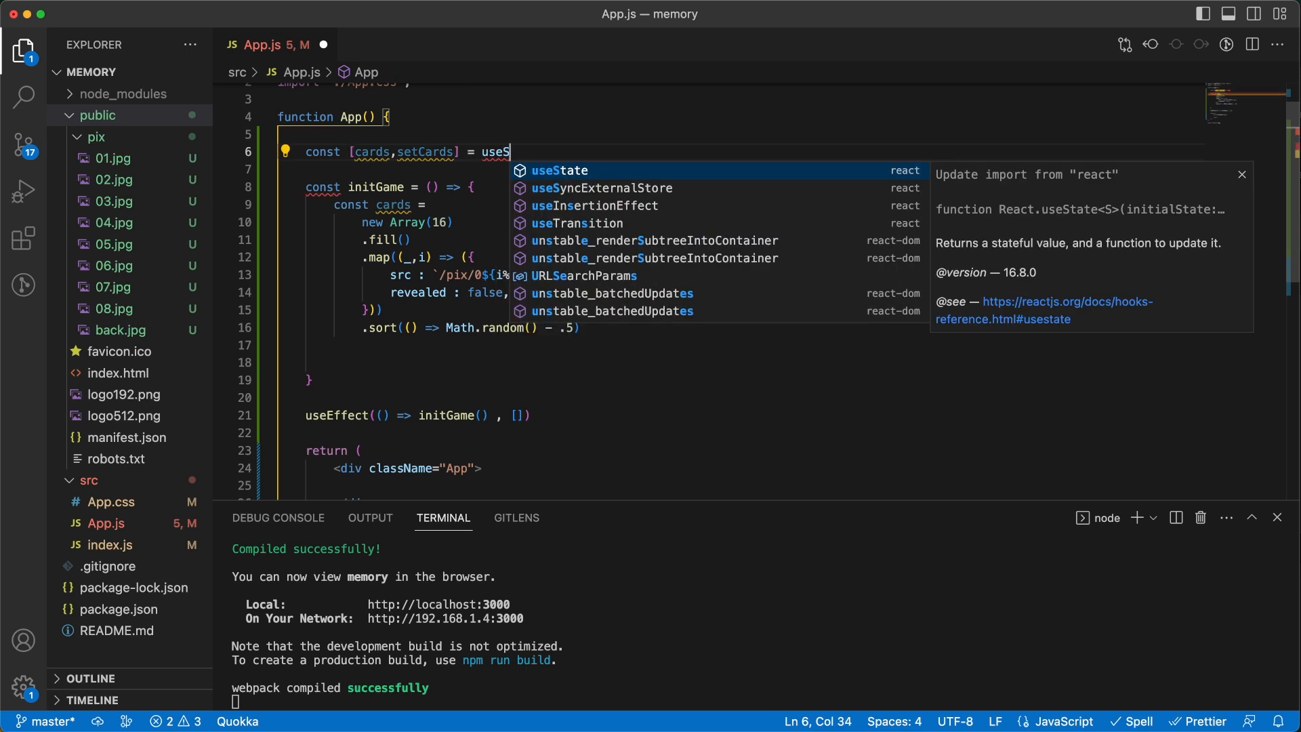
key("Tab")
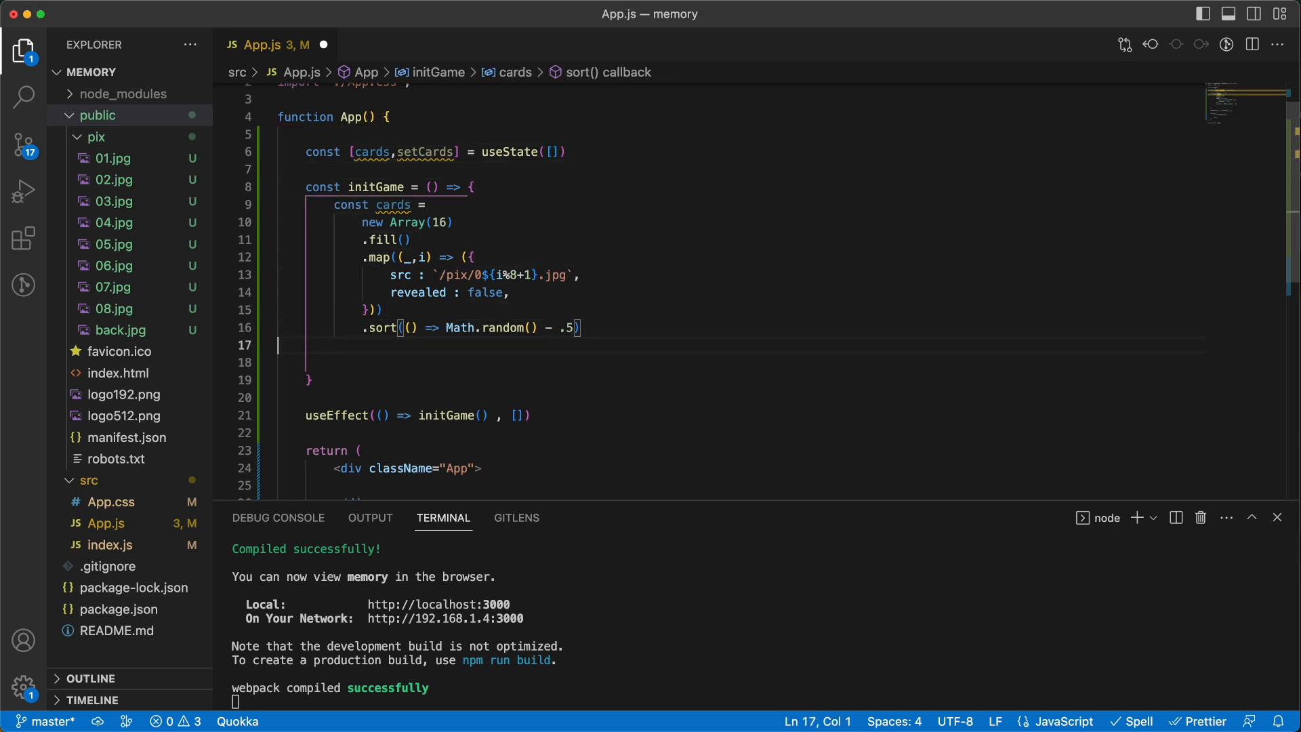
type("setCards(")
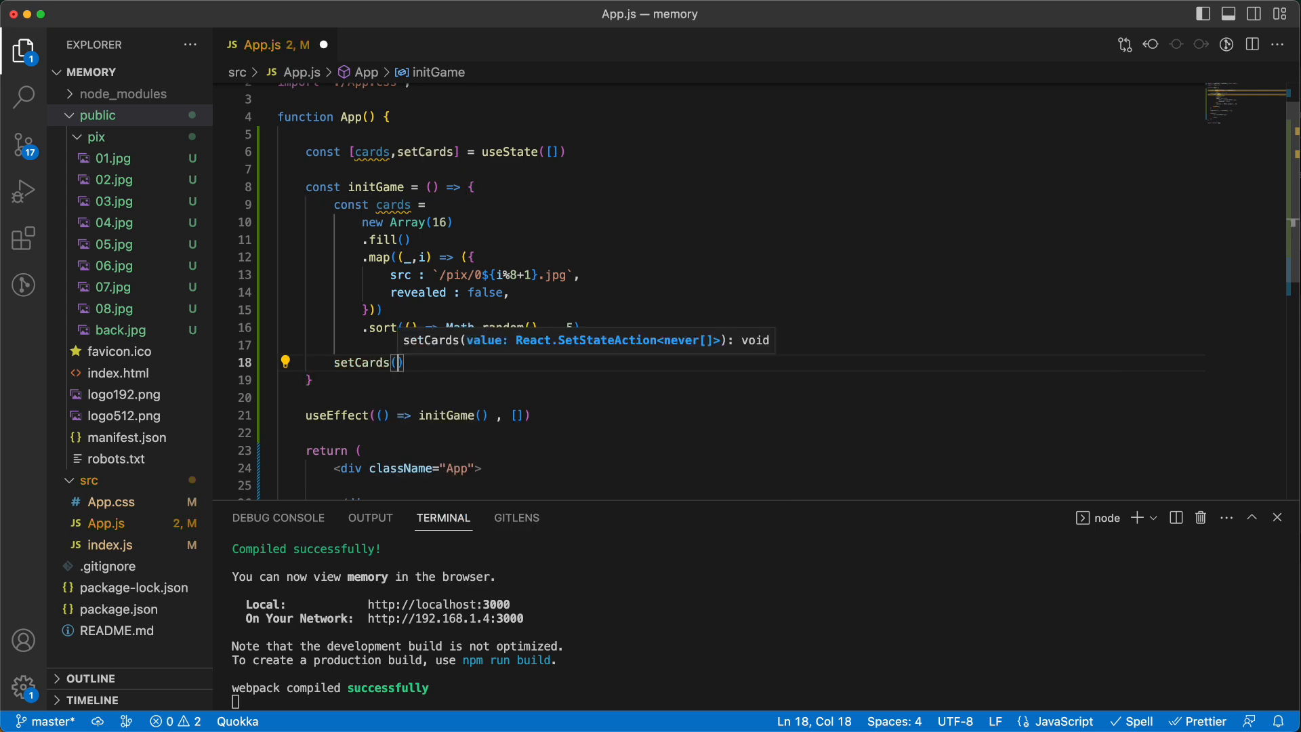
type("cards")
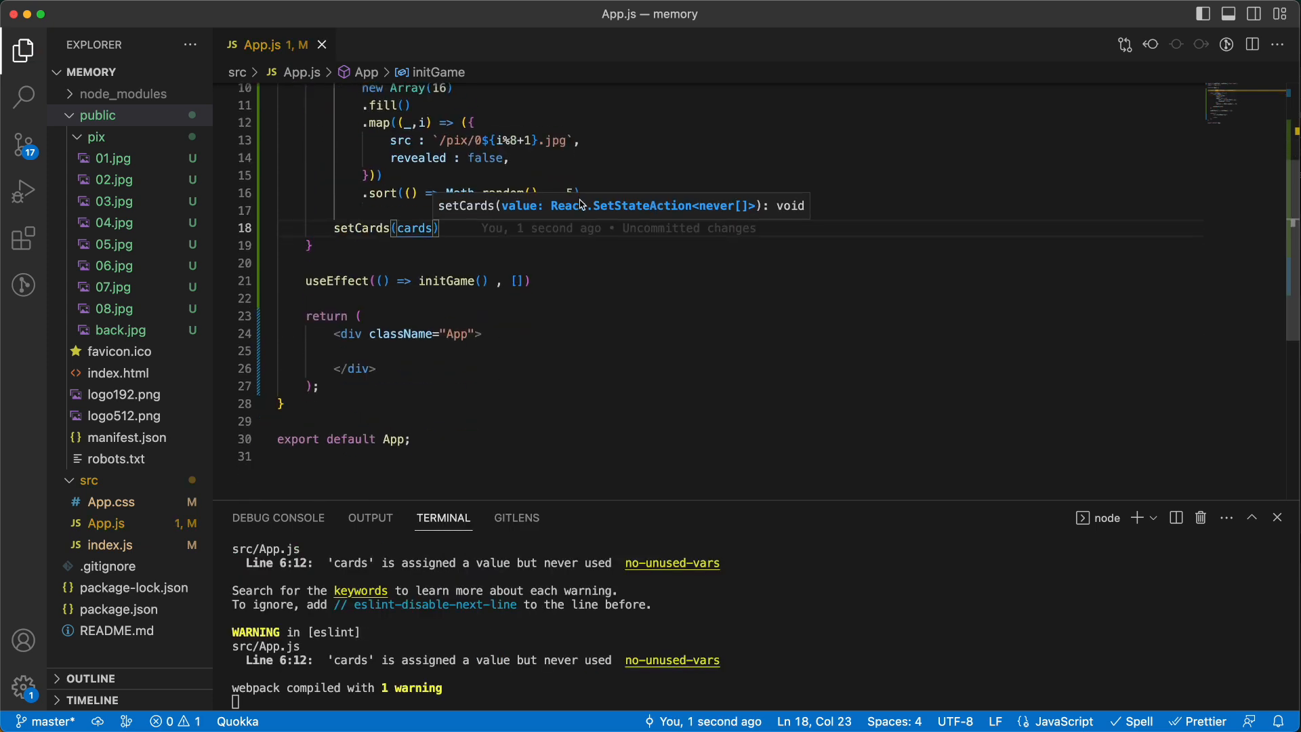
- Render {cards.map((card,i) => (<div><img src={card.src}/></div>))} inside the App div
type("{}")
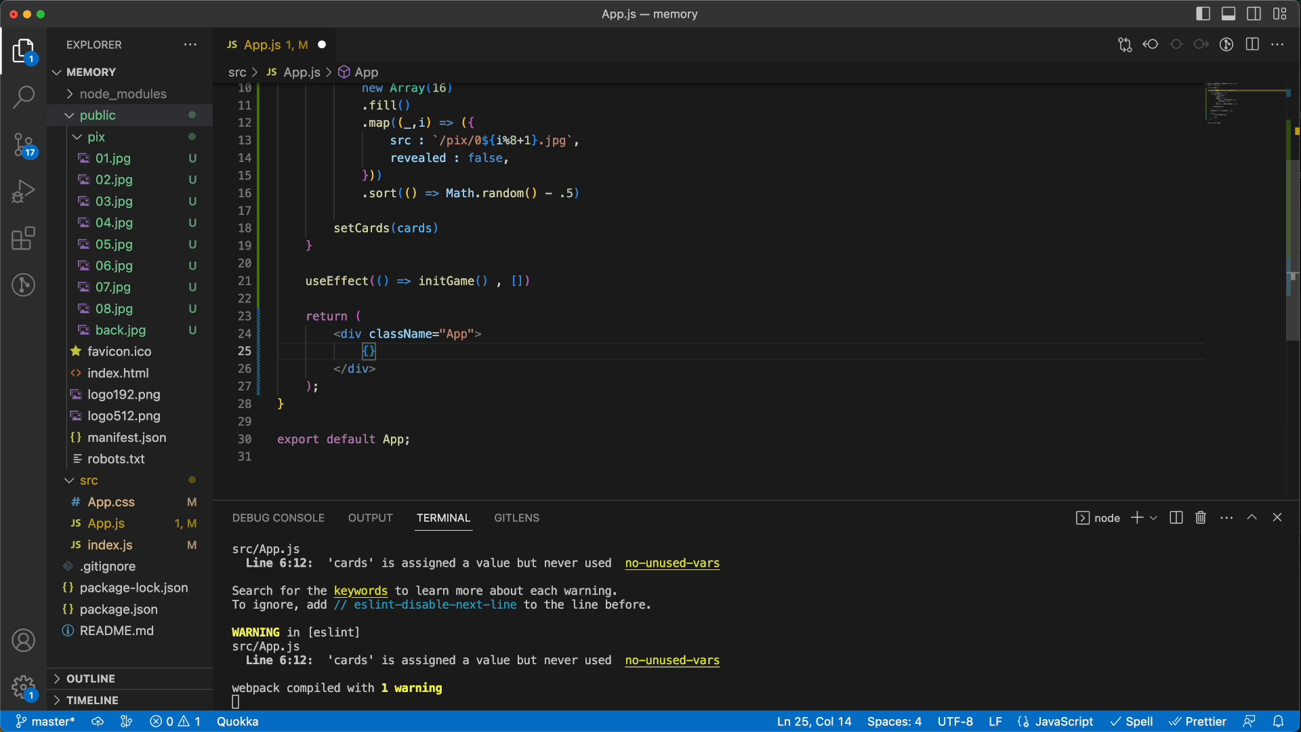
type("cards")
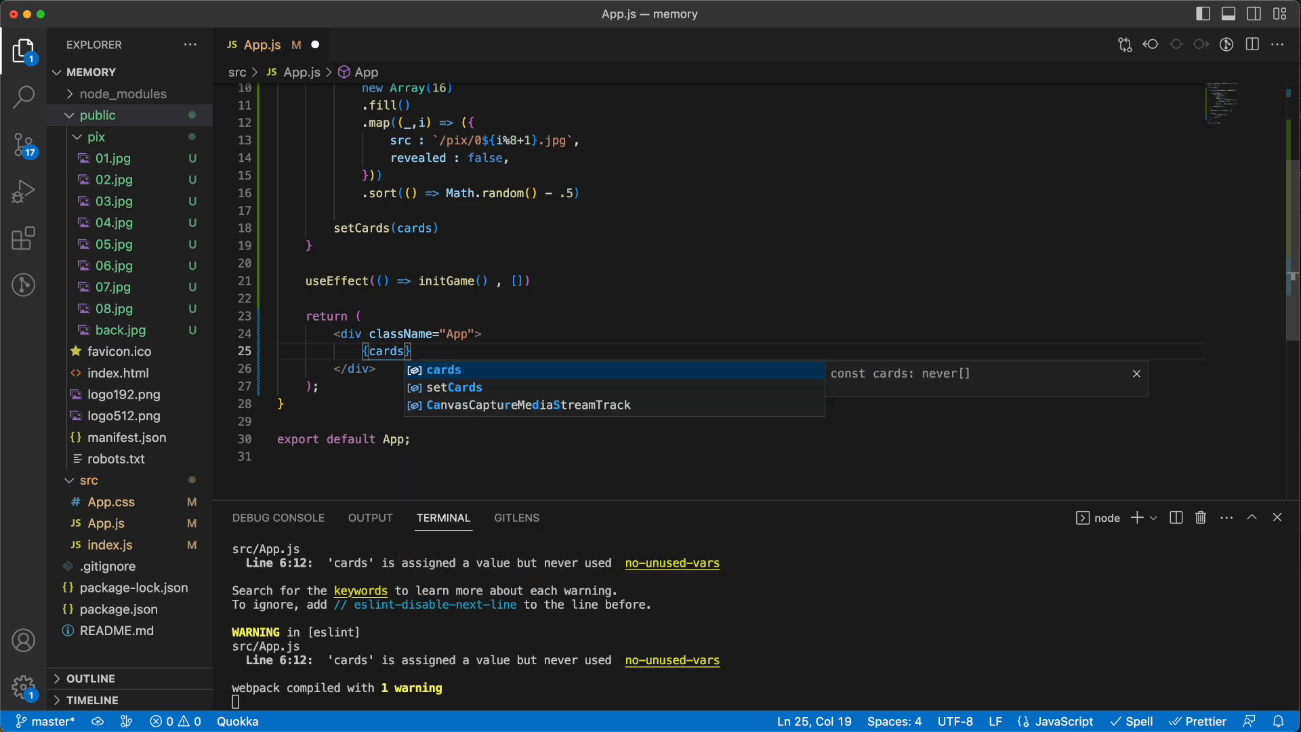
type(".map(")
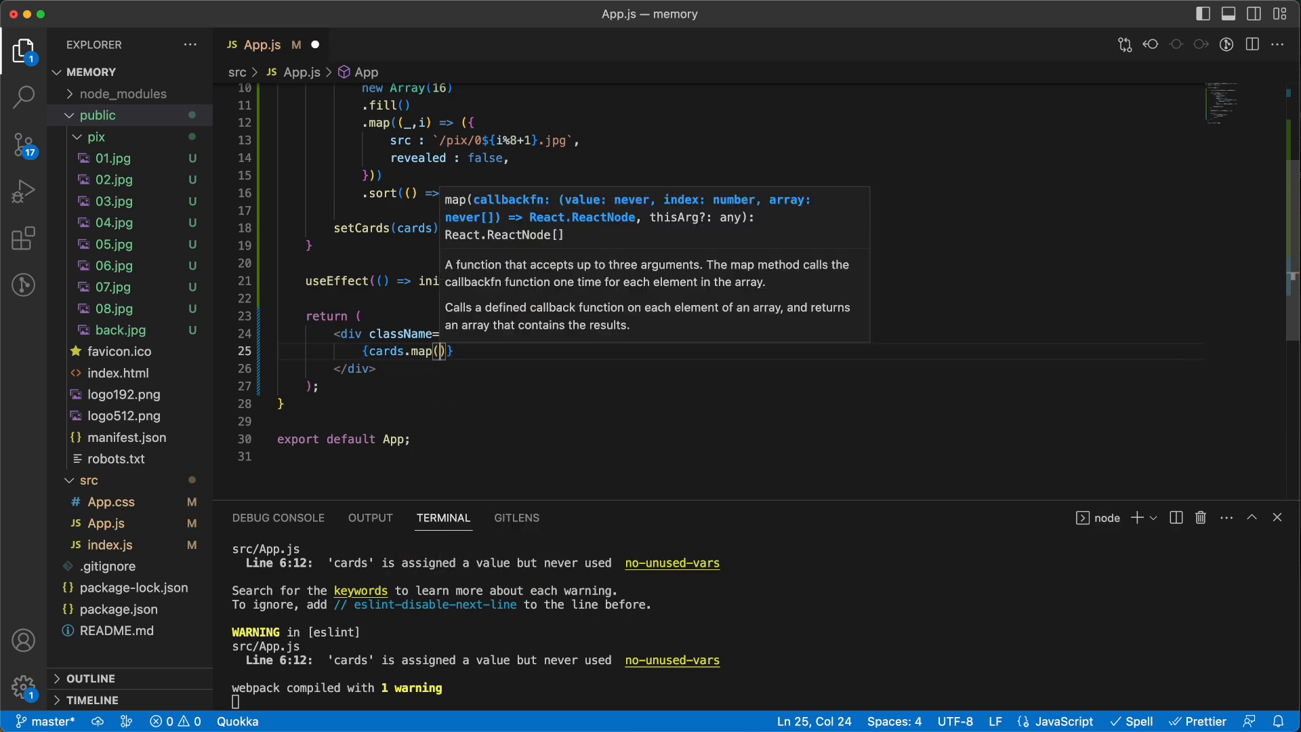
type("card")
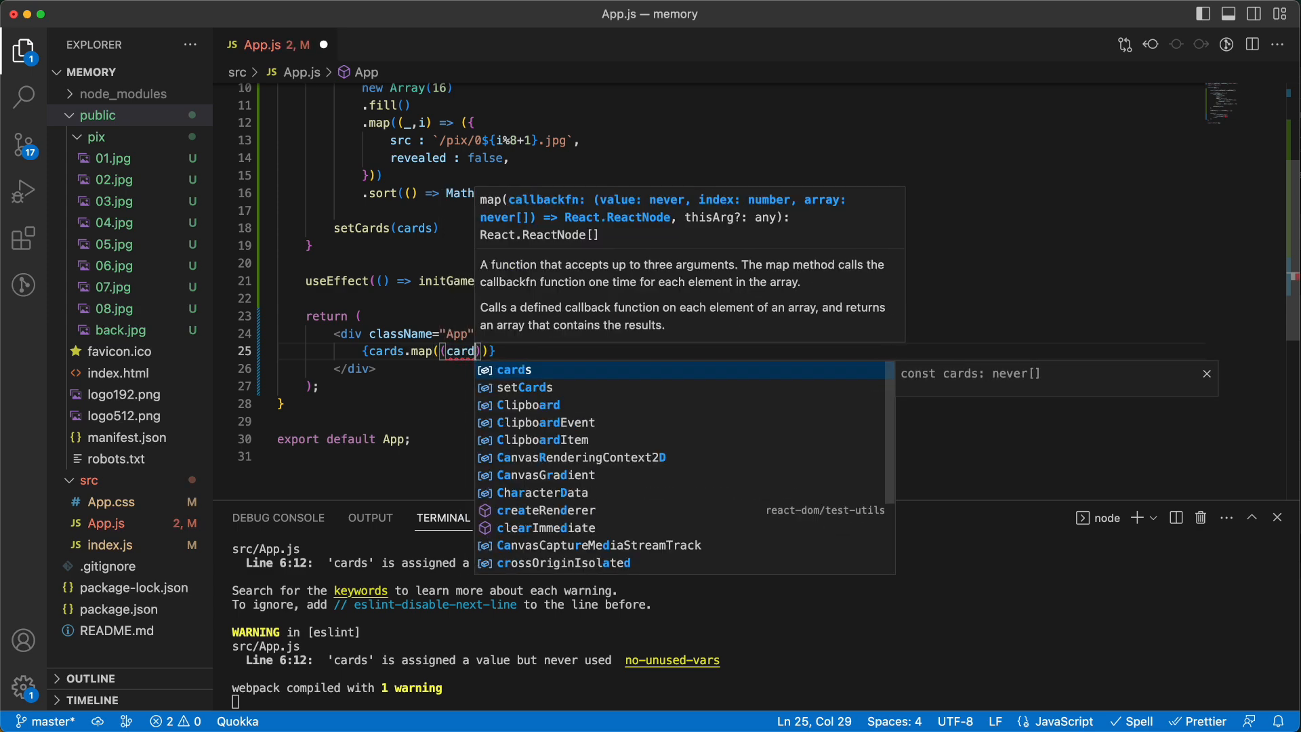
type("d")
type("<img s")
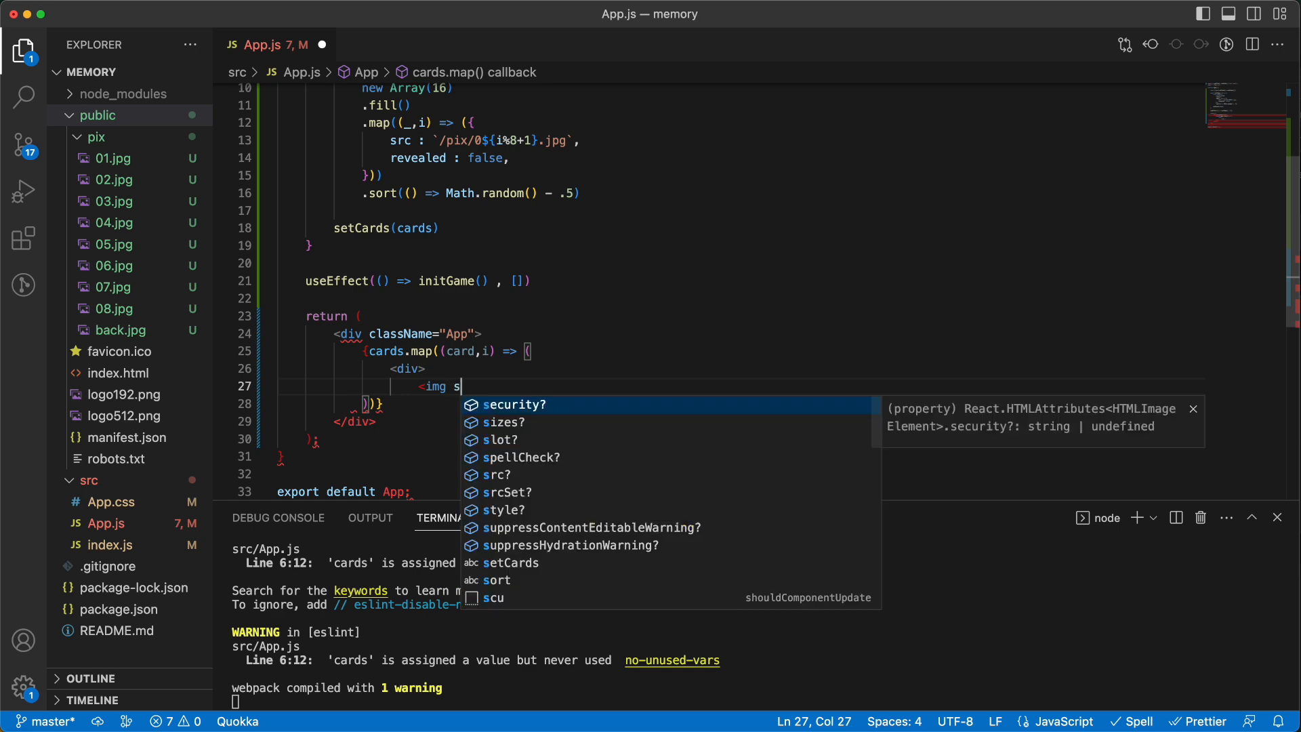
type("rc={card.src}")
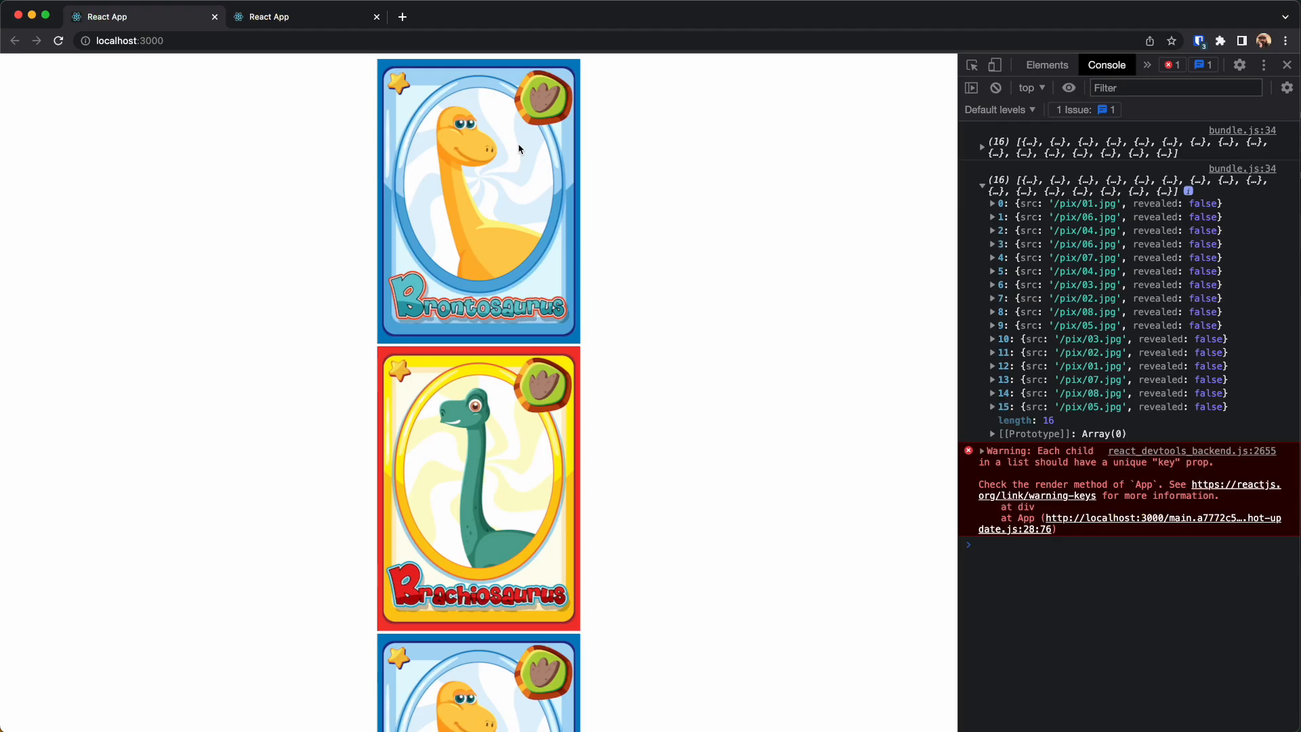
mouse_move(473, 187)
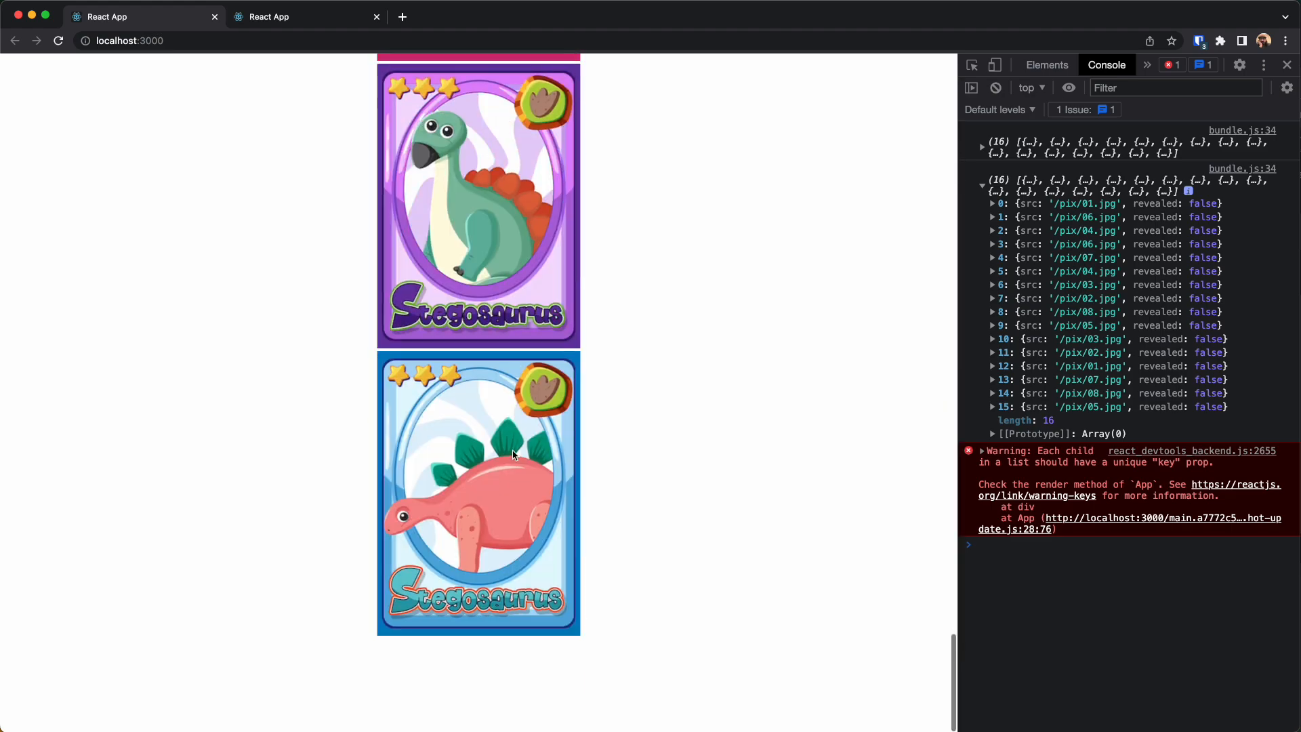
- Scroll the rendered cards on localhost:3000, then flip two cards in the finished game on localhost:3001
scroll("down", 3)
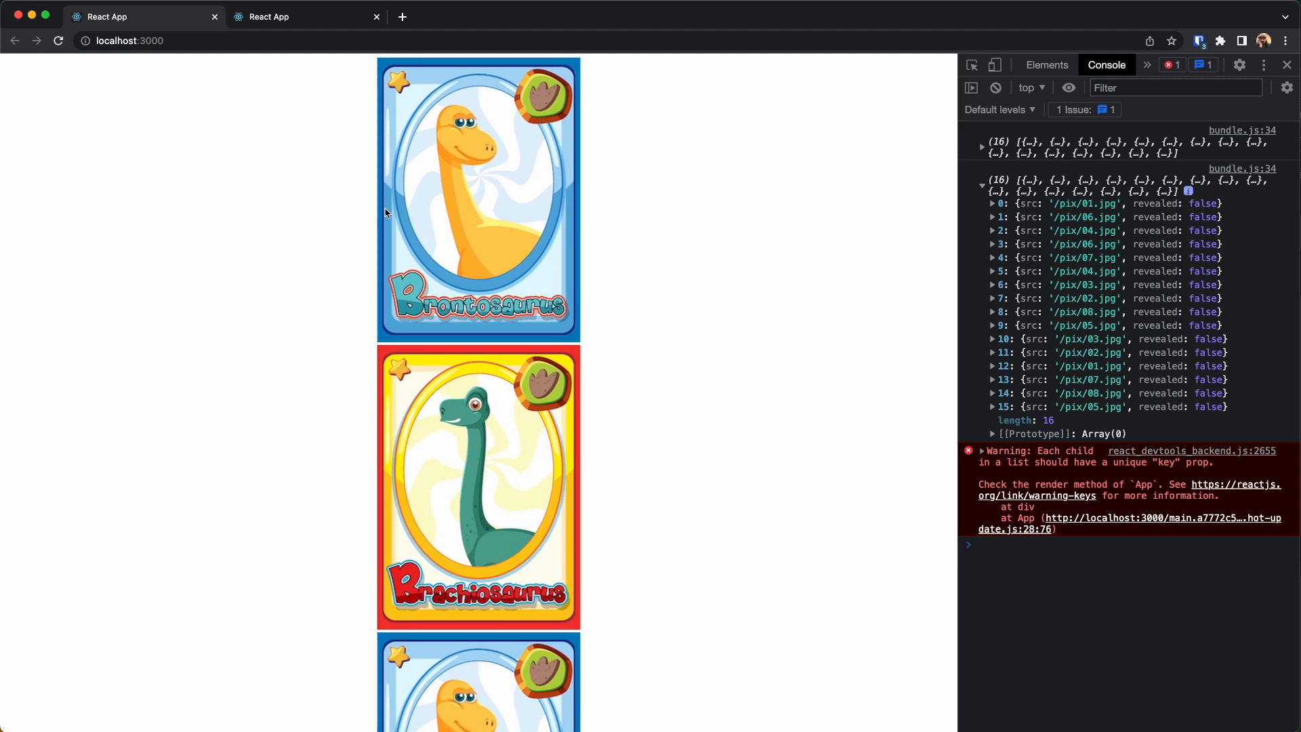
mouse_move(684, 215)
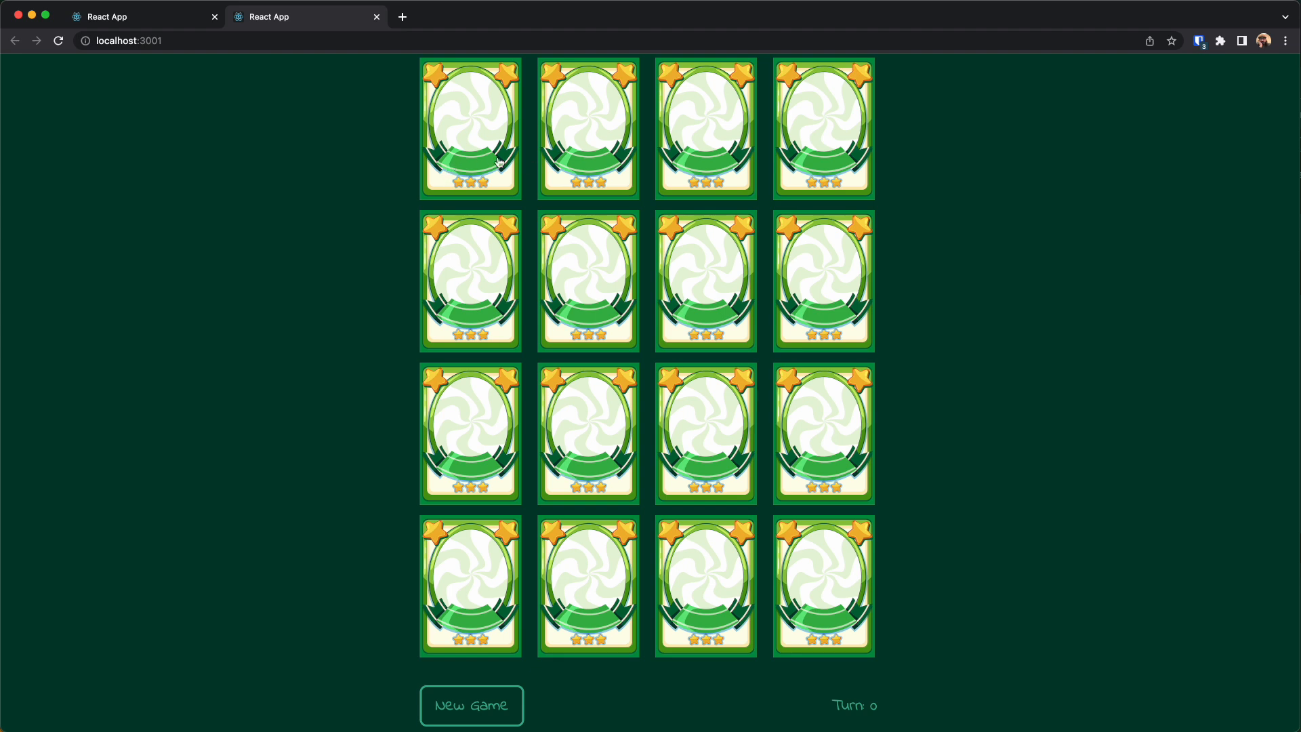
left_click(587, 127)
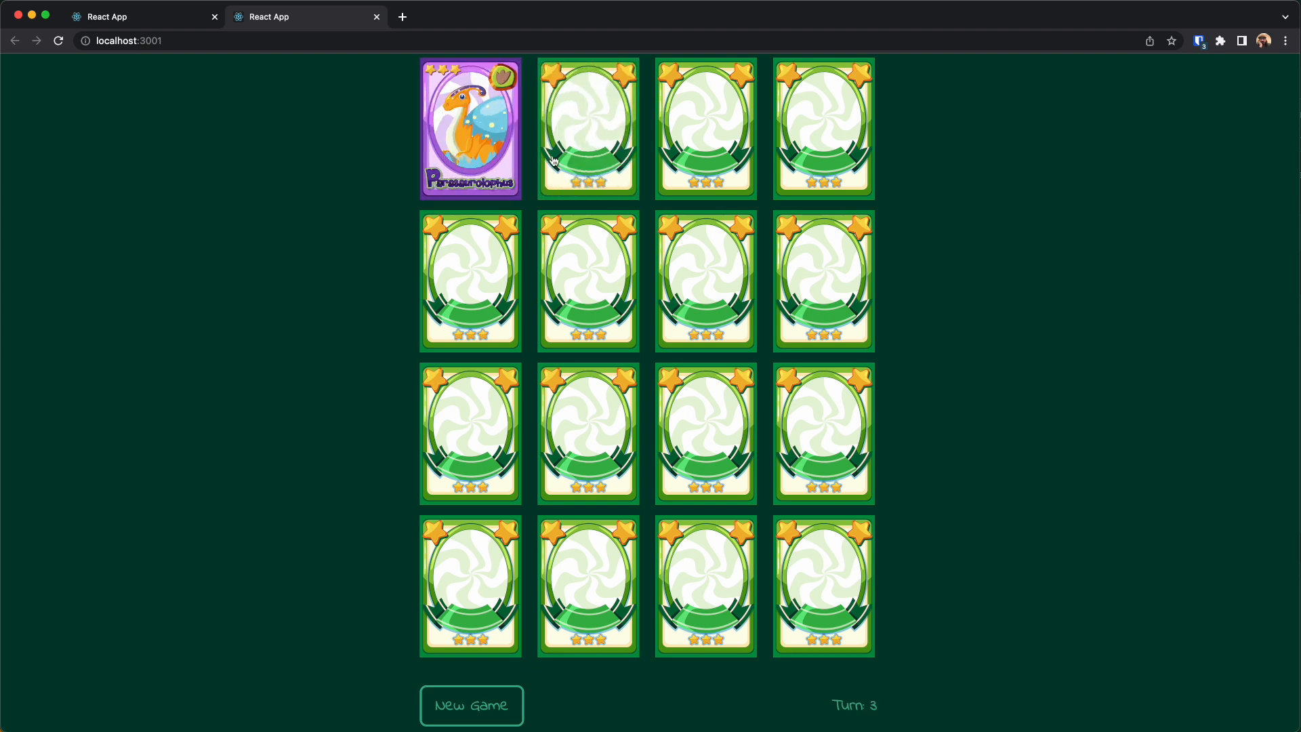
left_click(587, 129)
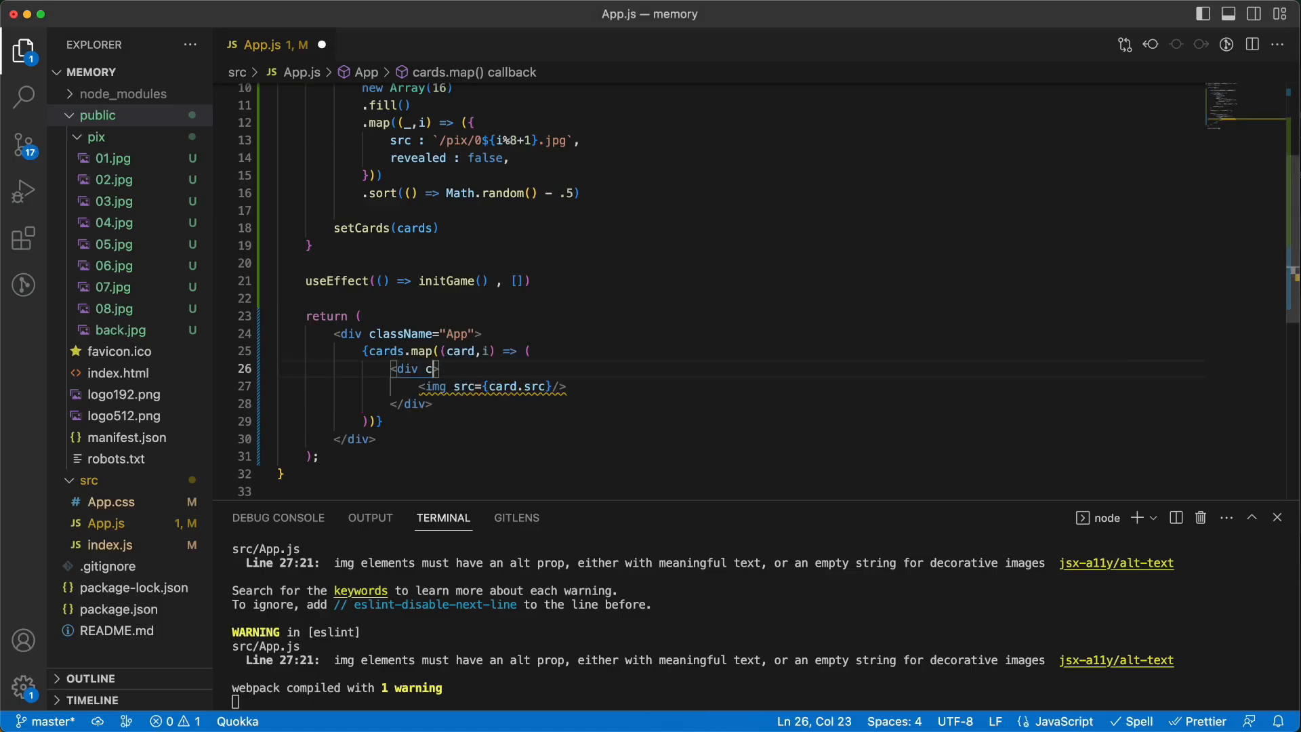
- Add className='card' to the card div with nested card__face--front and card__face--back divs showing the picture and /pix/back.jpg
type("className=''")
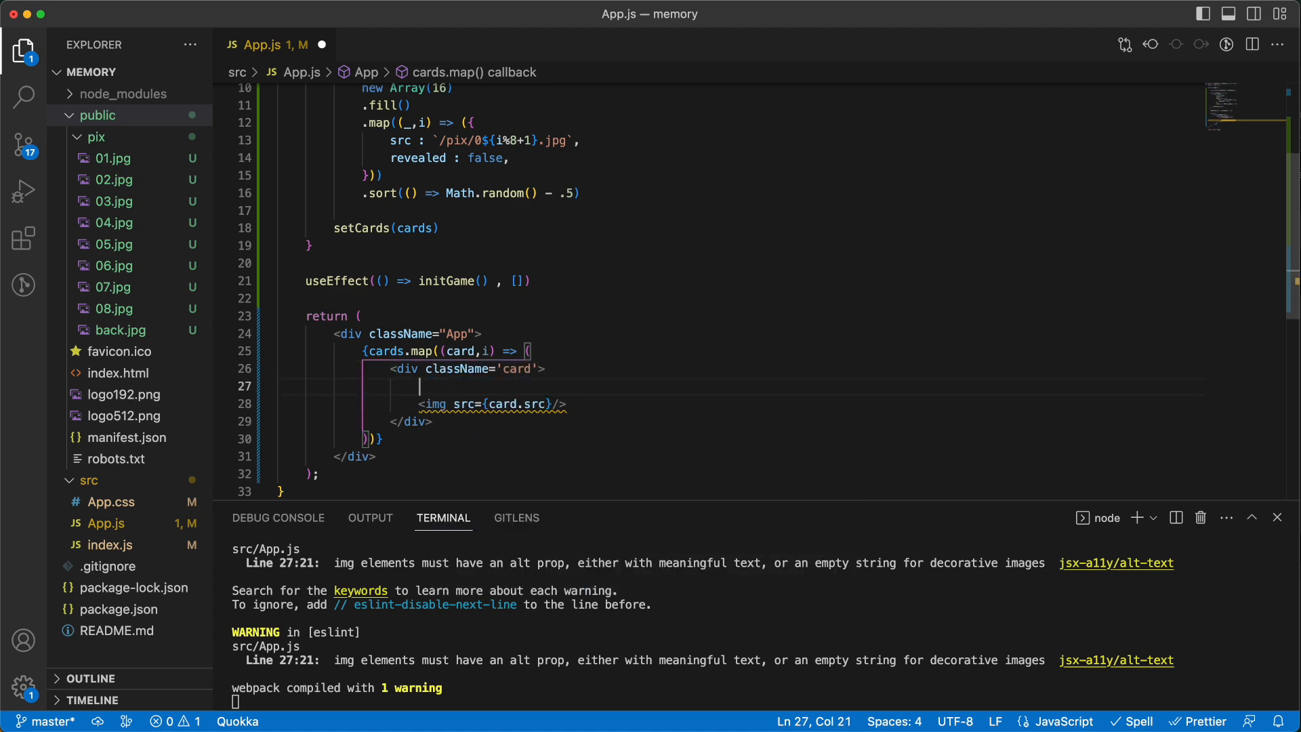
type("<div className='card__fa")
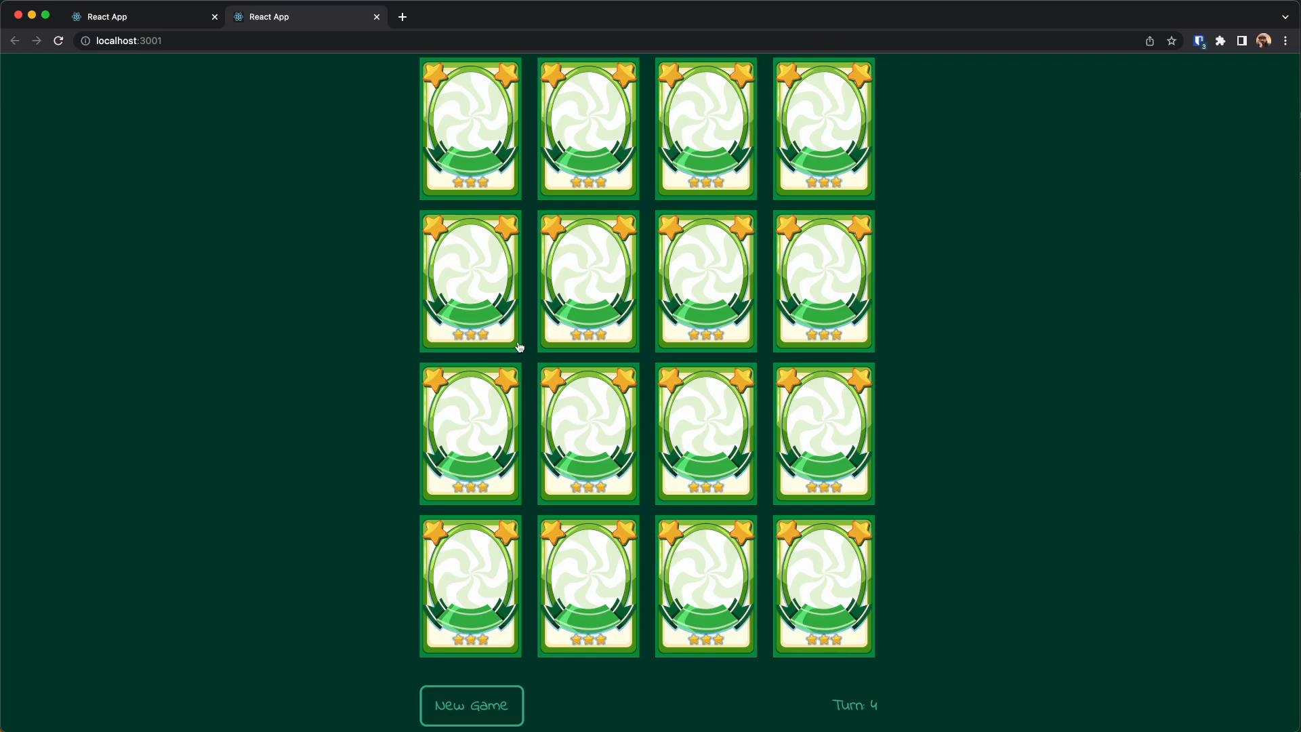
left_click(141, 16)
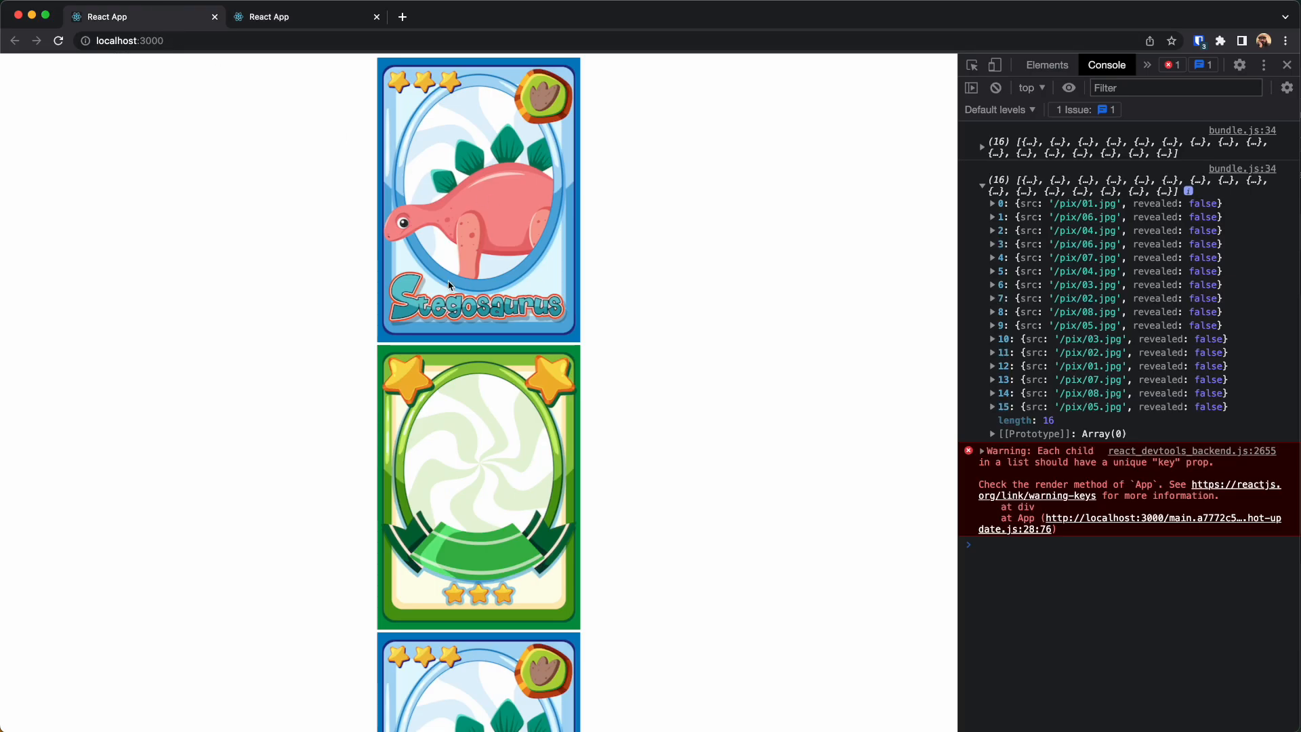
mouse_move(455, 512)
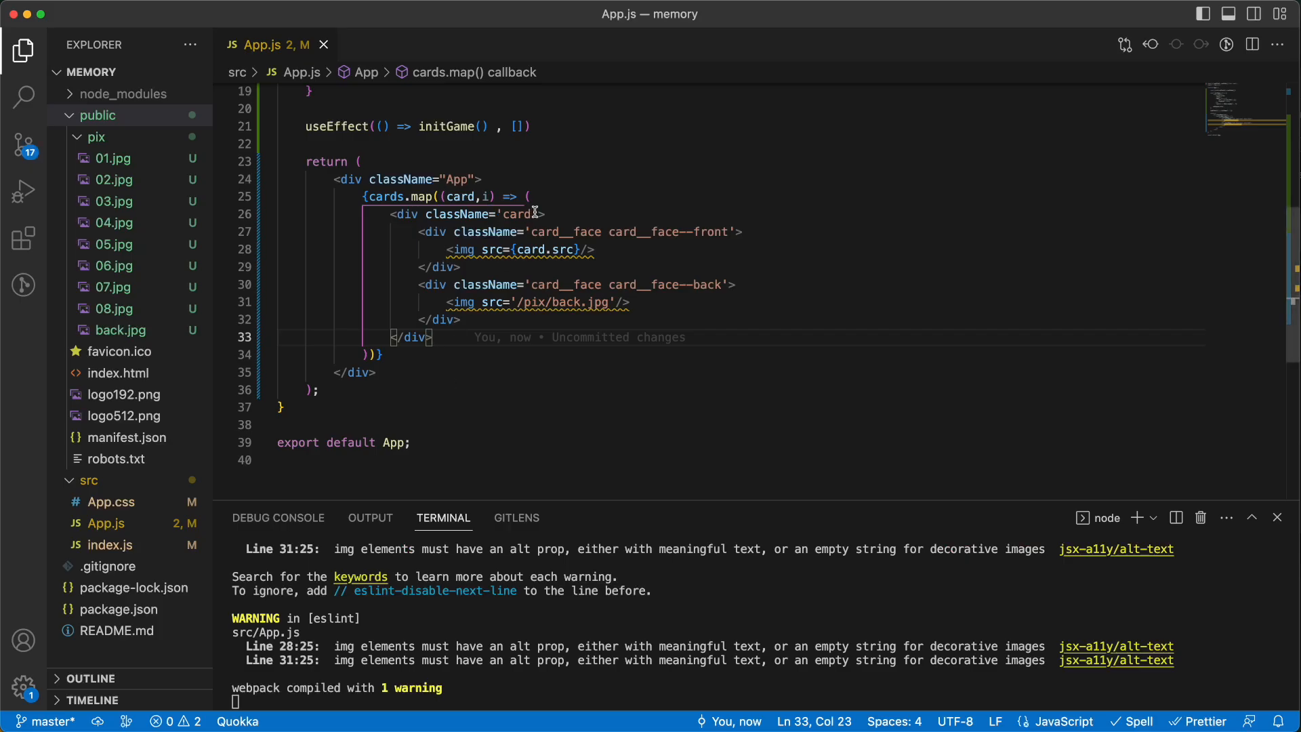
- Add key={i} to the card div and alt="card" to both img tags
type("key={i")
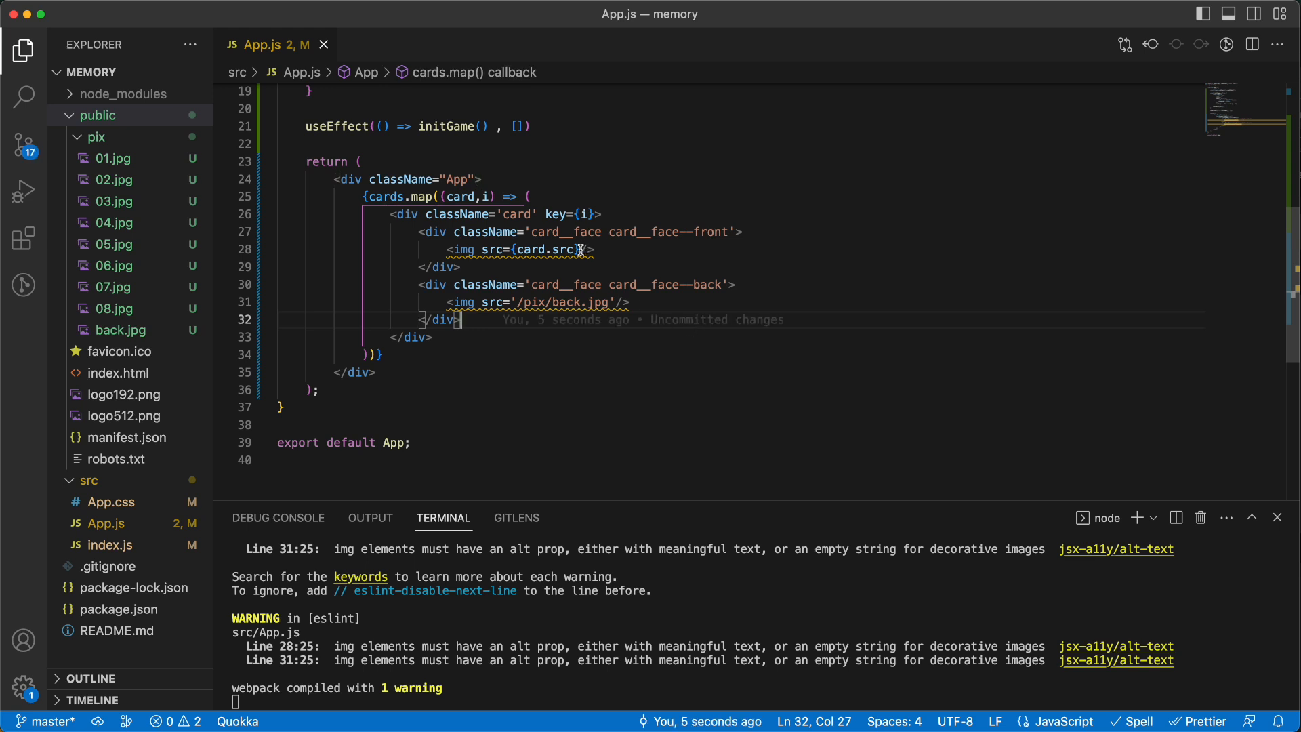
type("alt=\"")
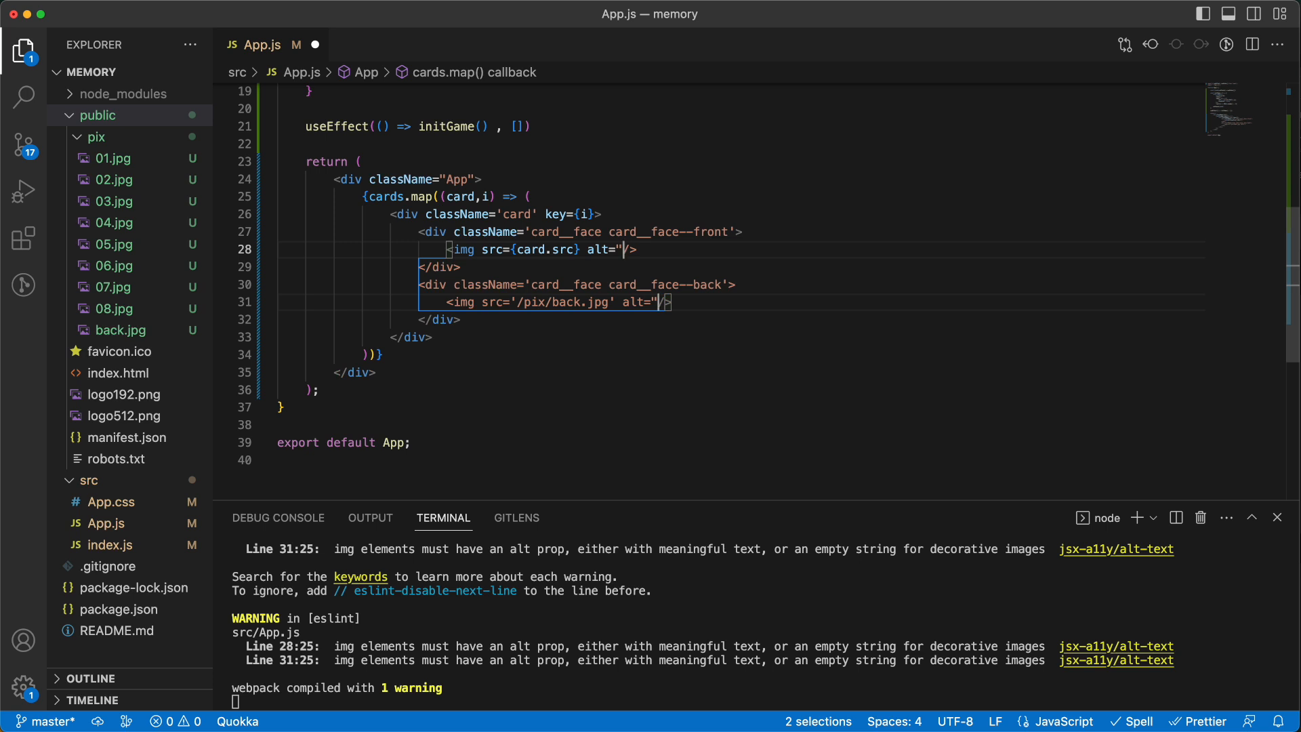
type("card\"")
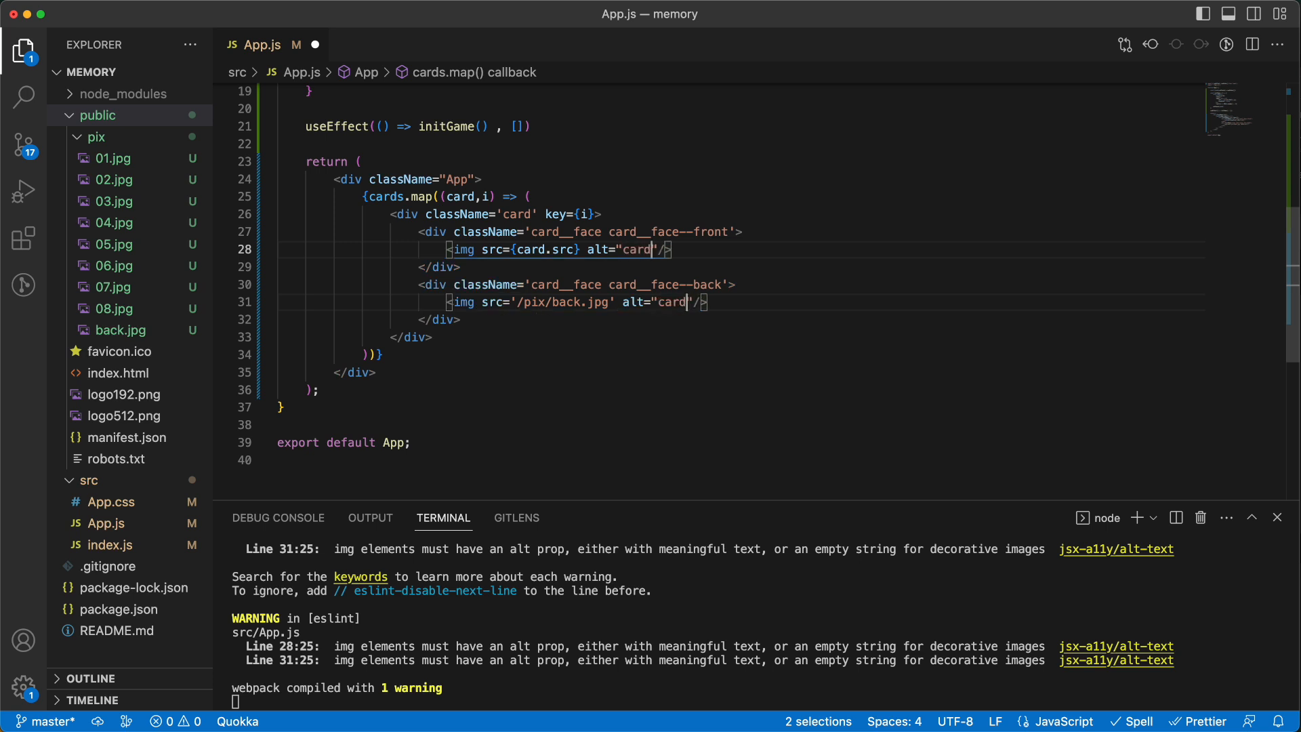